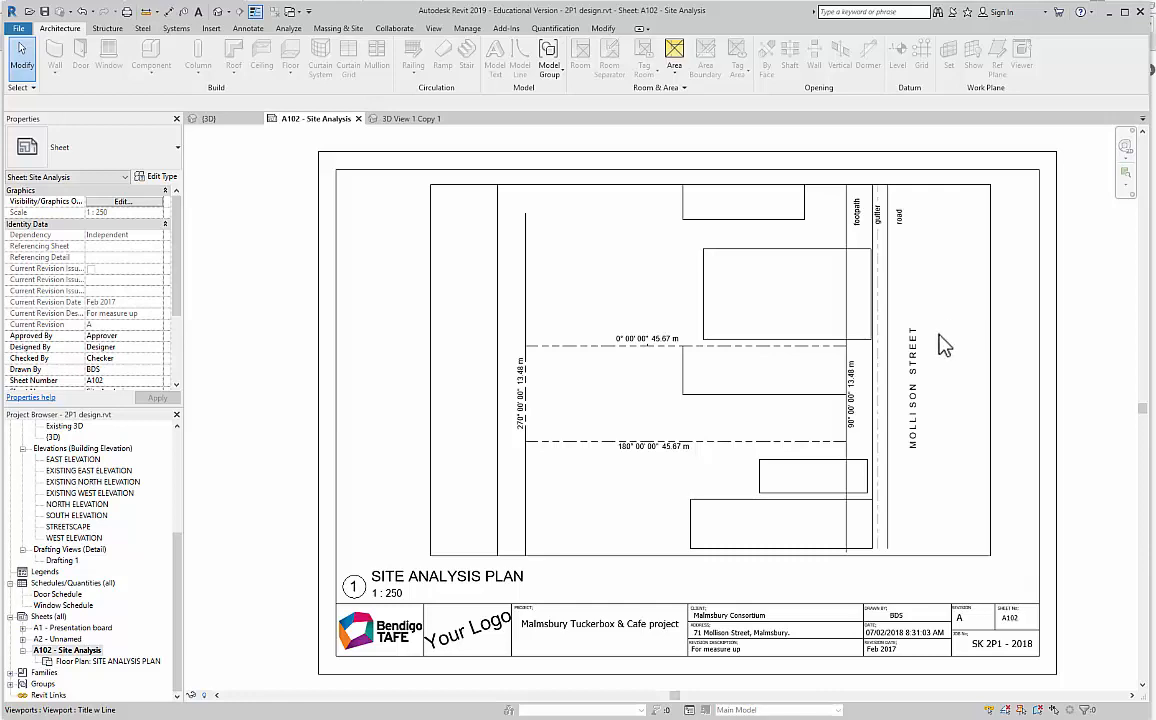
mouse_move(945, 420)
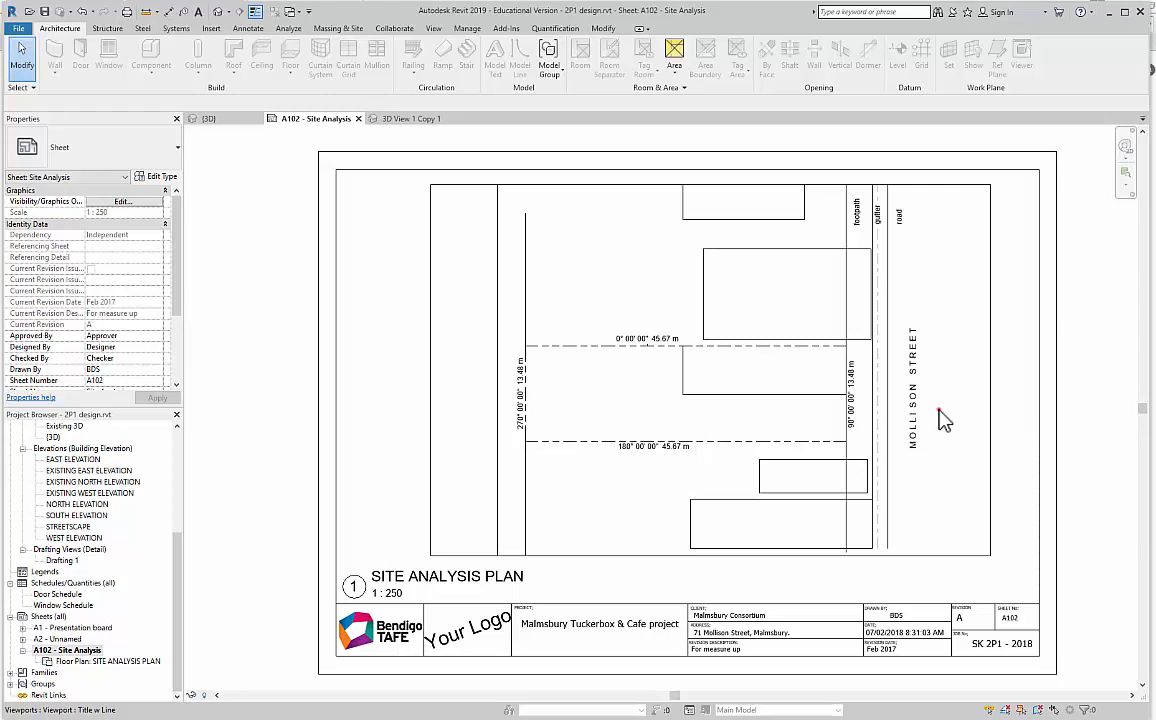
Open the SITE ANALYSIS PLAN floor plan from sheet A102 and pan the site outline.
left_click(106, 661)
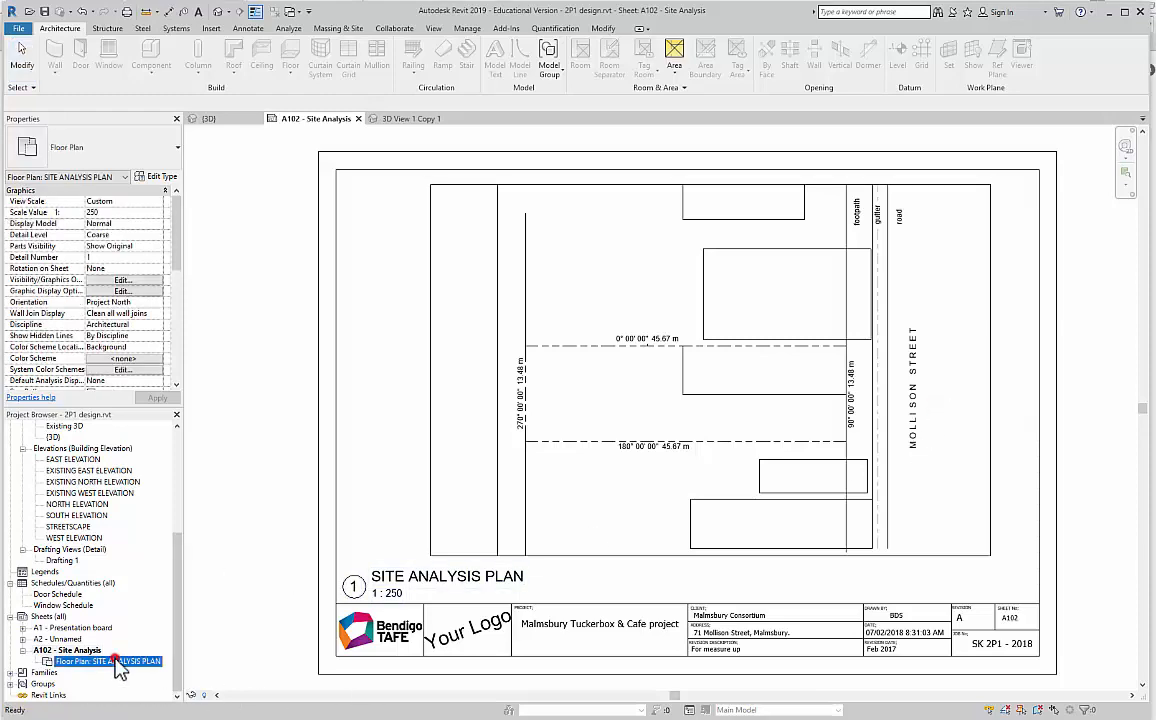
double_click(107, 661)
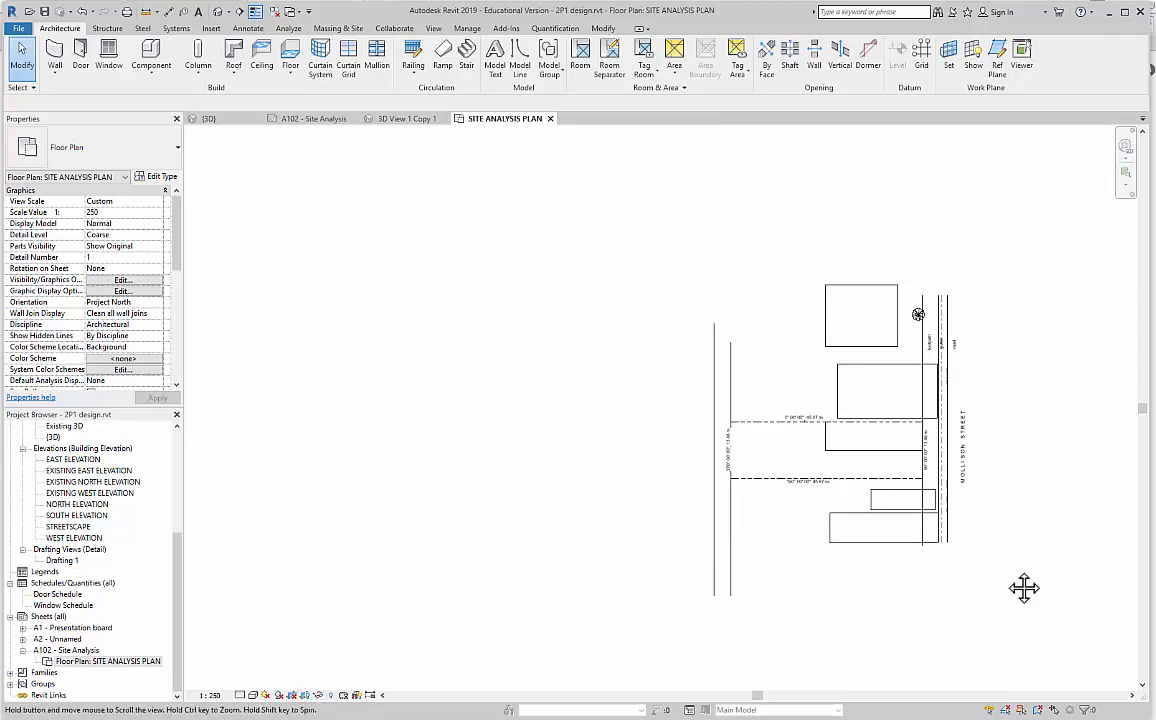
left_click_drag(1024, 588, 856, 554)
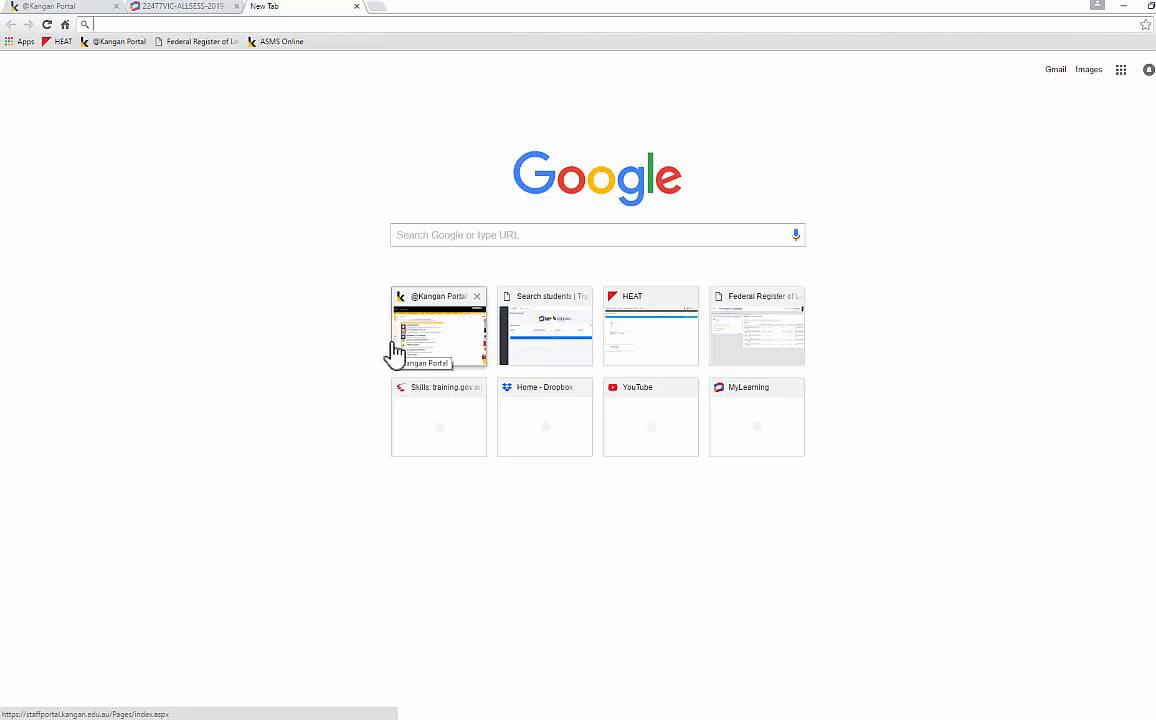
Go to the Land Channel Interactive Map and accept its terms of use.
type("www.youtube.com")
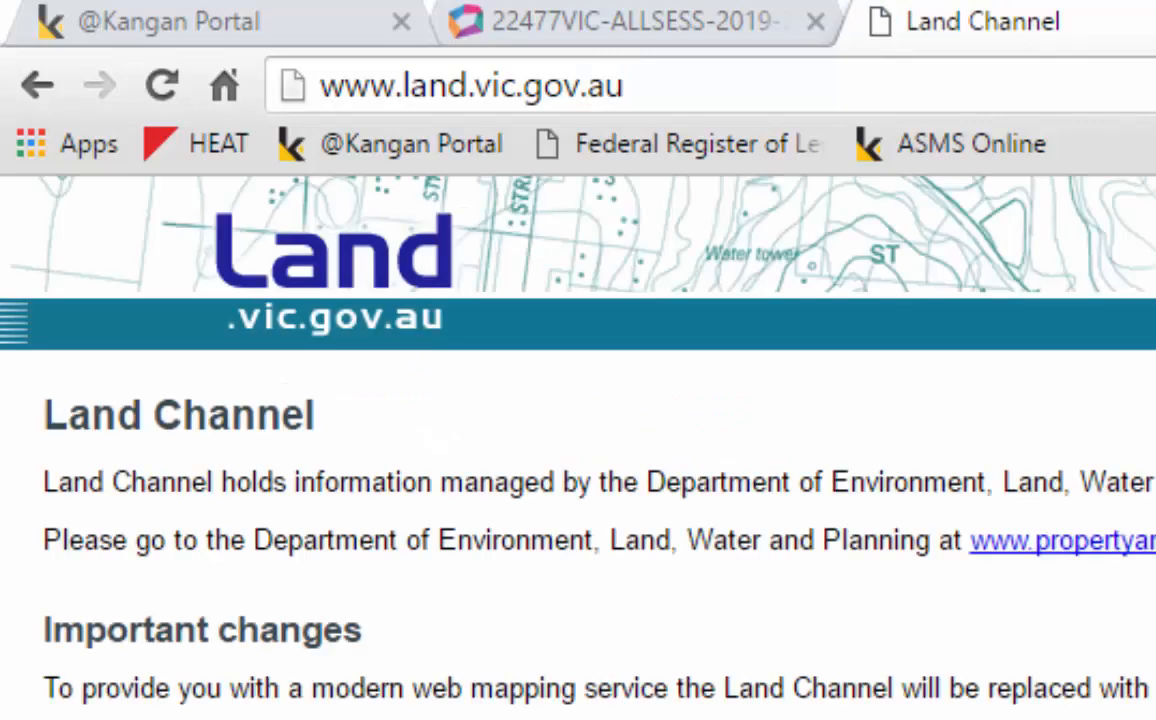
mouse_move(455, 165)
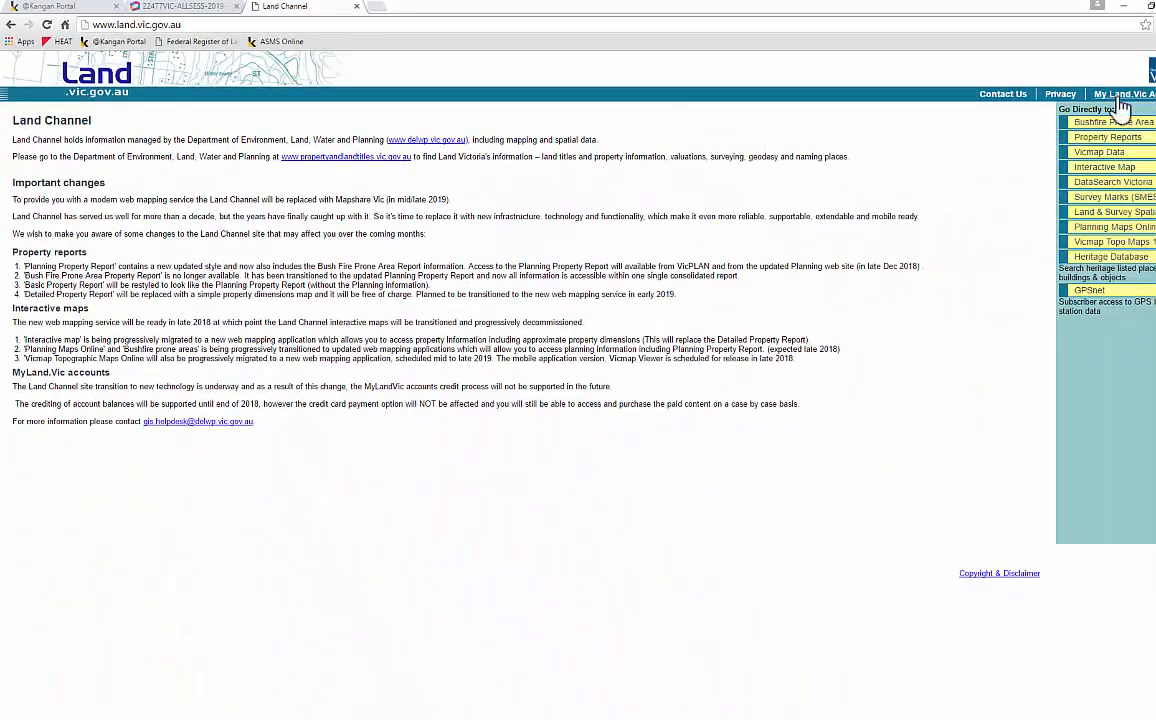
left_click(1104, 166)
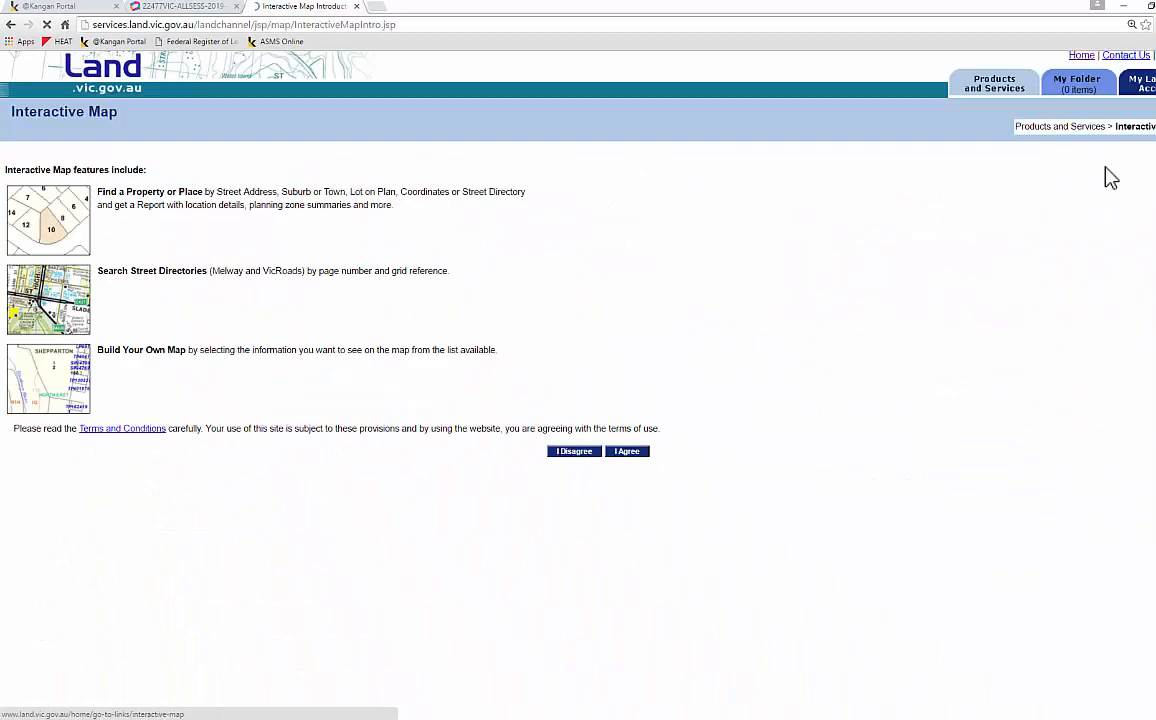
left_click(627, 451)
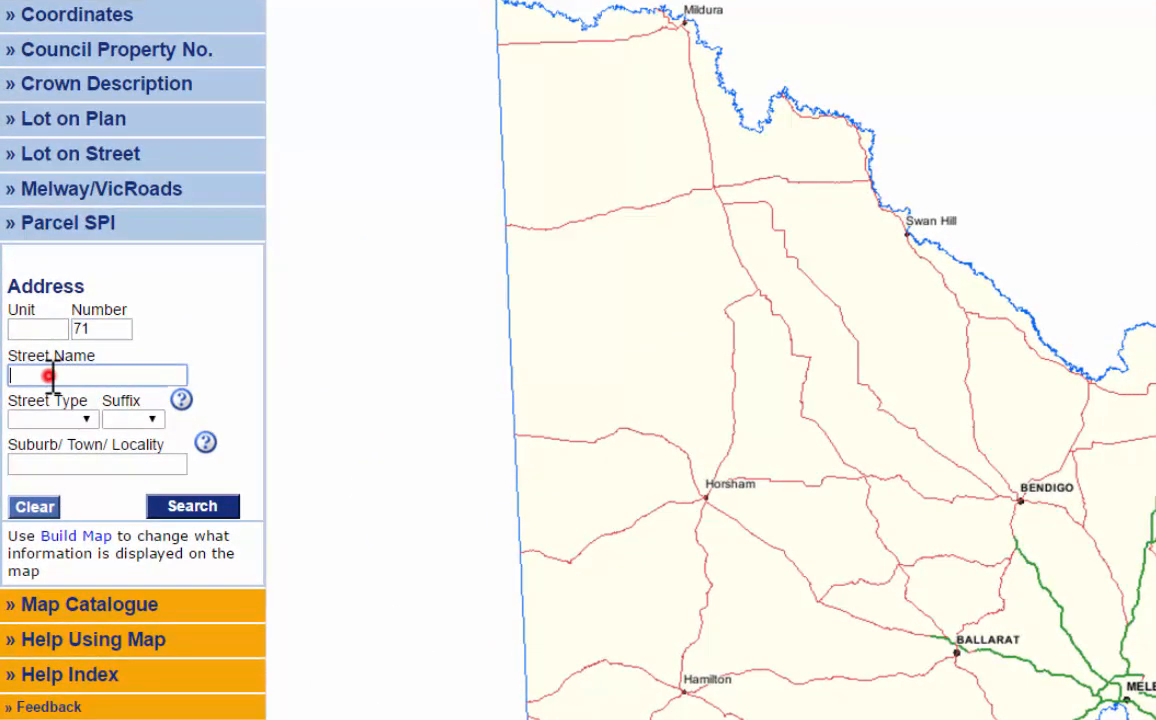
type("mollison")
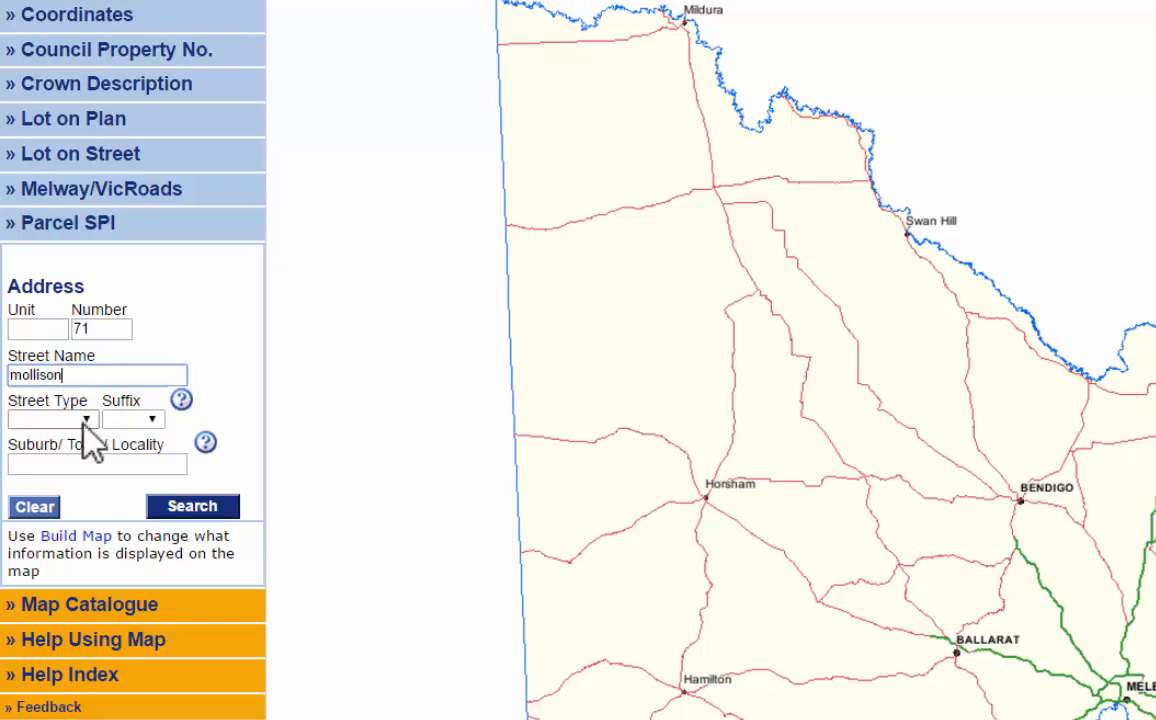
left_click(47, 418)
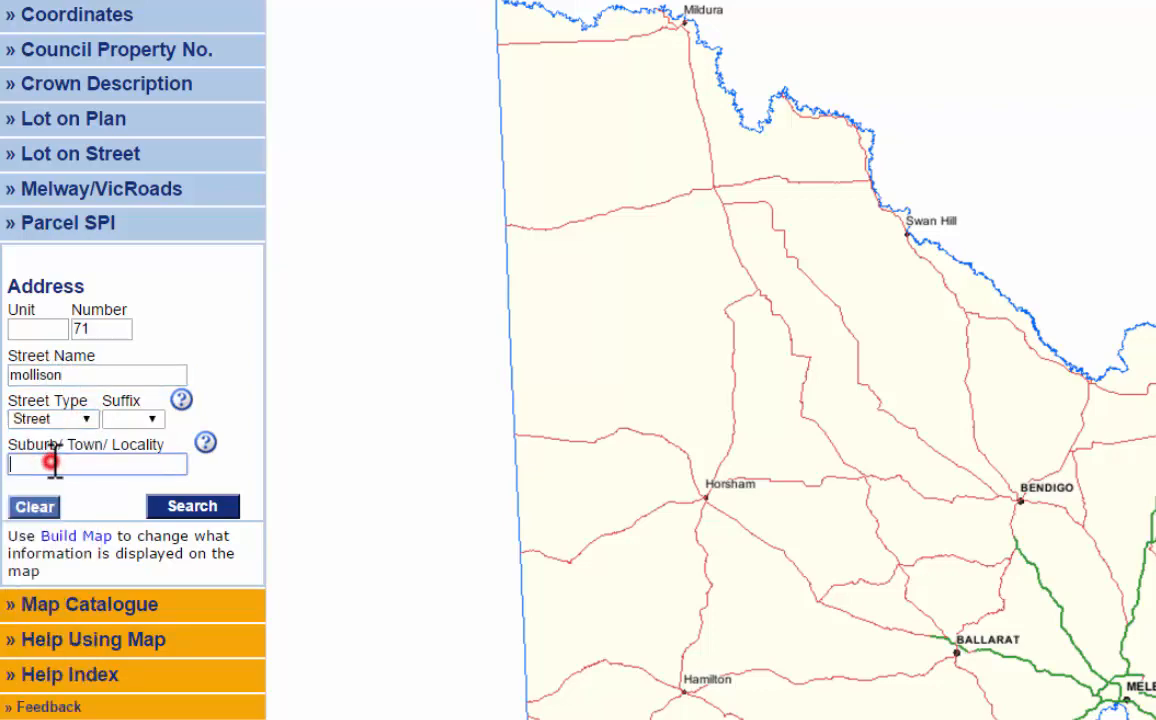
type("malm")
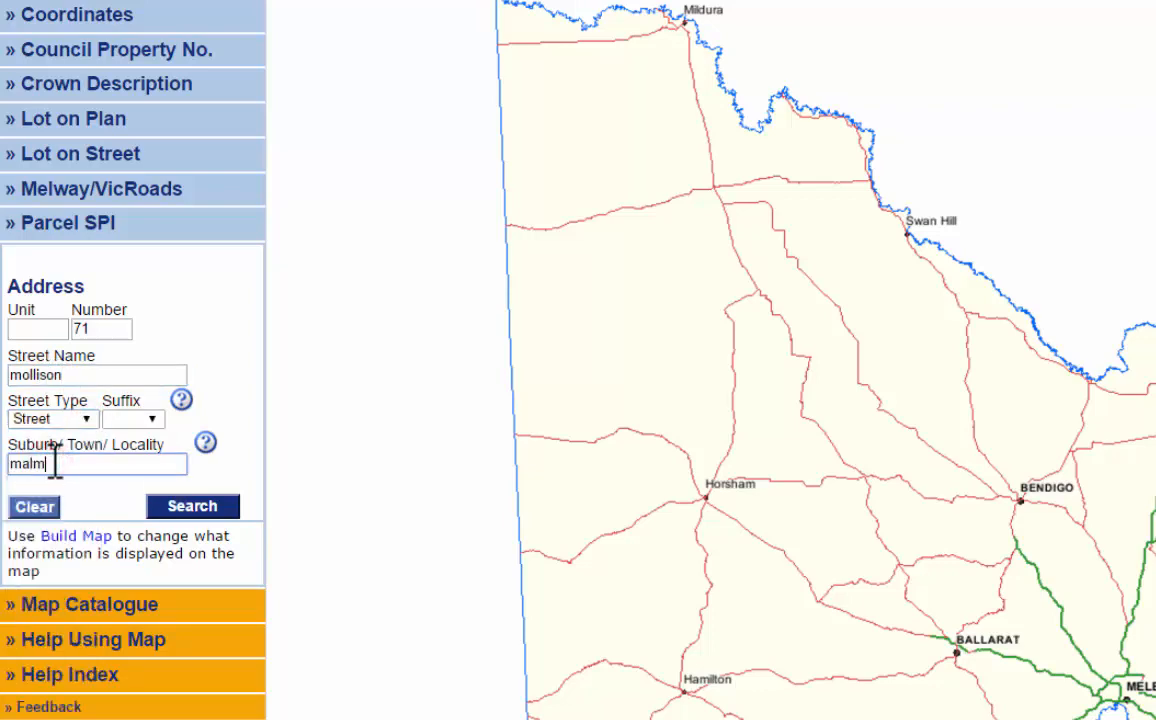
type("sbur")
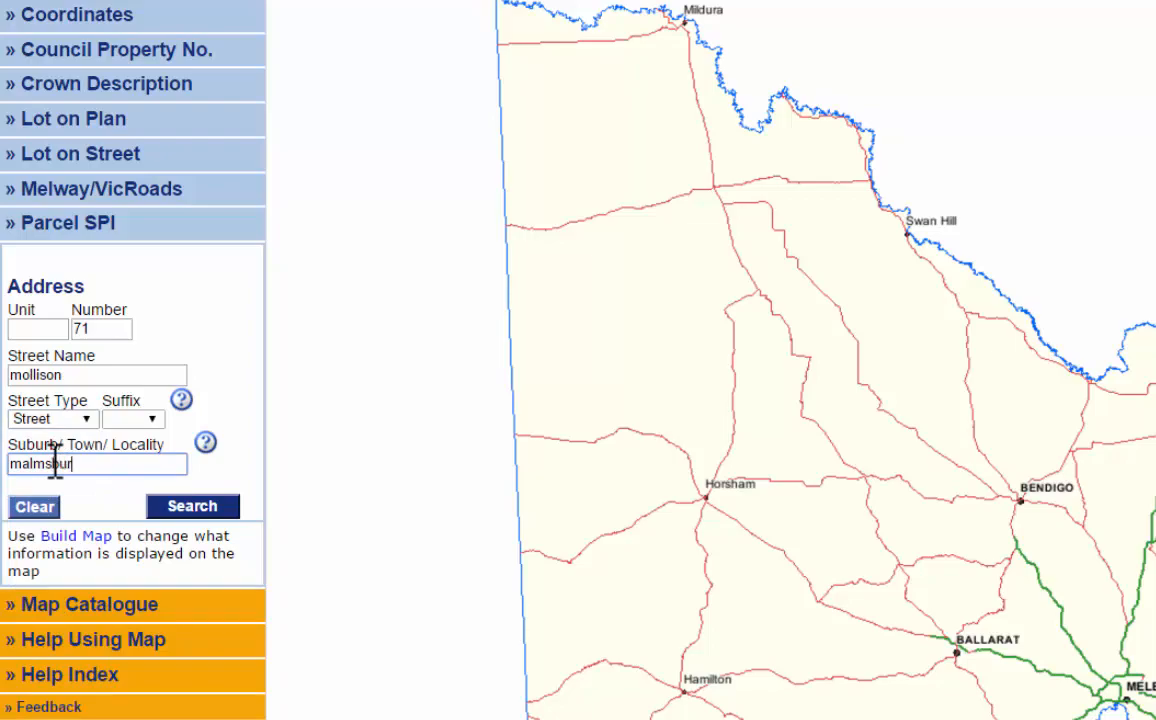
left_click(186, 502)
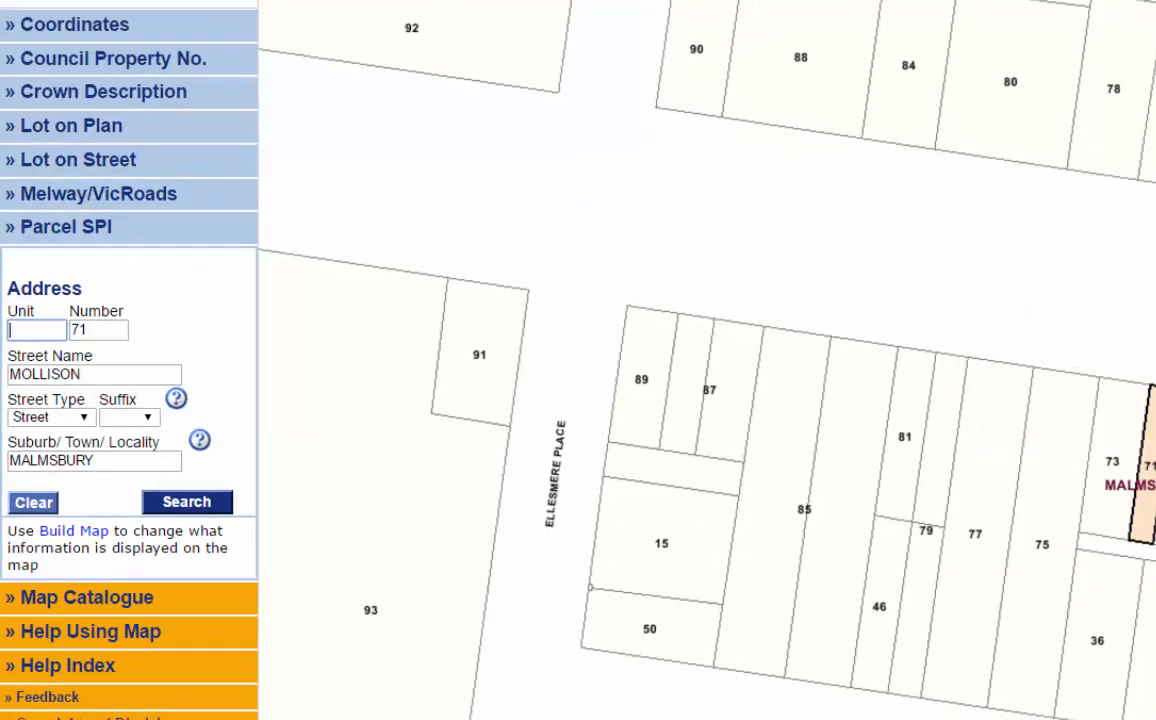
Turn on the Contours map layers and refresh the map around lot 71.
left_click(187, 501)
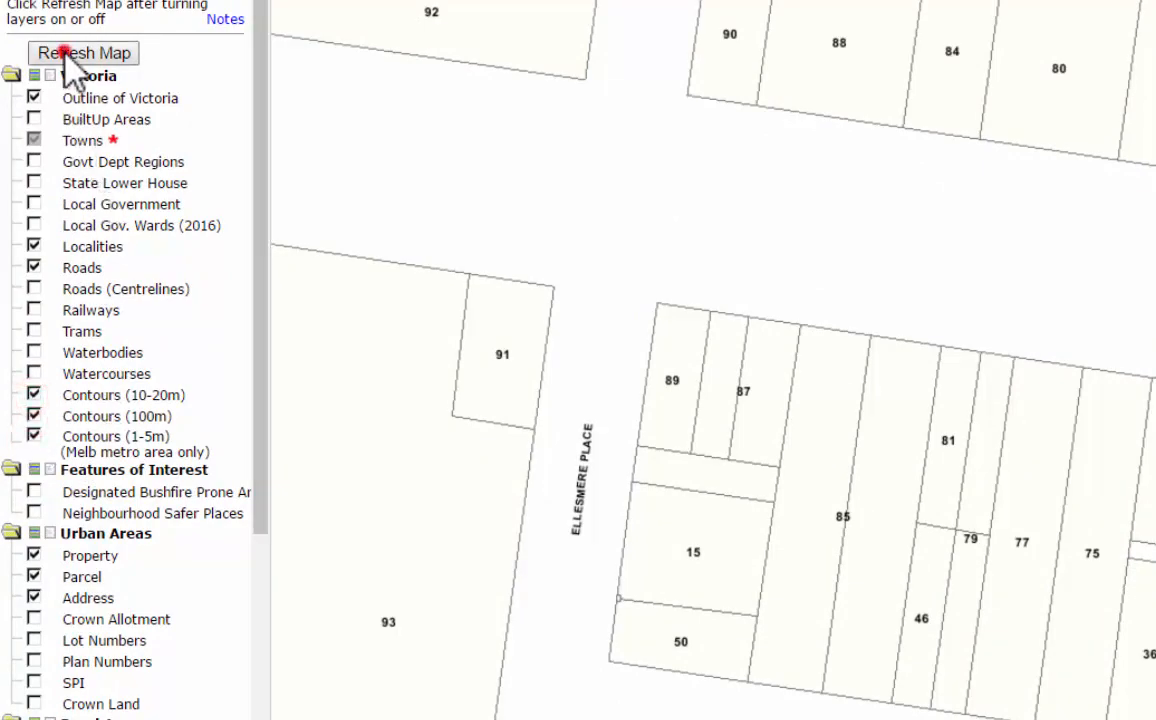
left_click(84, 52)
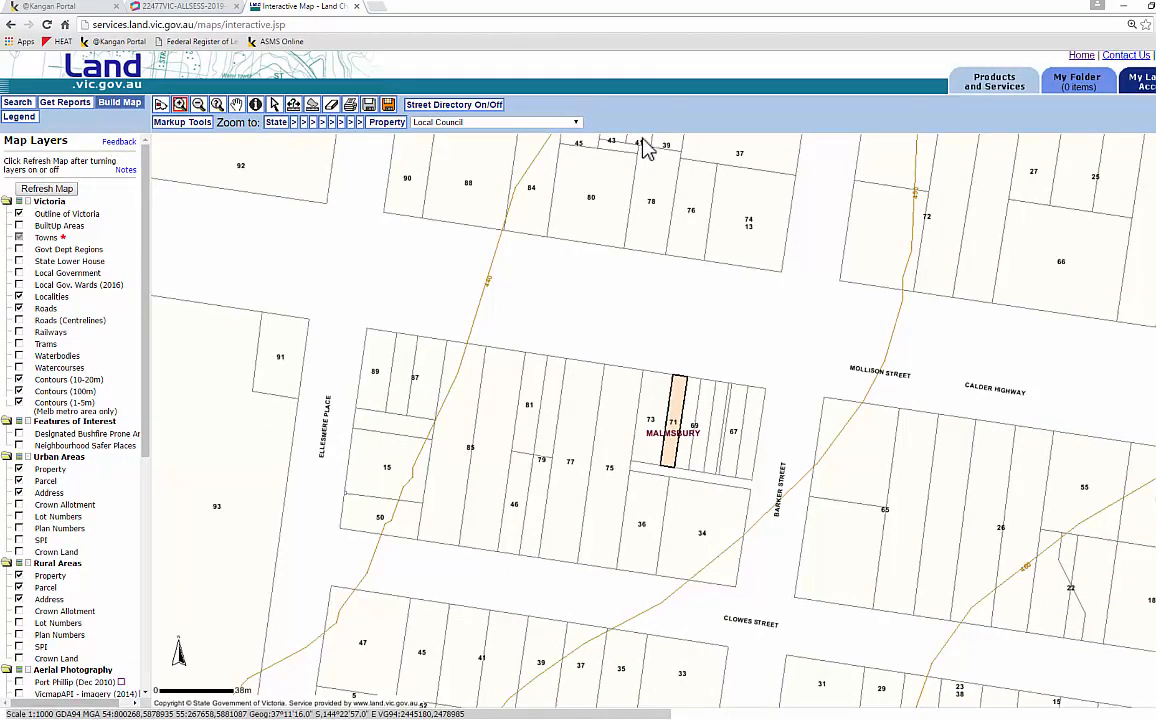
mouse_move(523, 277)
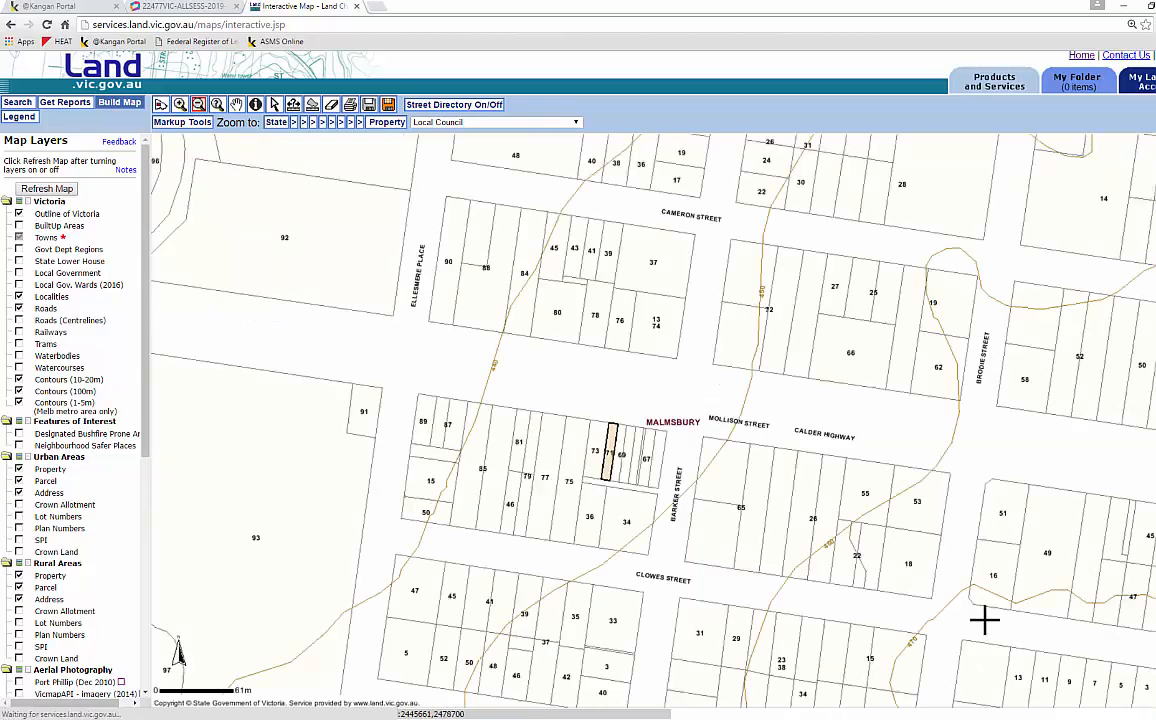
mouse_move(692, 311)
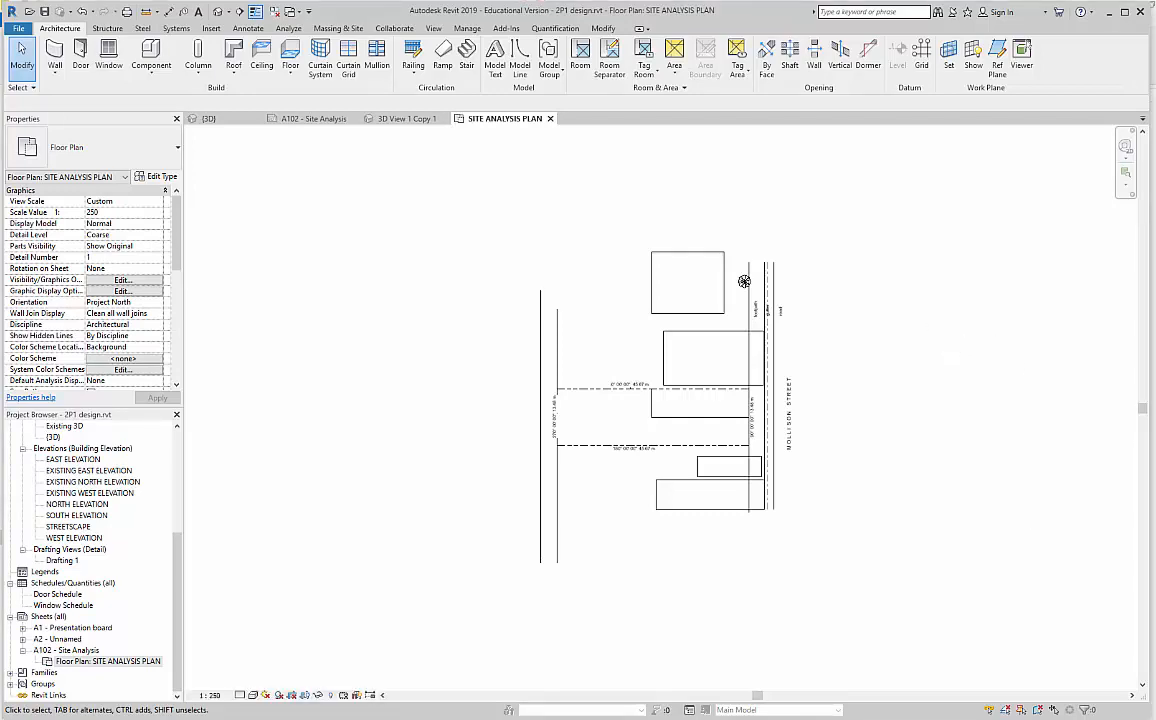
mouse_move(806, 367)
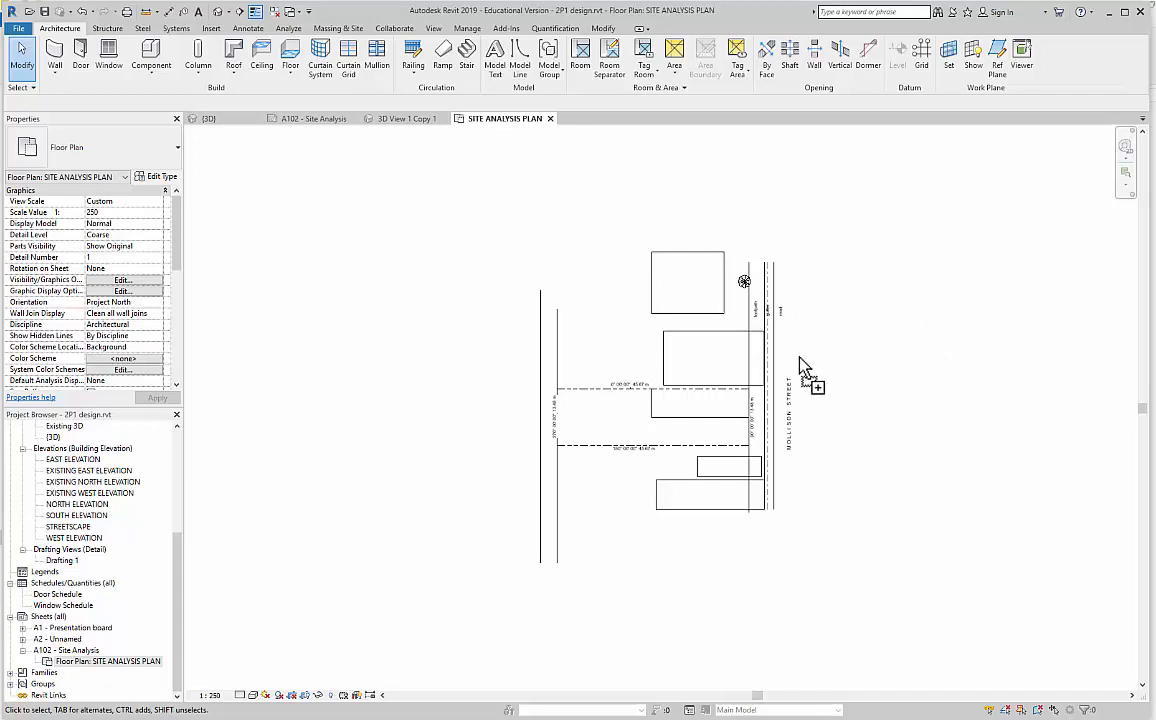
Place the saved Land Channel contour map image in the SITE ANALYSIS PLAN view.
left_click(830, 480)
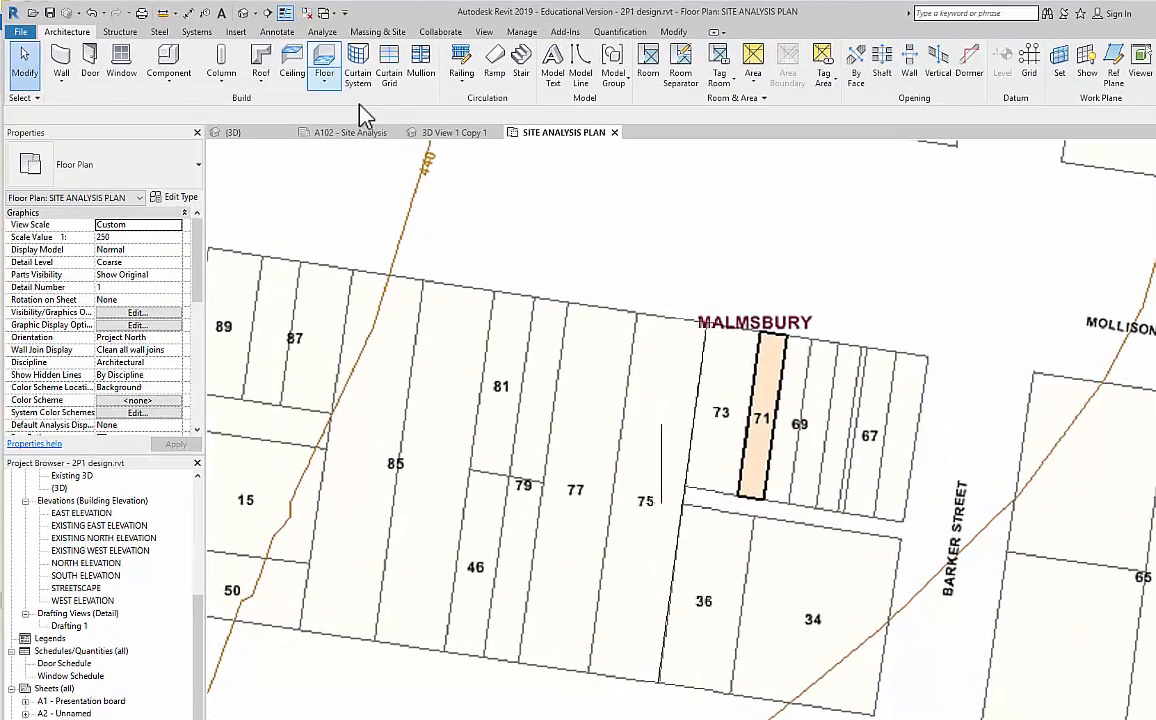
Rotate the imported map image 90° so its streets match the site plan.
left_click(765, 430)
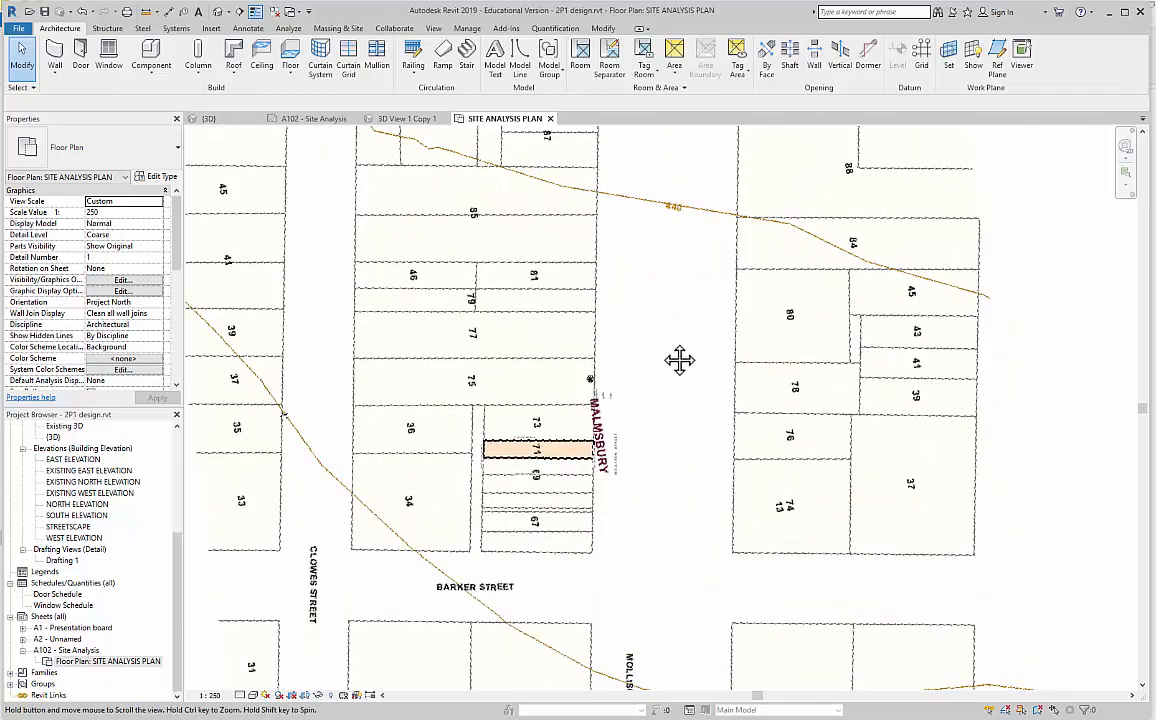
Align the map with the site outline and place a 440 m toposurface point.
left_click_drag(680, 360, 935, 558)
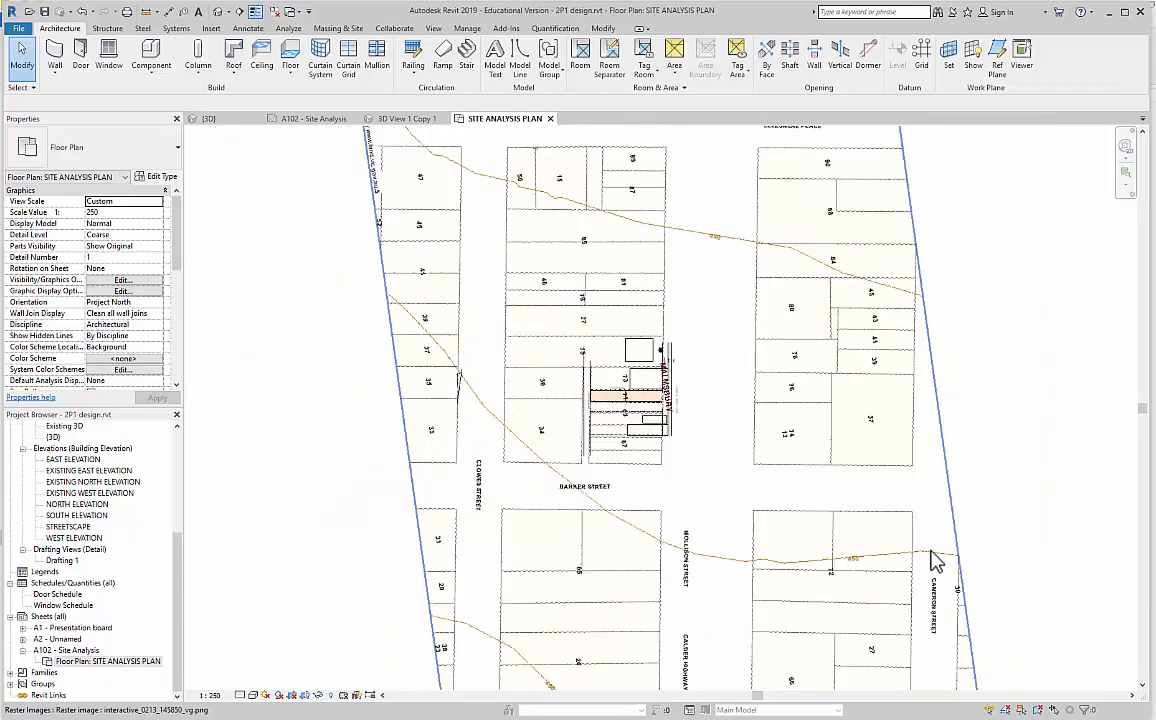
mouse_move(553, 168)
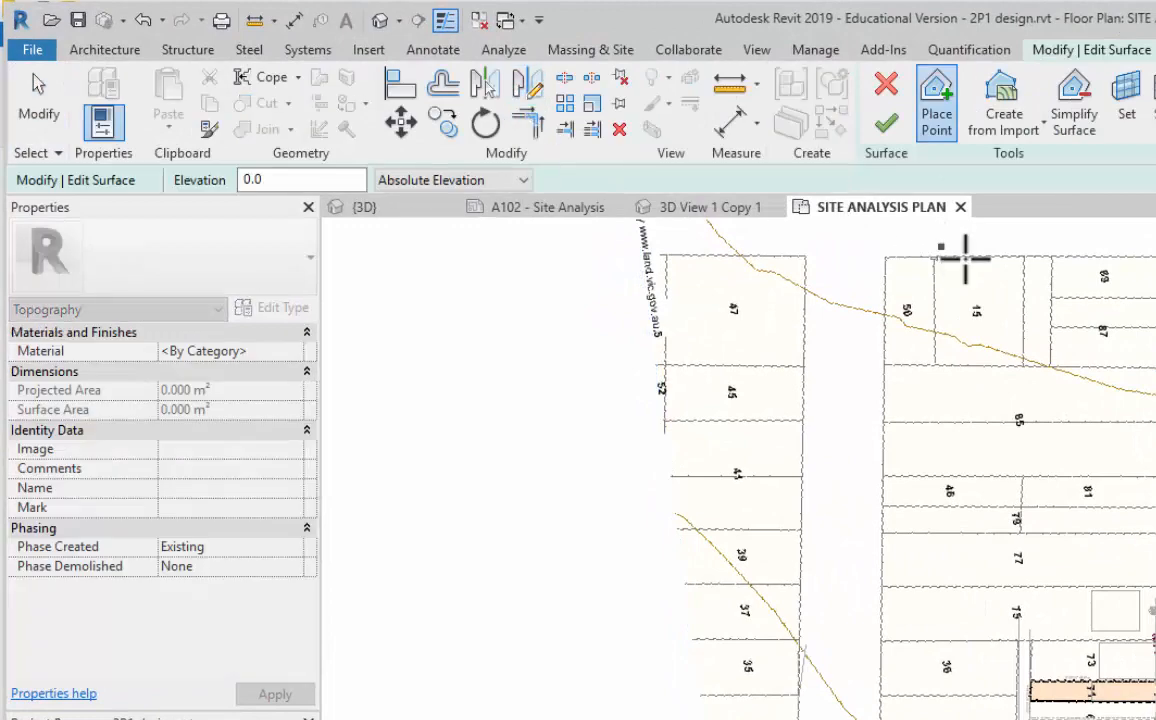
left_click(300, 180)
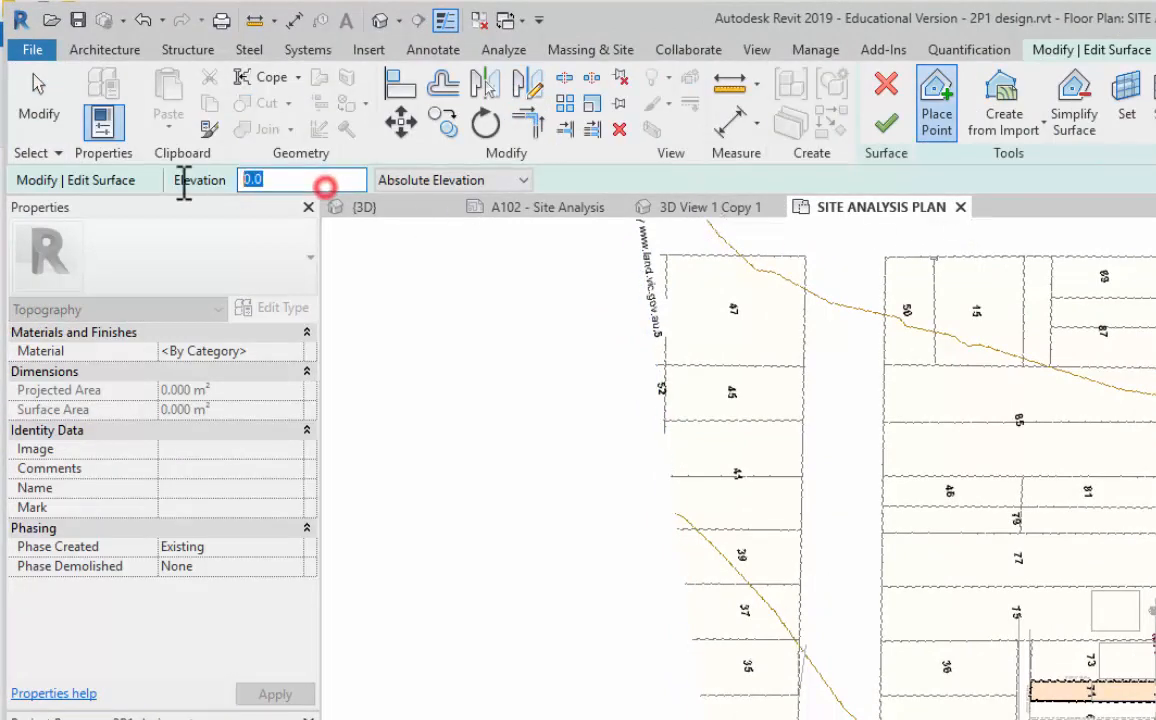
type("440000")
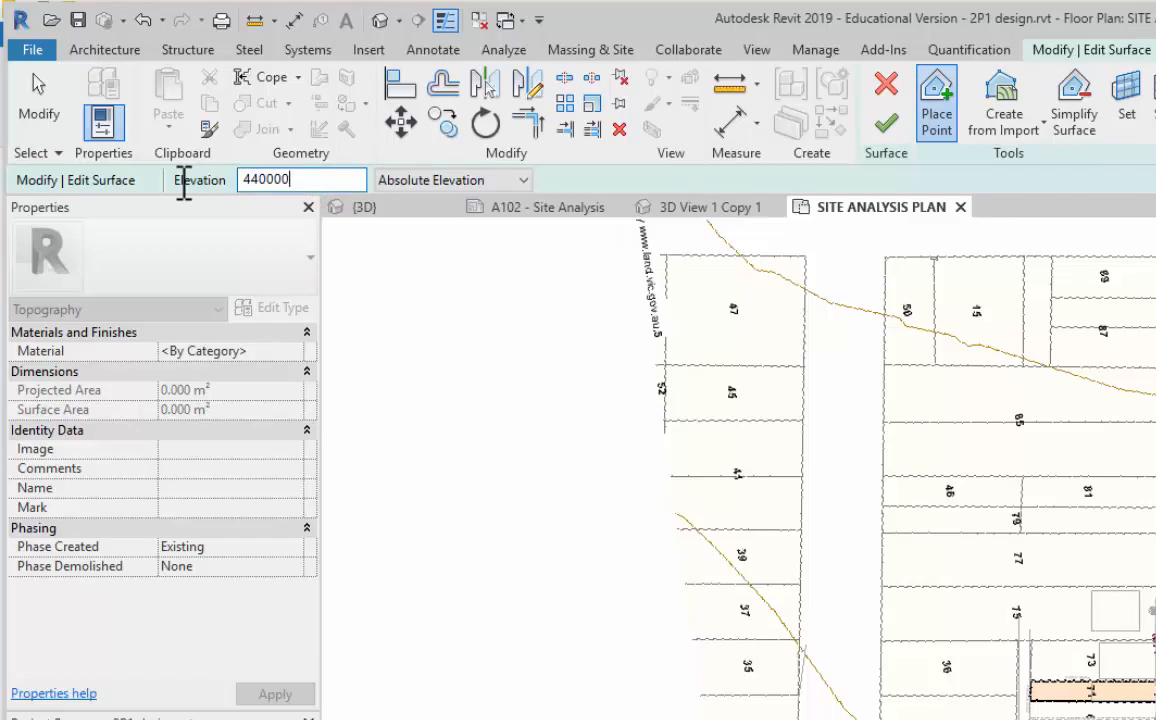
left_click(745, 262)
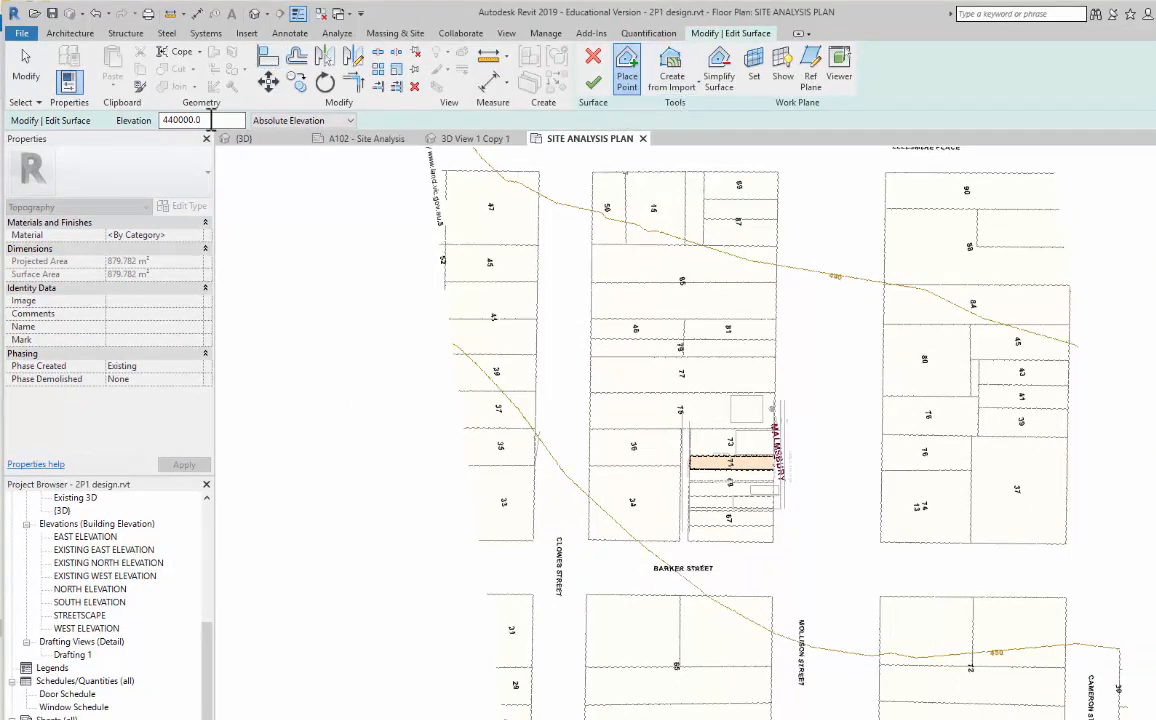
Place survey points at 450 m elevation along the 450 contour line.
type("45")
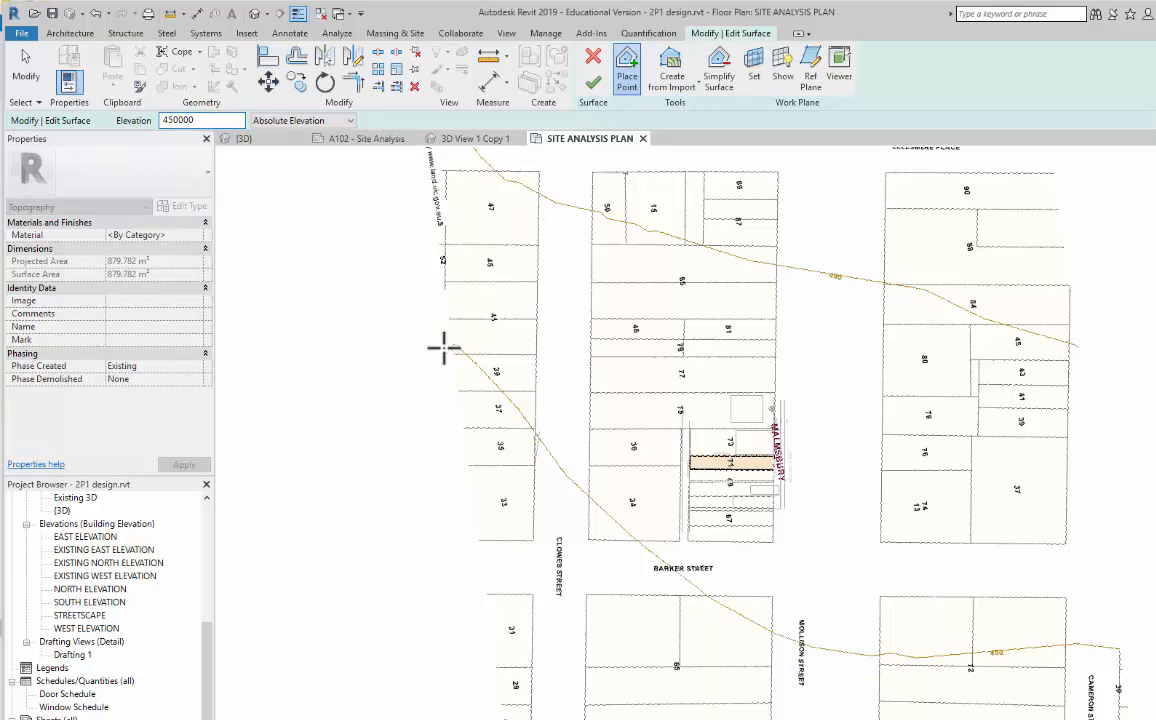
left_click(640, 545)
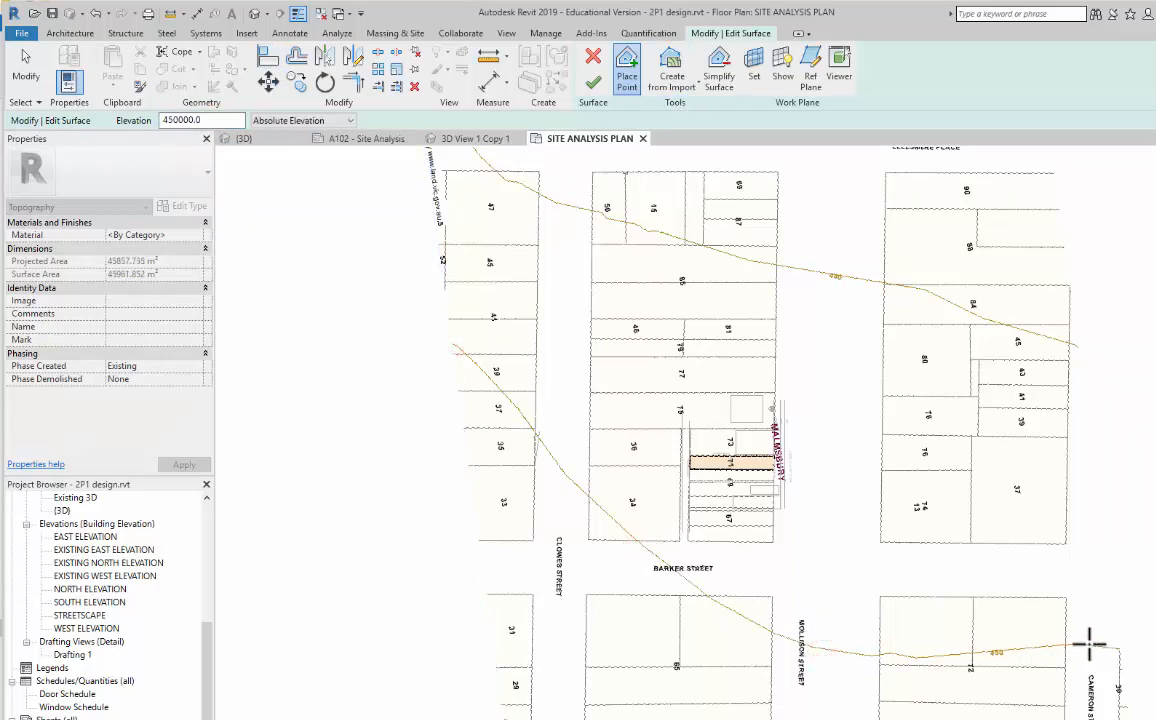
left_click(592, 62)
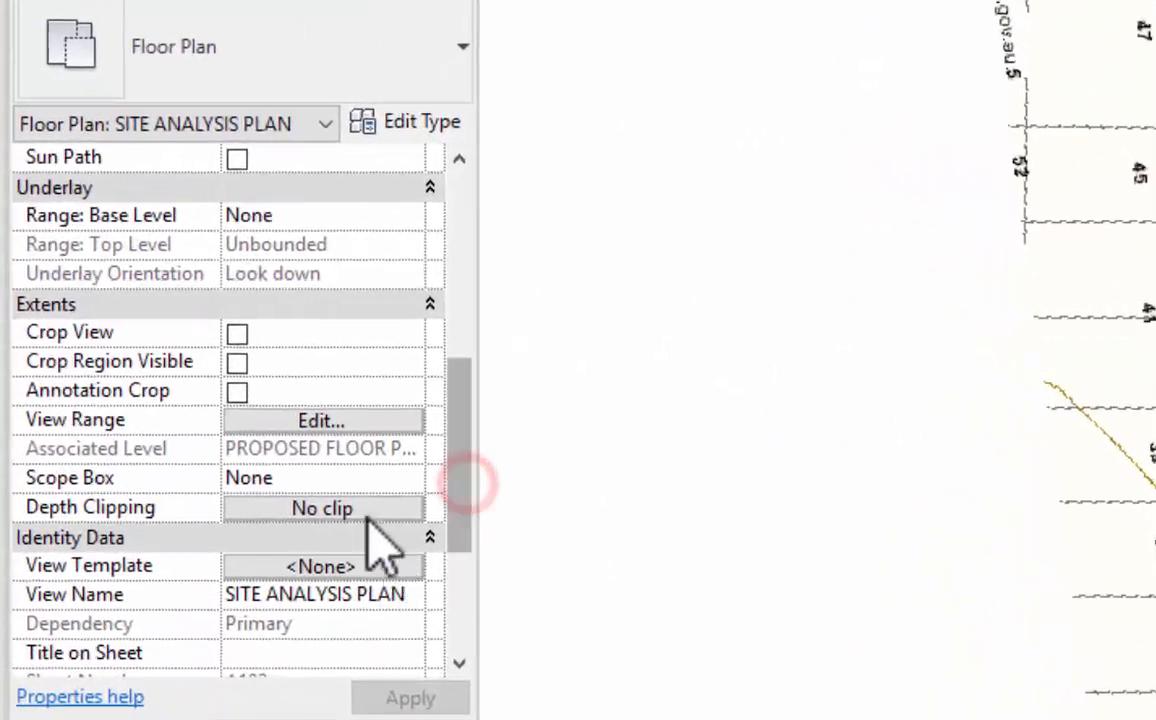
Set view range Top and Cut offsets to 500000, Bottom and View Depth Unlimited.
left_click(321, 419)
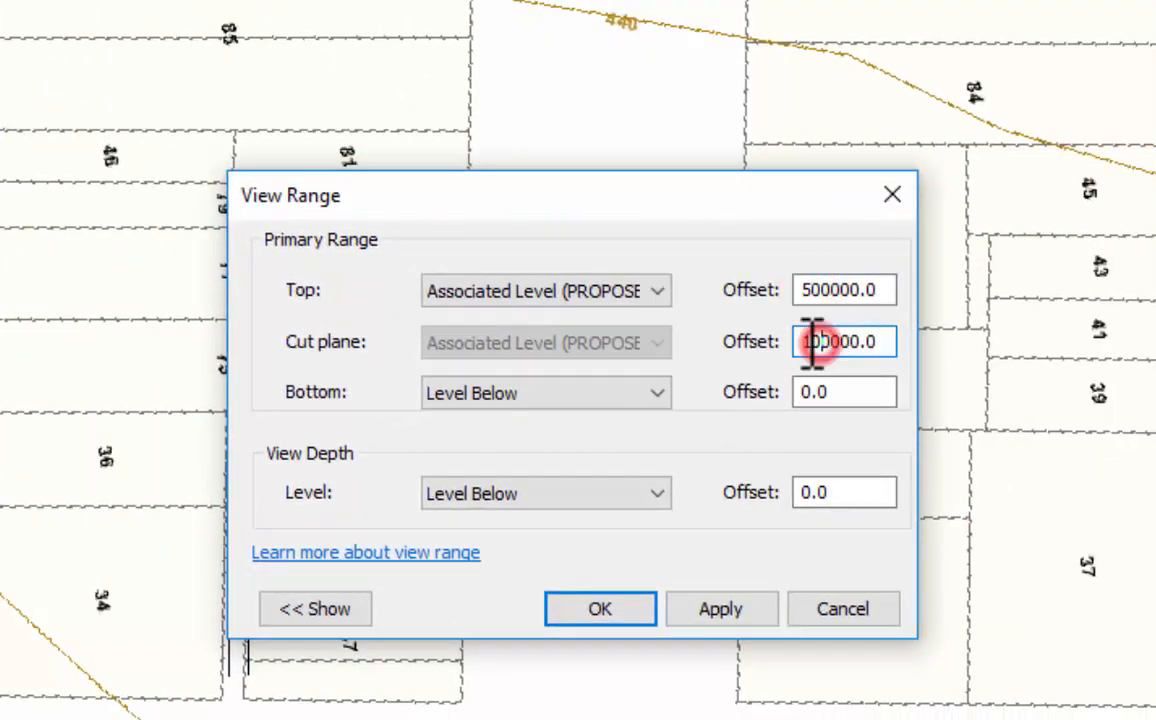
type("500000.0")
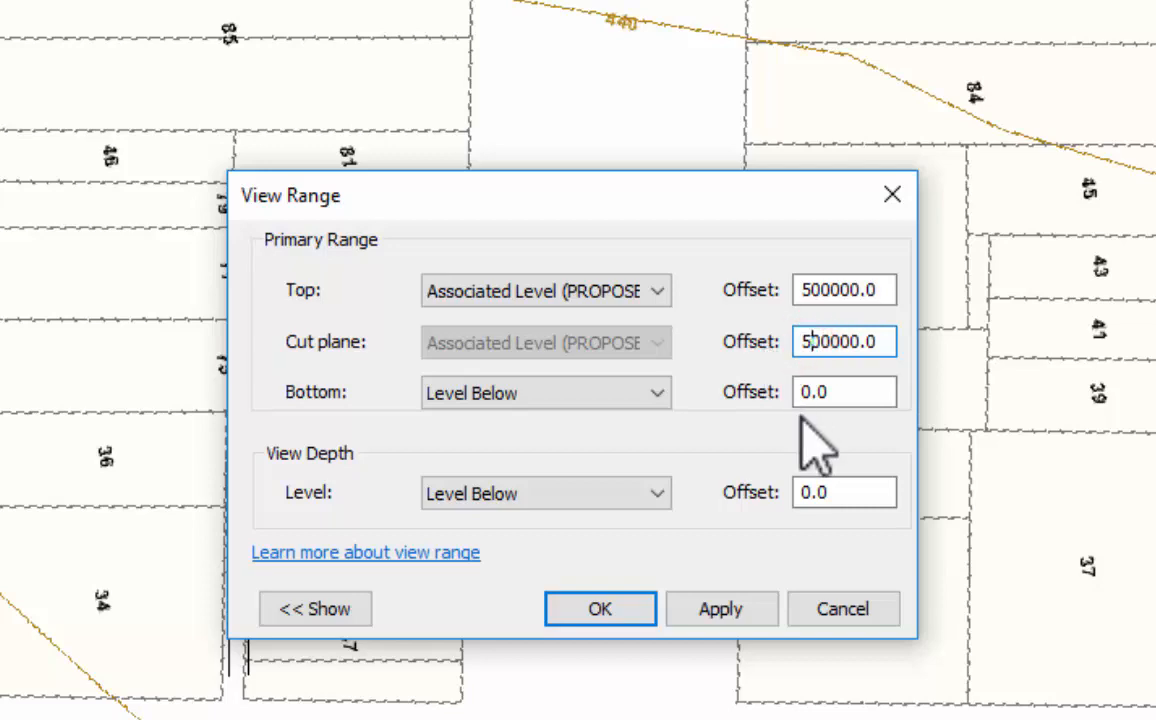
left_click(546, 392)
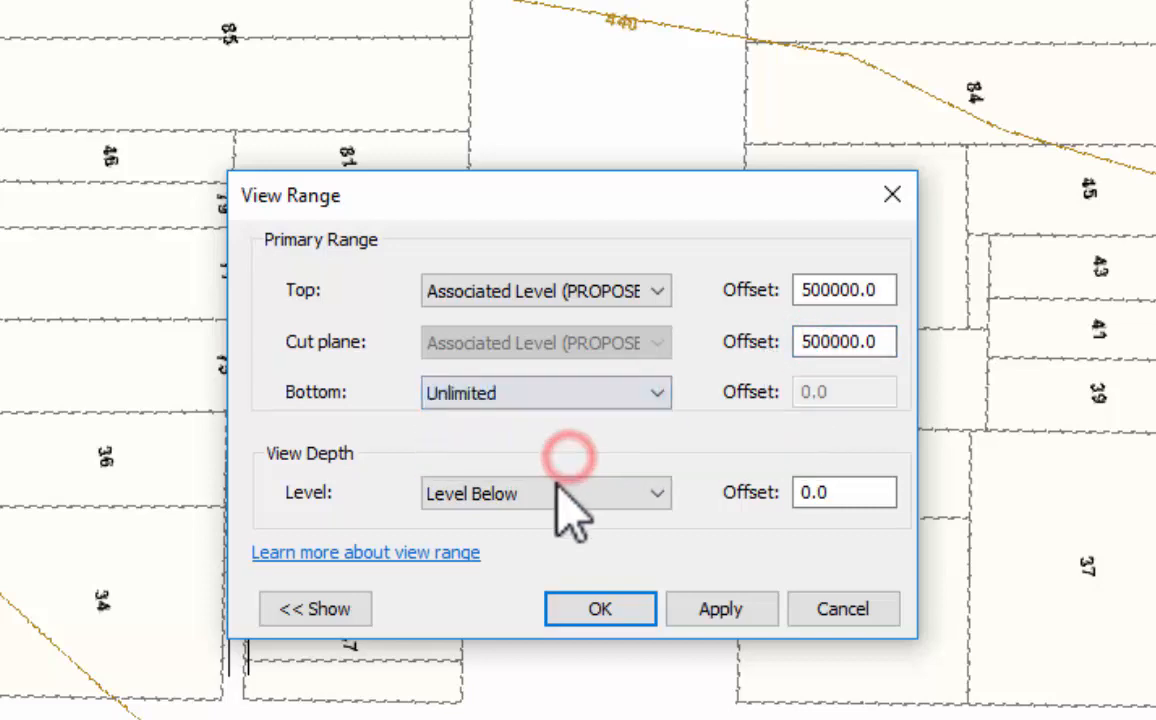
left_click(720, 609)
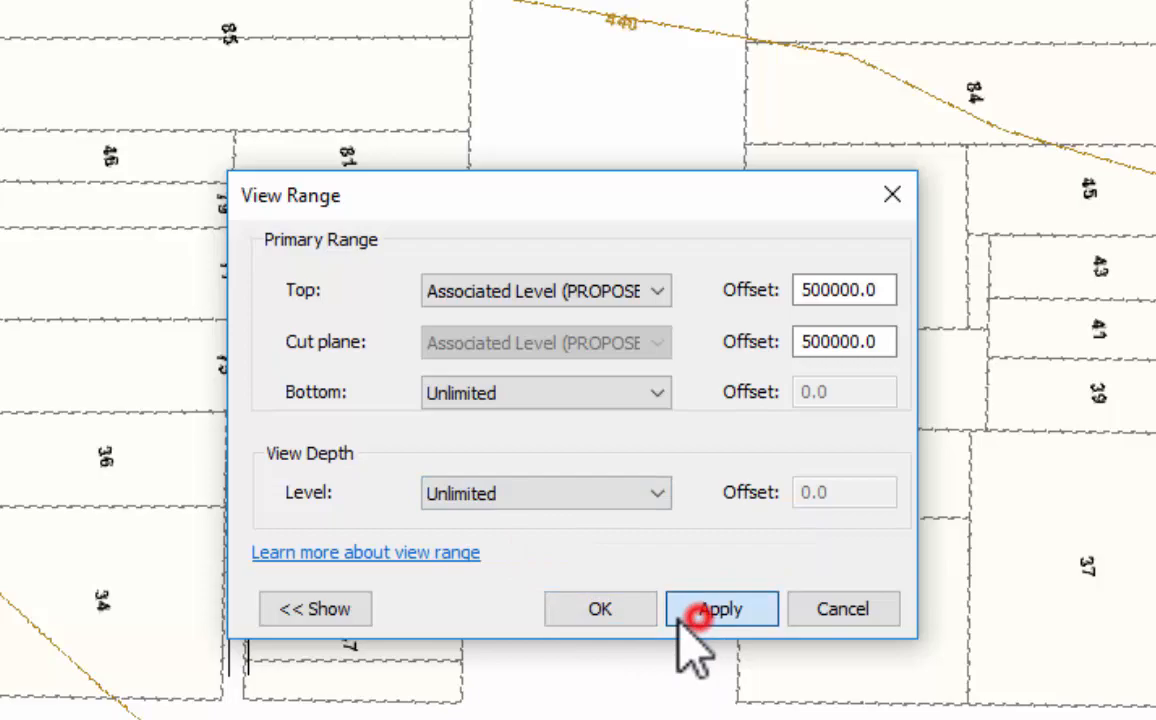
left_click(721, 608)
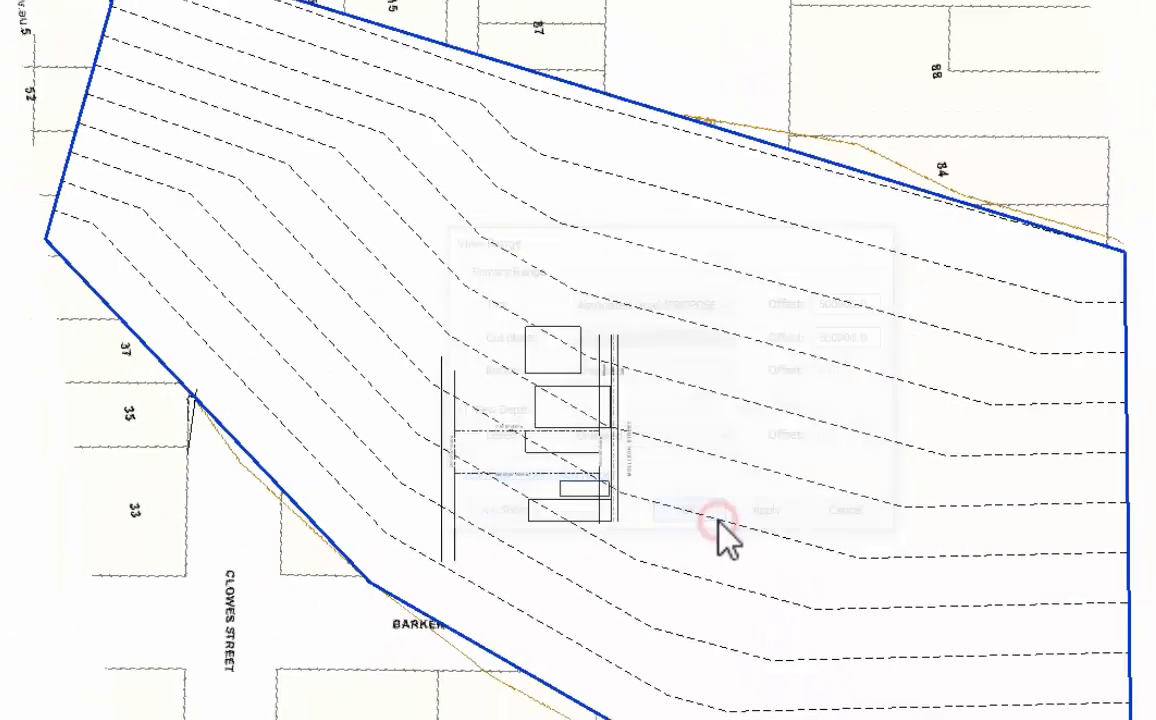
Confirm the view range so contours show across the Mollison Street building outlines.
left_click(705, 510)
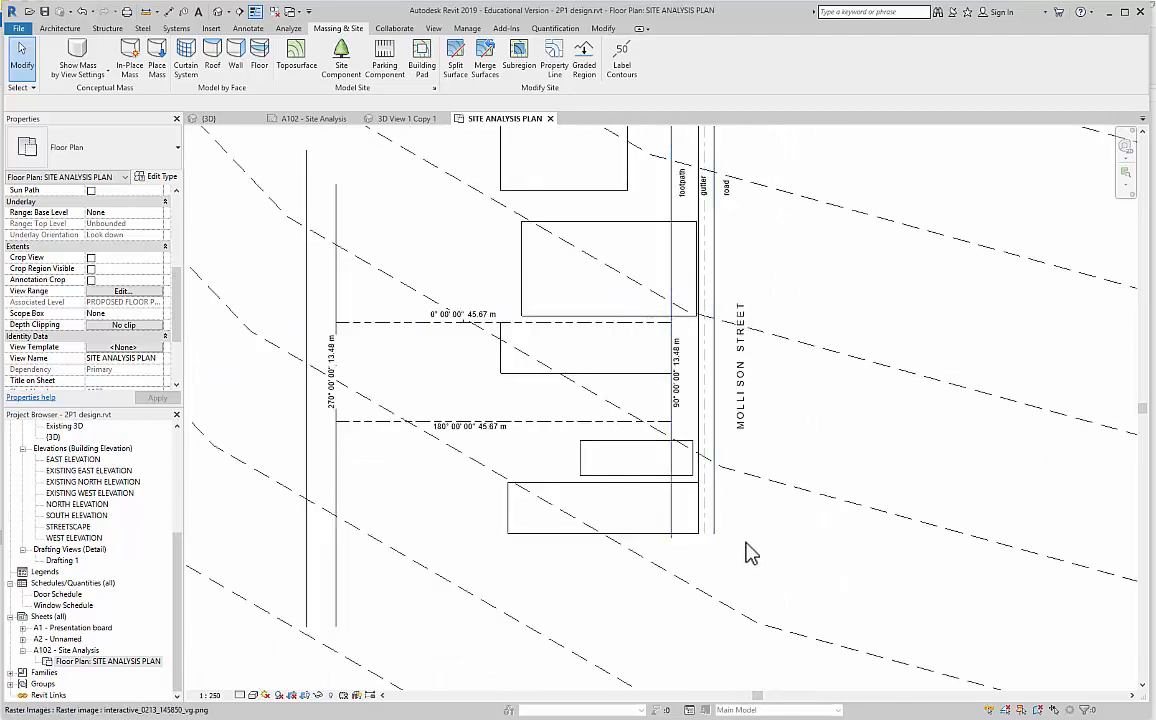
mouse_move(742, 373)
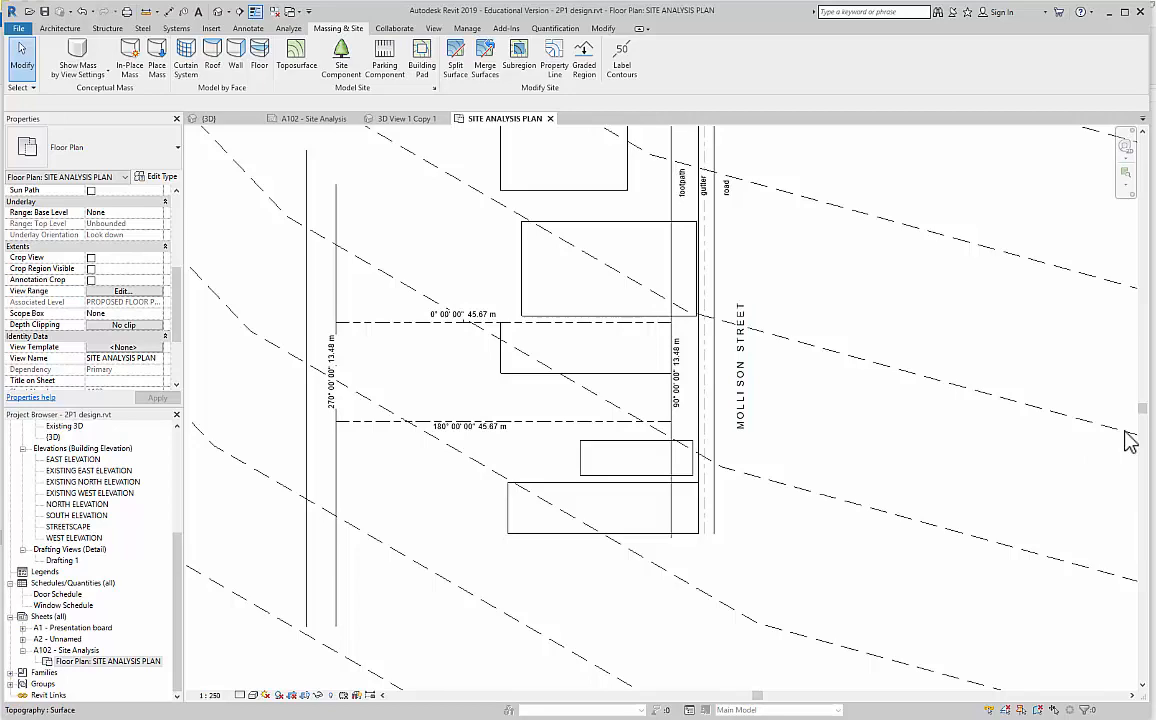
mouse_move(680, 337)
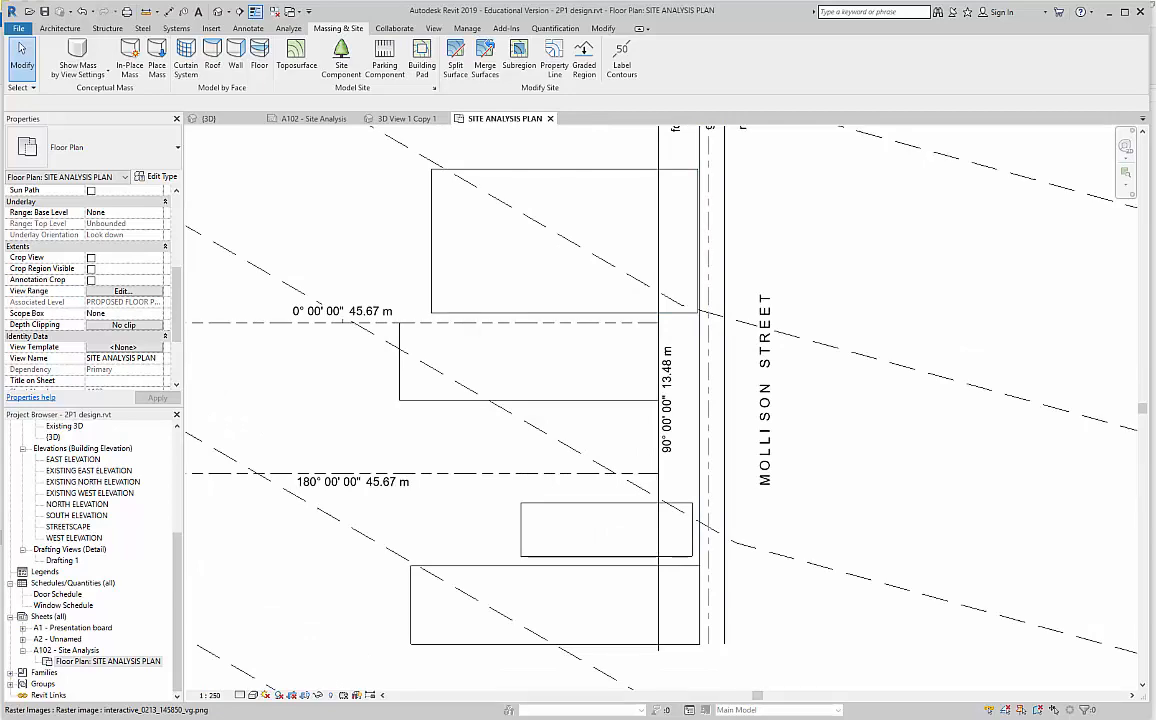
mouse_move(945, 448)
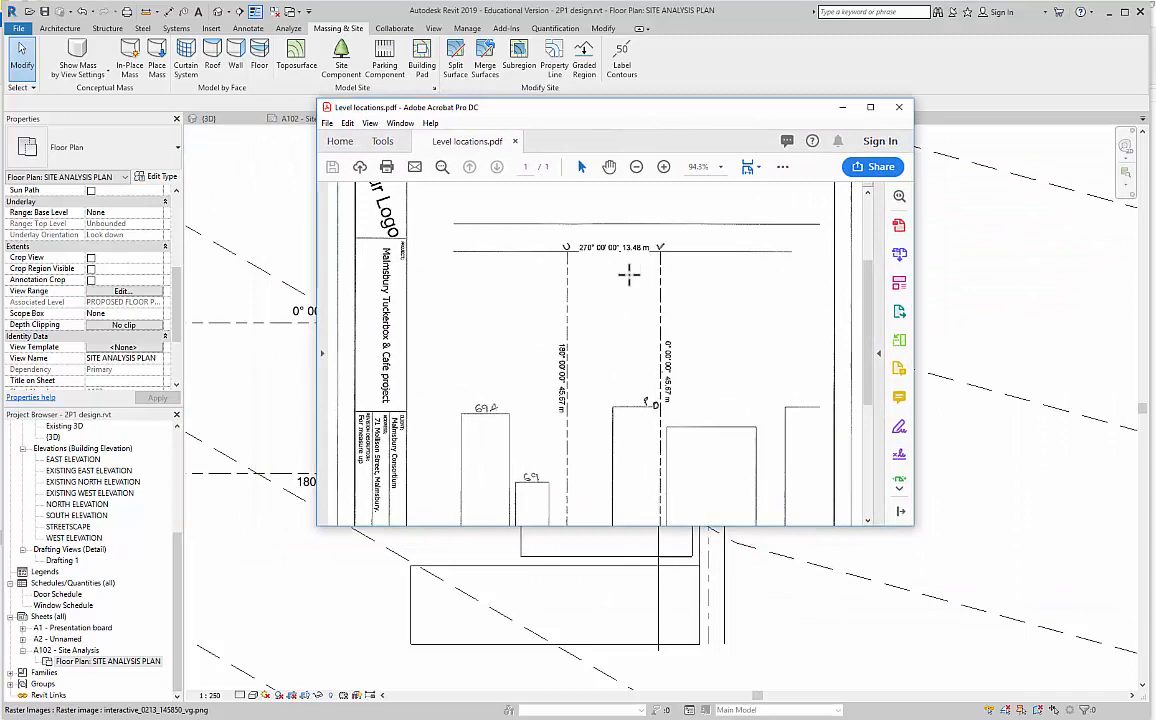
Scroll and maximize the Level locations PDF to review survey points, then minimize Acrobat.
scroll("down", 3)
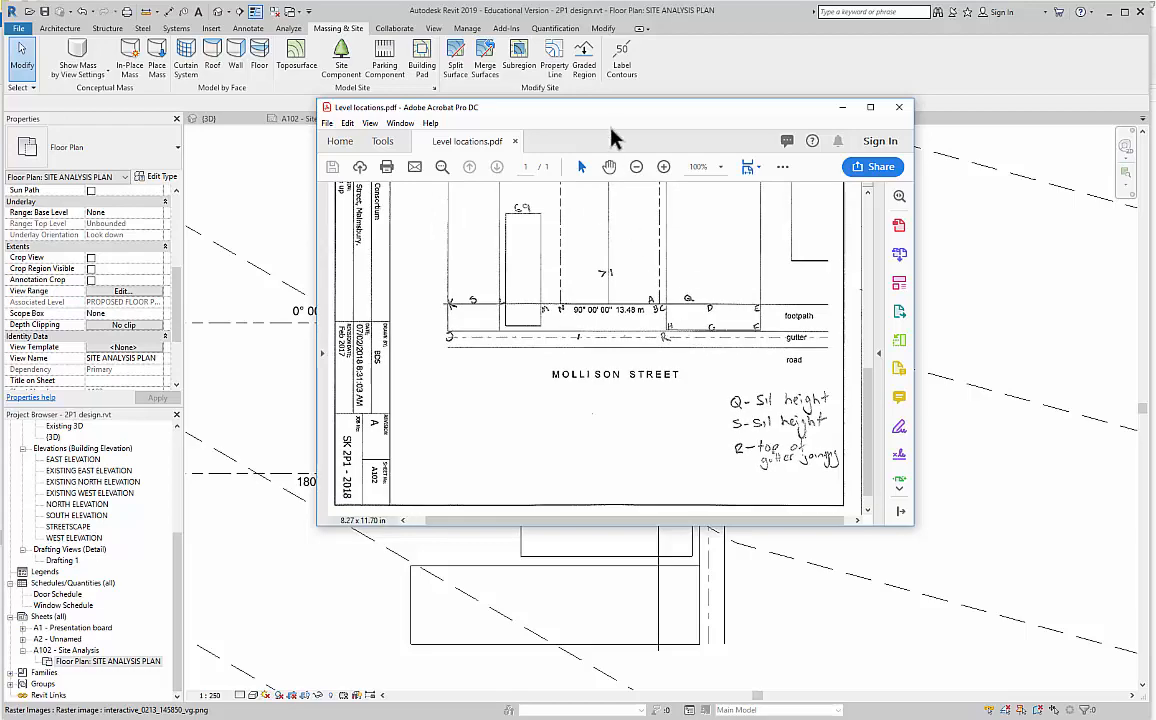
left_click(869, 107)
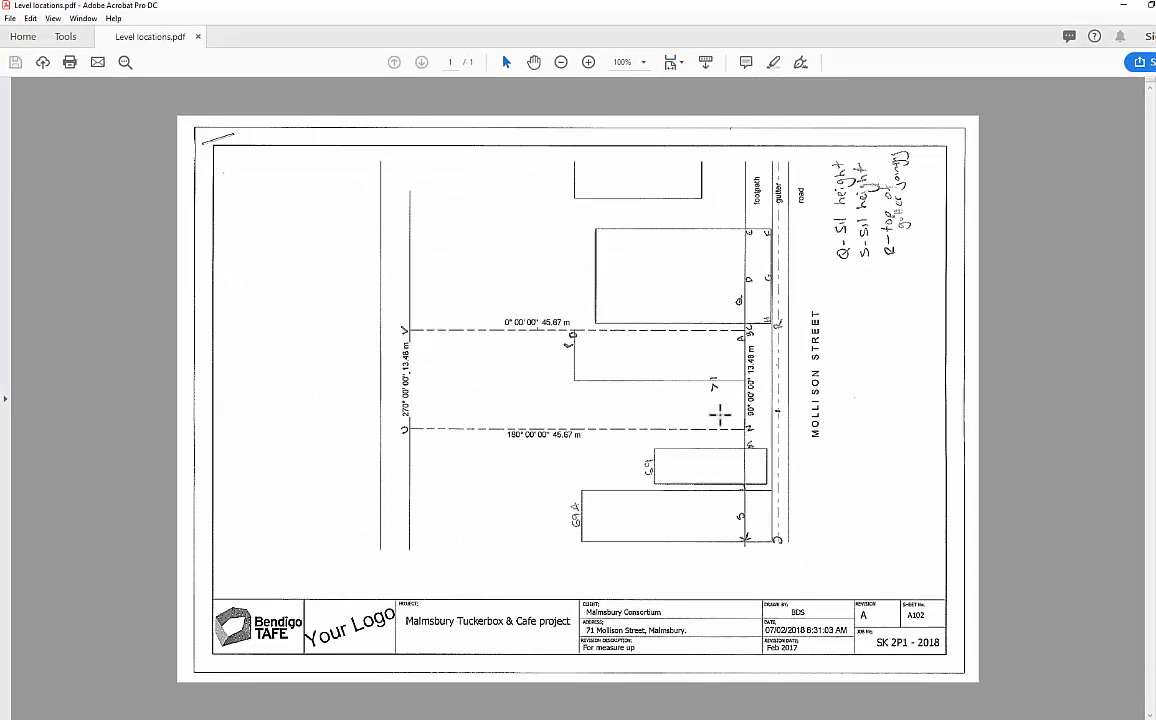
left_click(589, 62)
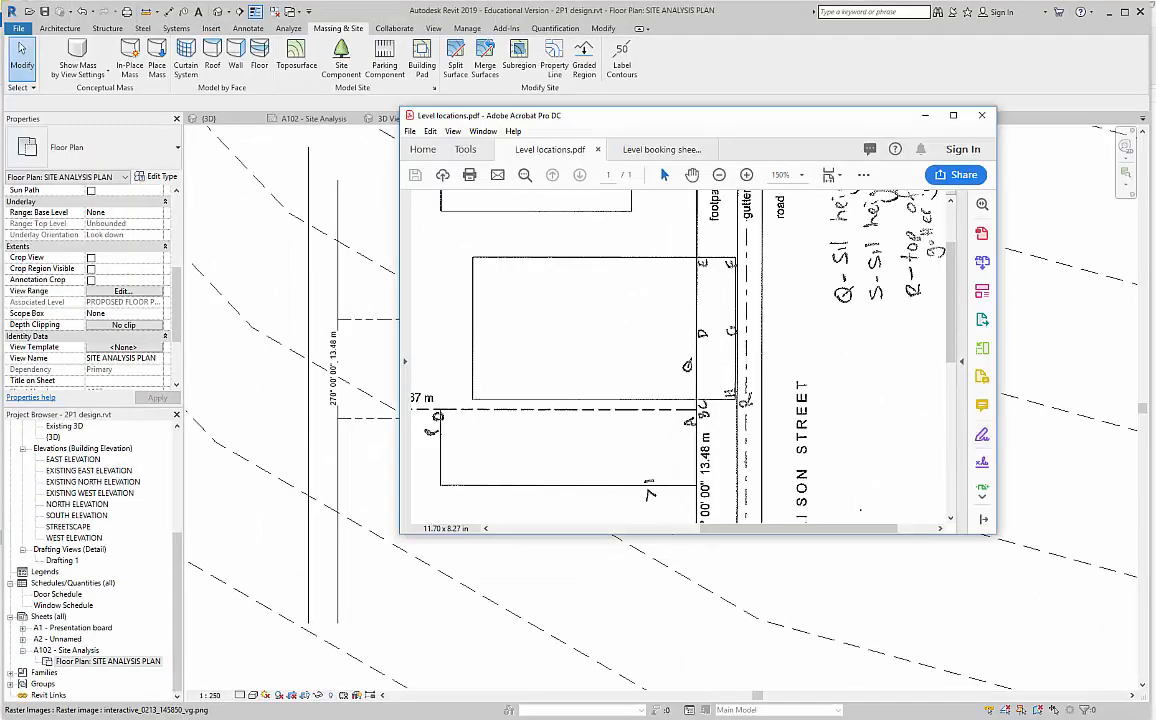
left_click(661, 149)
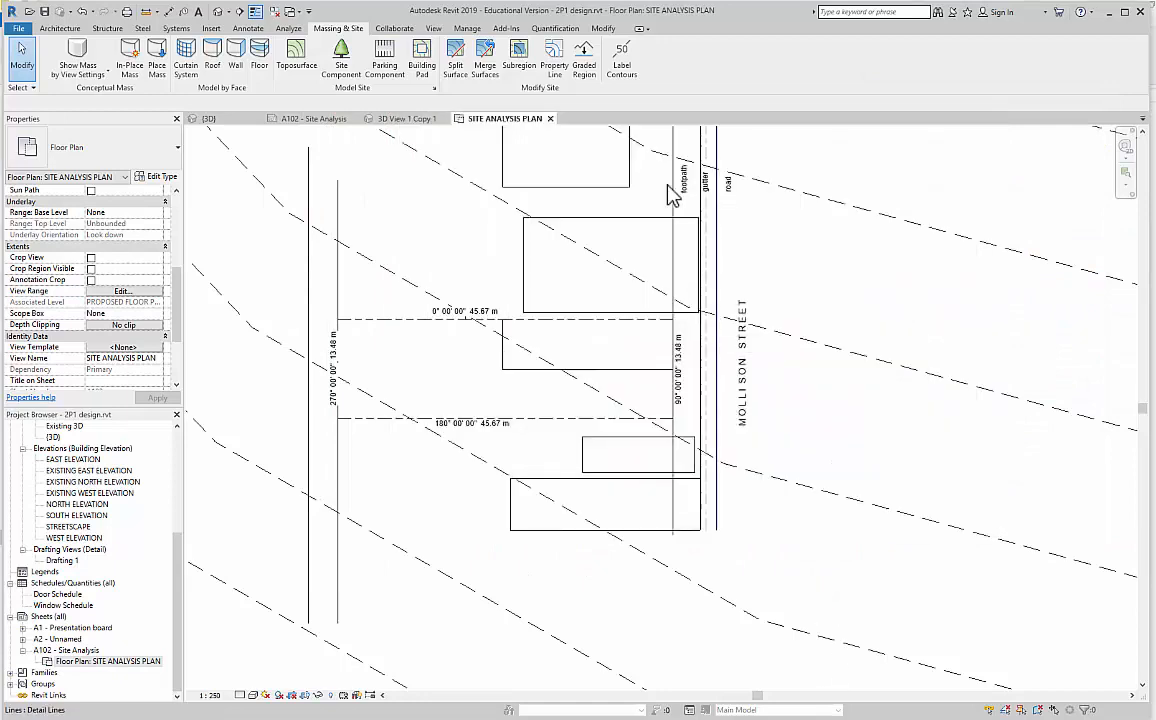
Label a contour line and set the contour label type's units to meters with rounding.
left_click(621, 57)
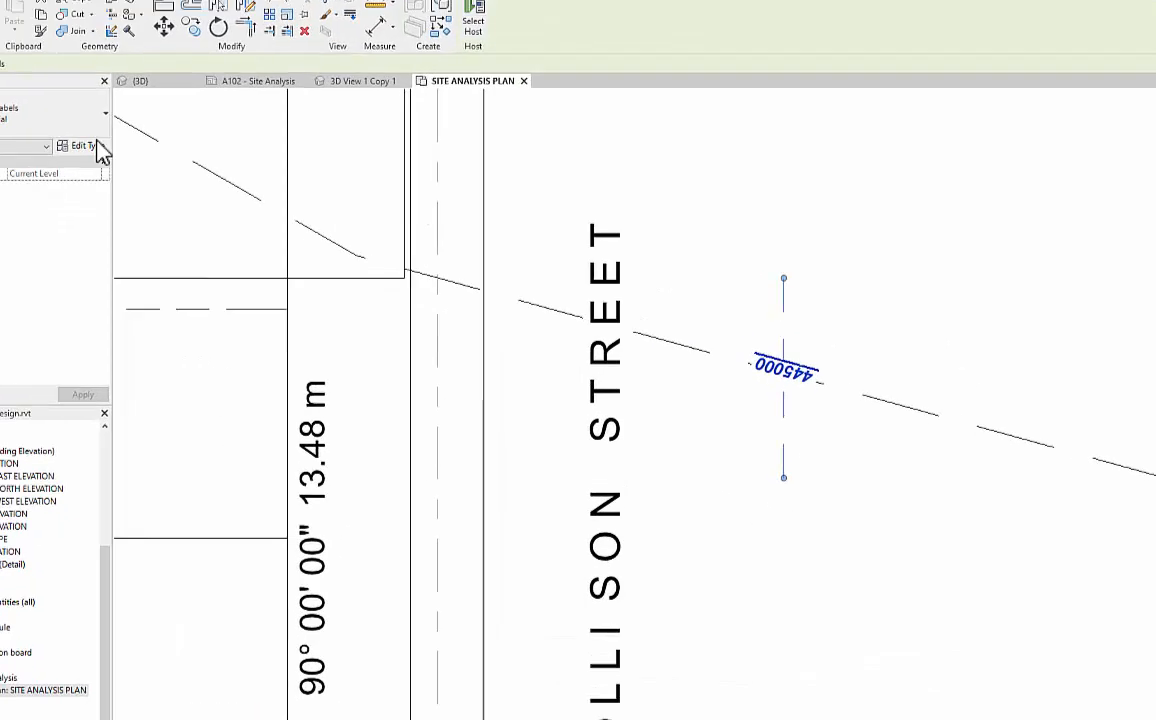
left_click(78, 146)
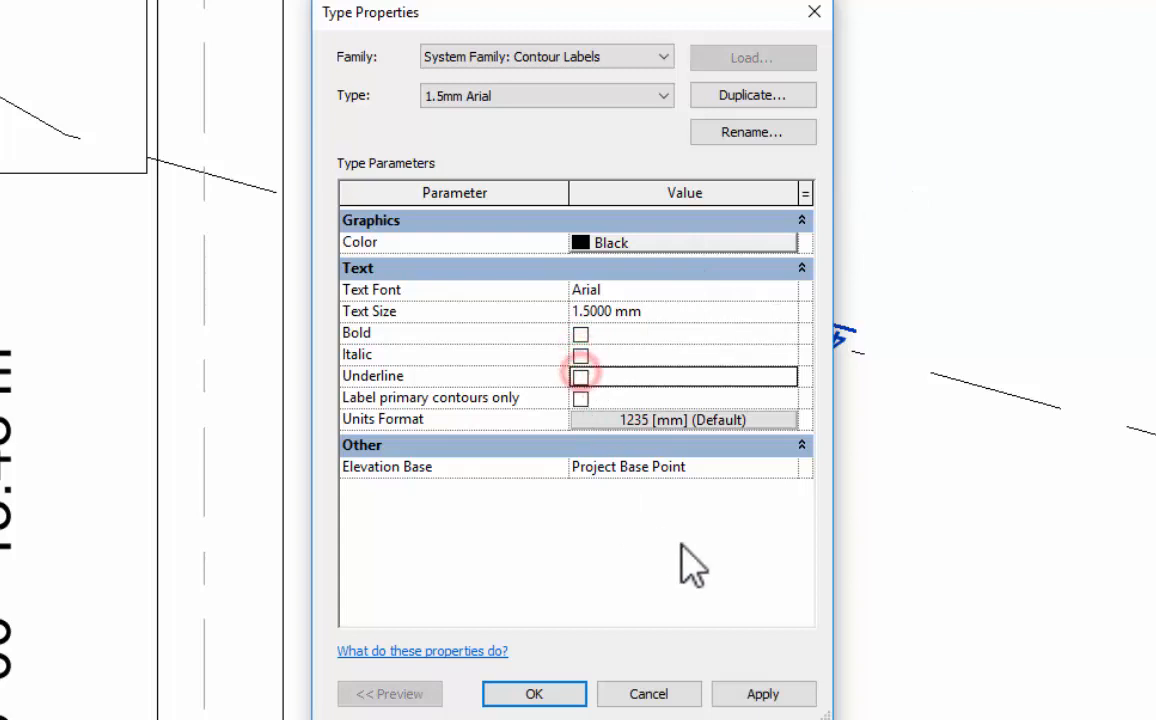
left_click(689, 419)
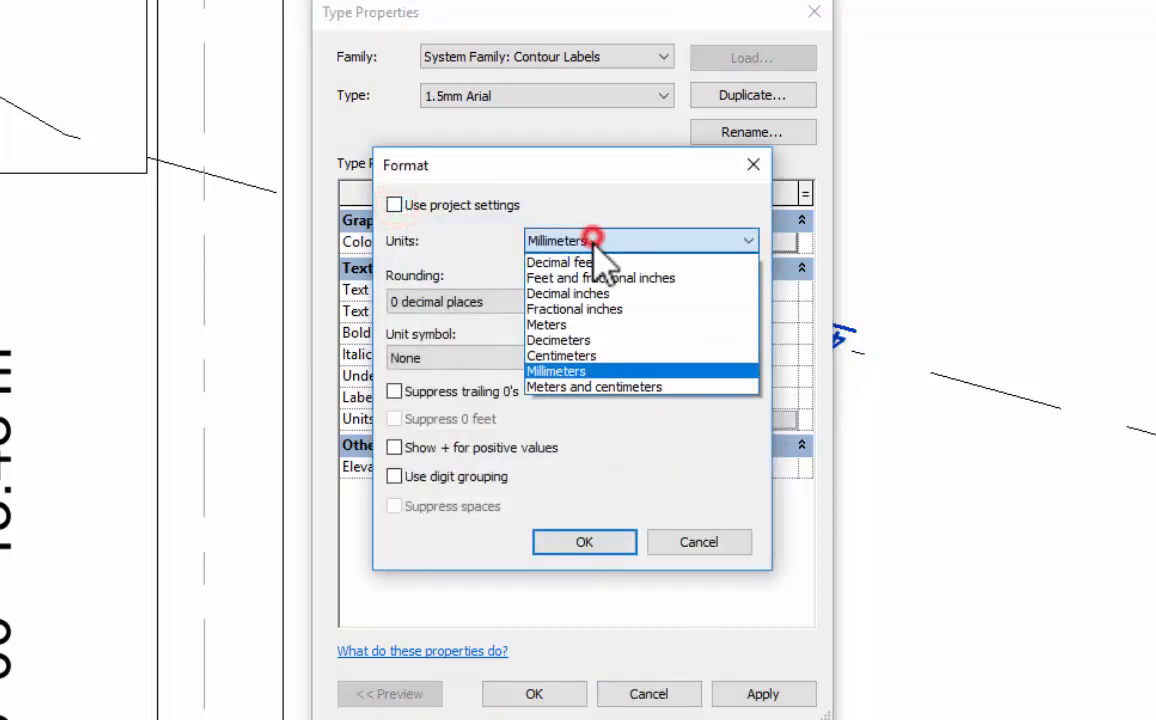
left_click(584, 542)
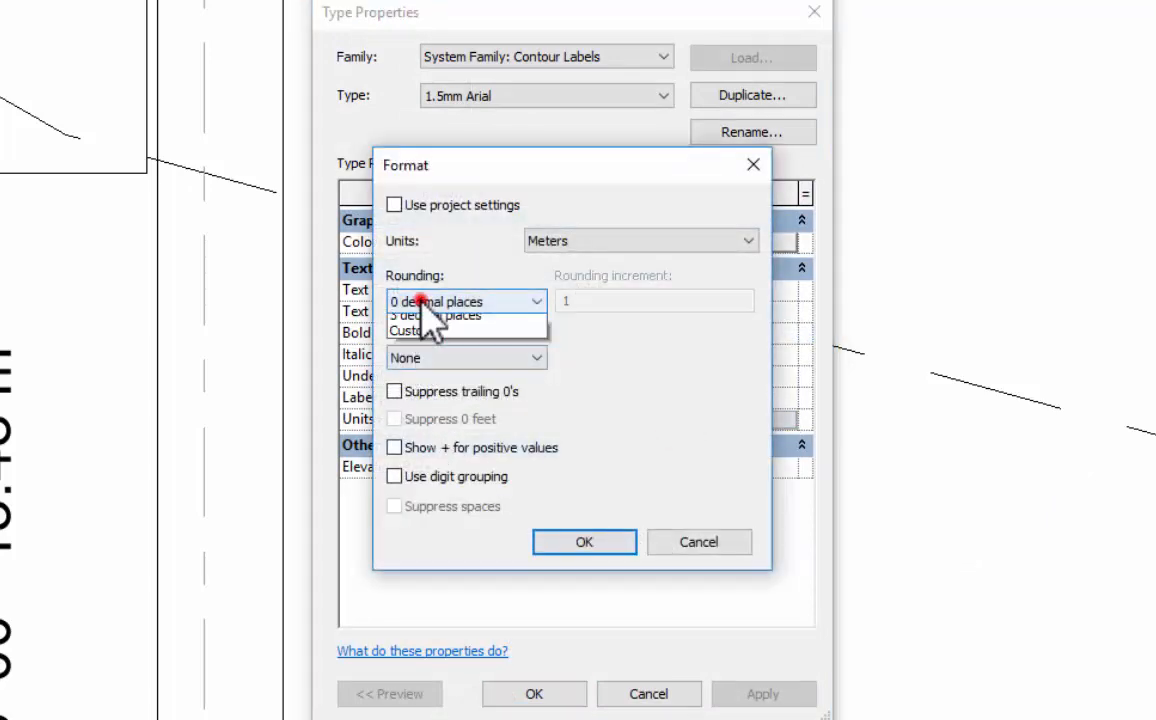
left_click(465, 313)
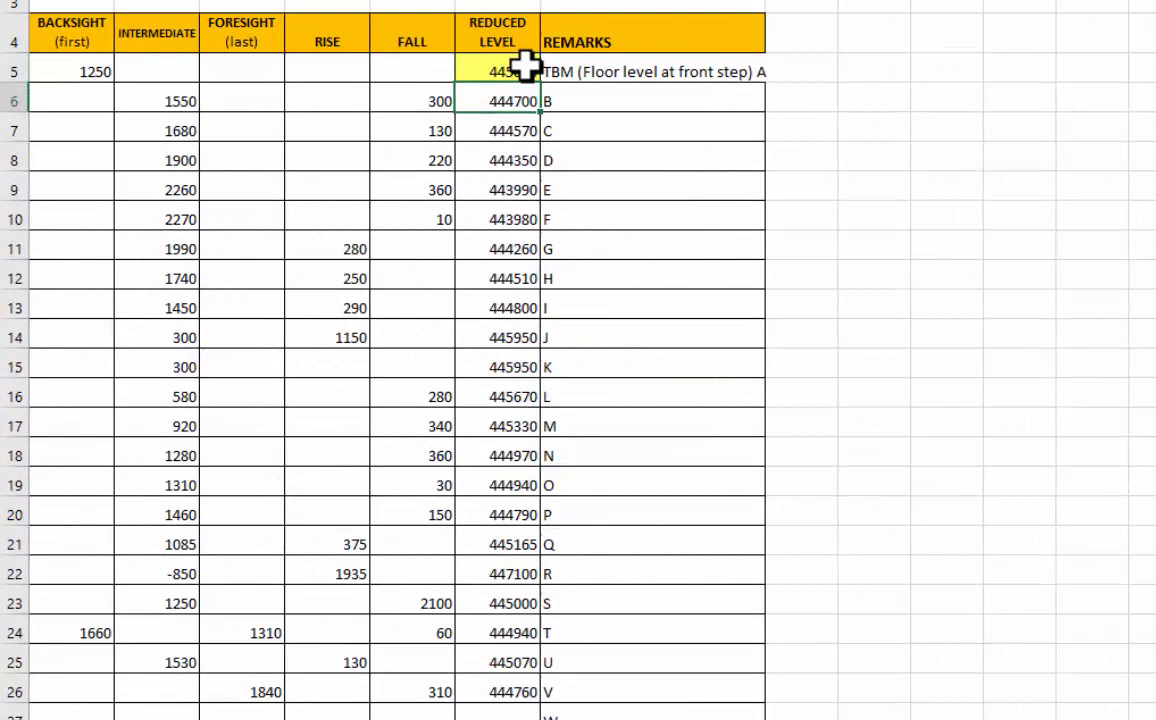
mouse_move(418, 272)
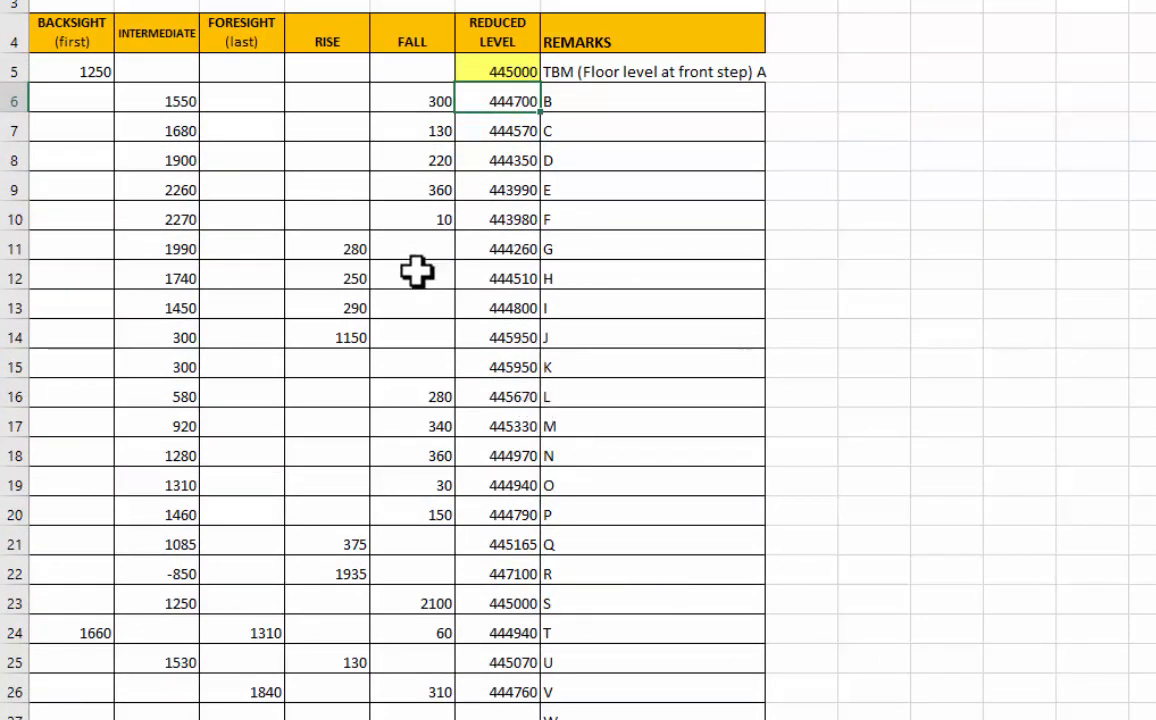
Inspect a reduced-level formula, then start subtracting a level from 445000 in Calculator.
left_click(497, 278)
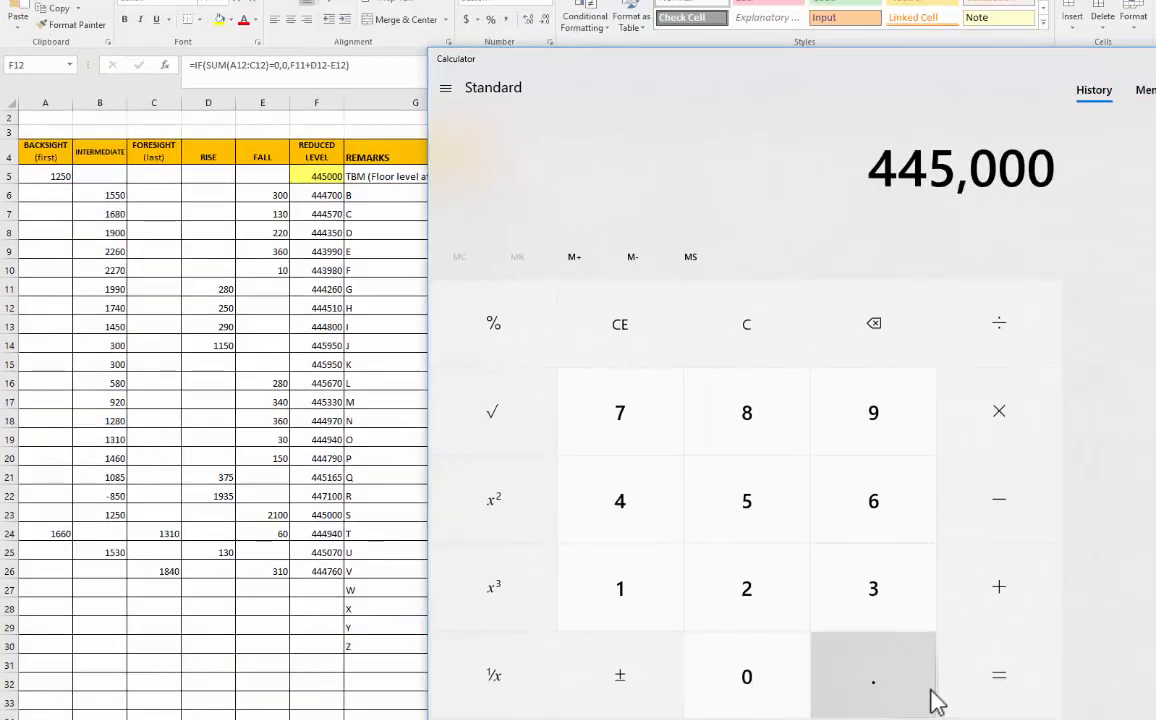
left_click(998, 499)
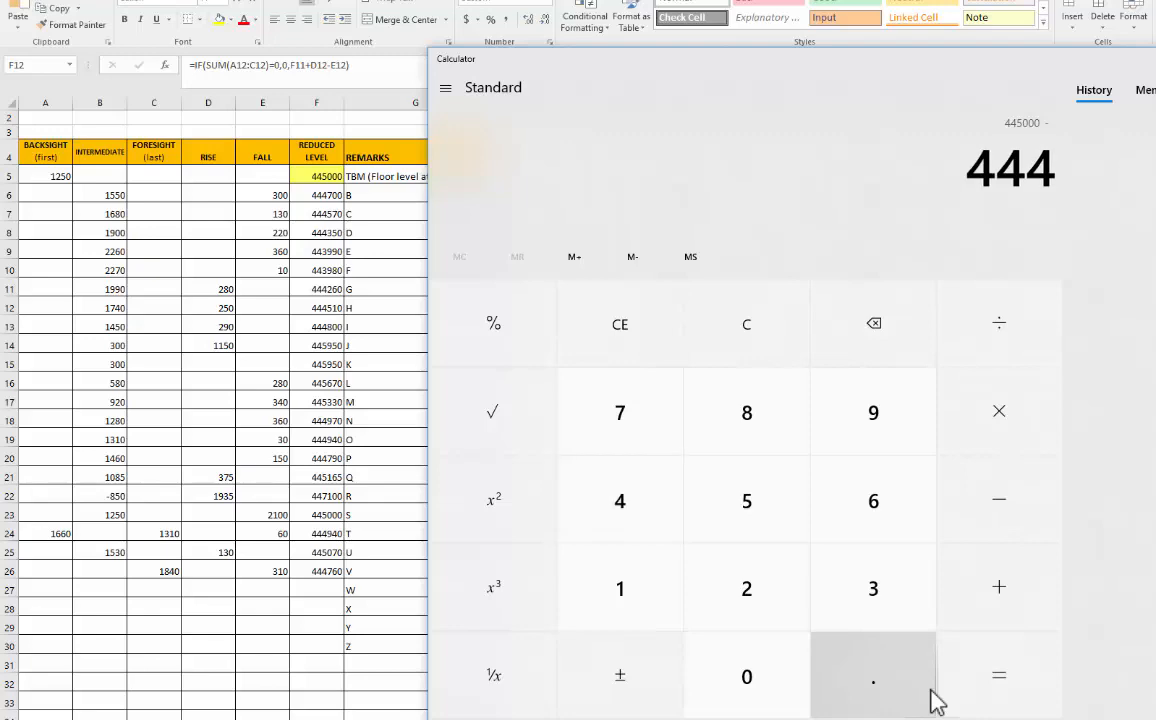
mouse_move(746, 412)
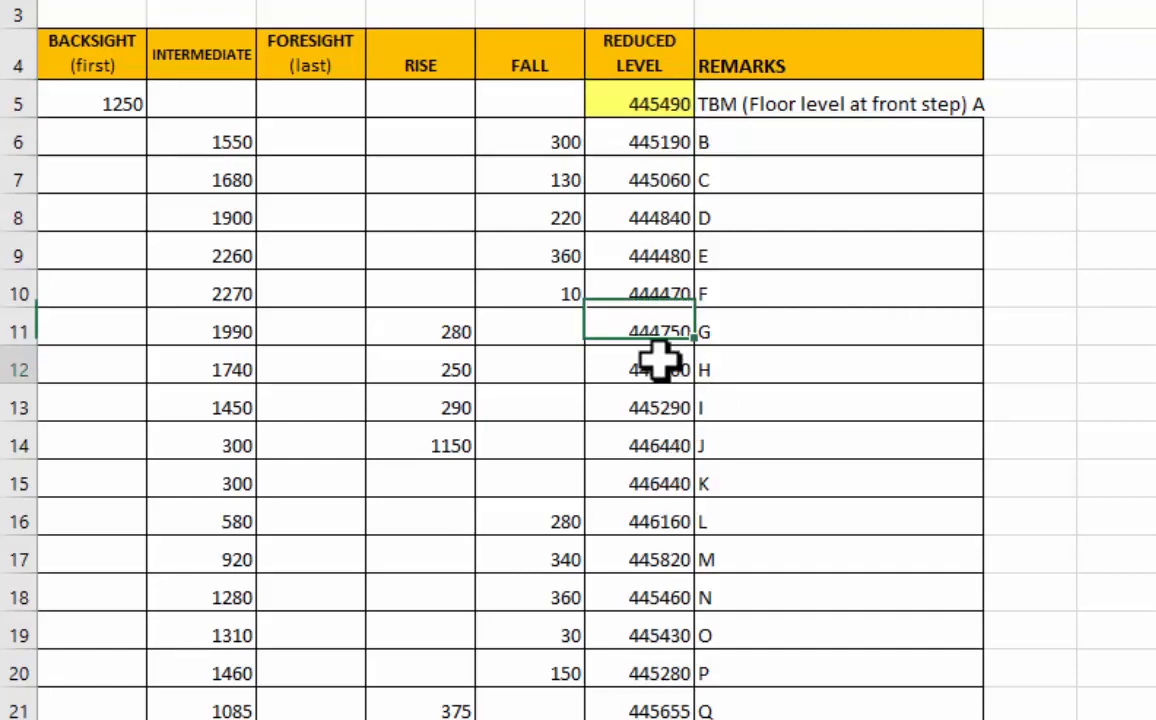
Place Excel beside Revit and check reduced levels F5 and F12, where point H reads 445000.
left_click(639, 369)
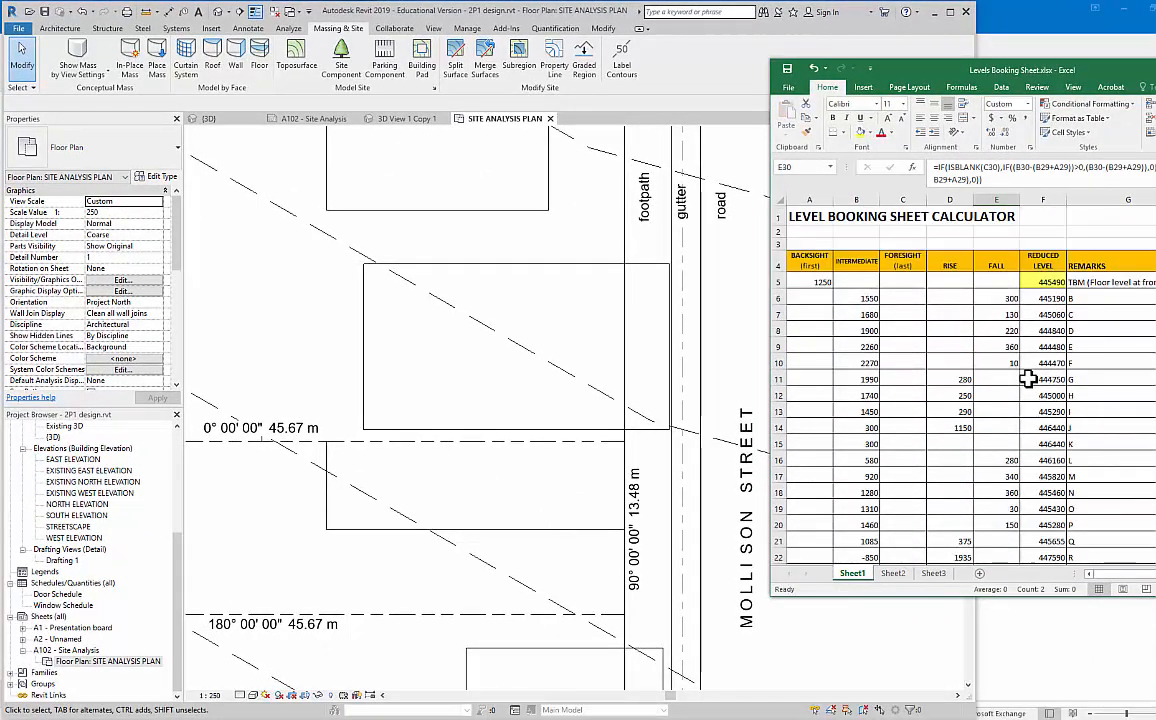
left_click(1043, 281)
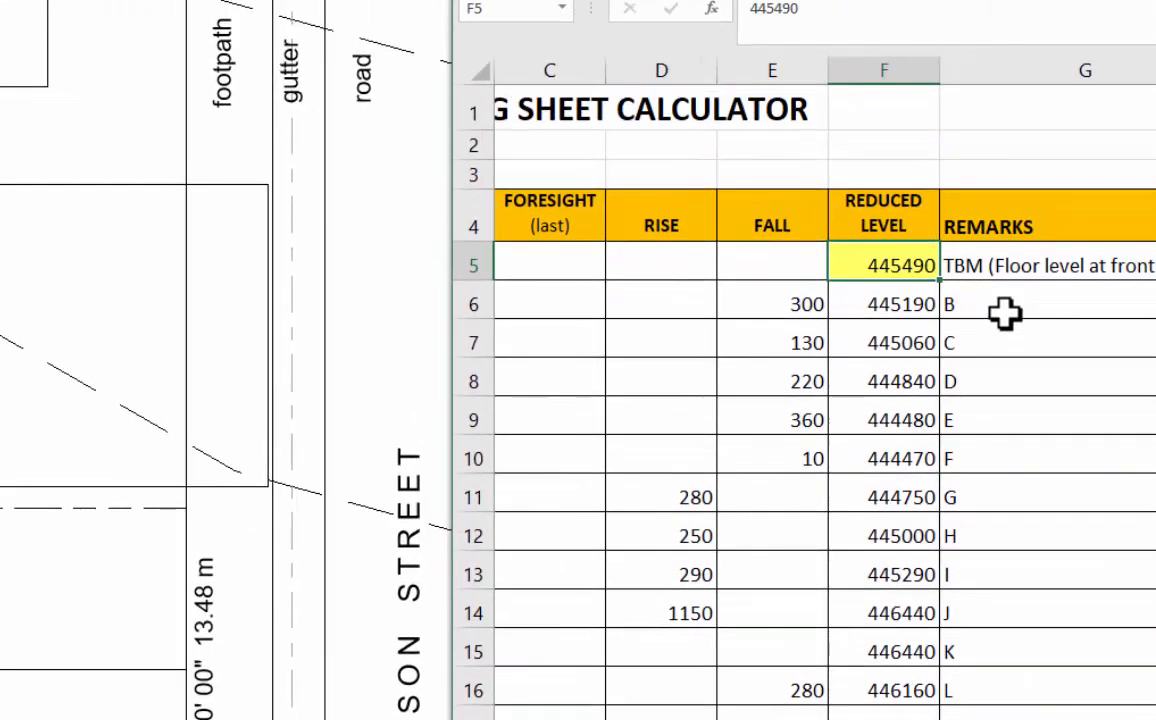
mouse_move(970, 277)
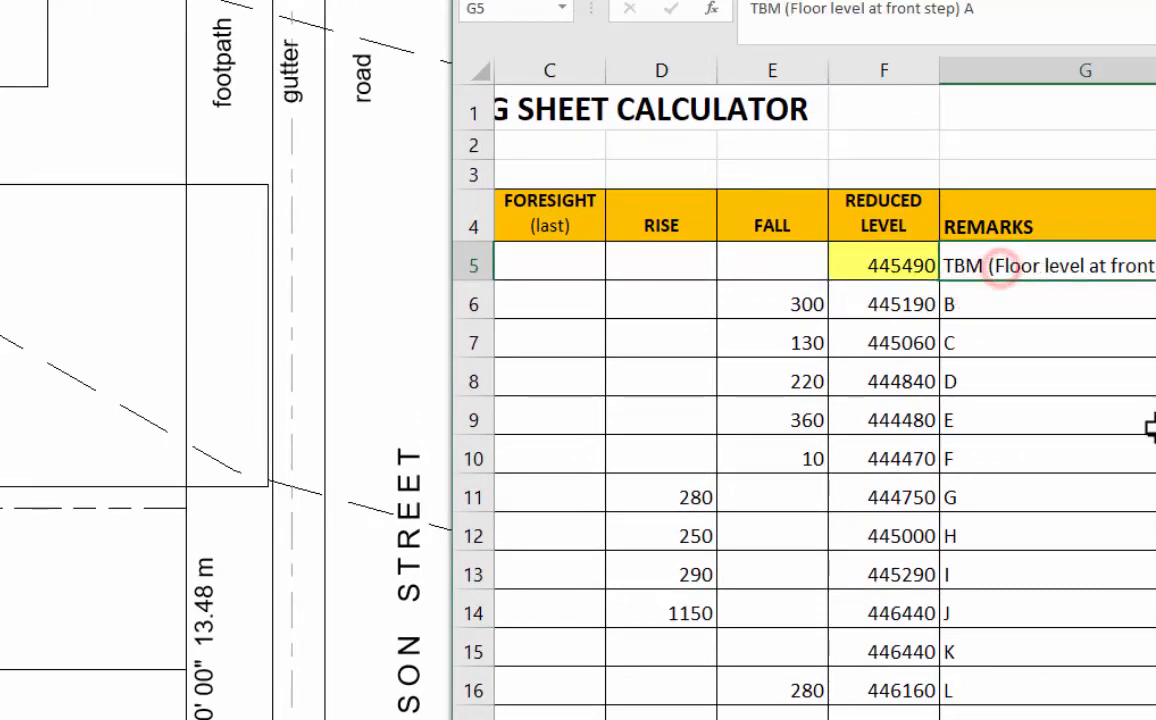
scroll("down", 3)
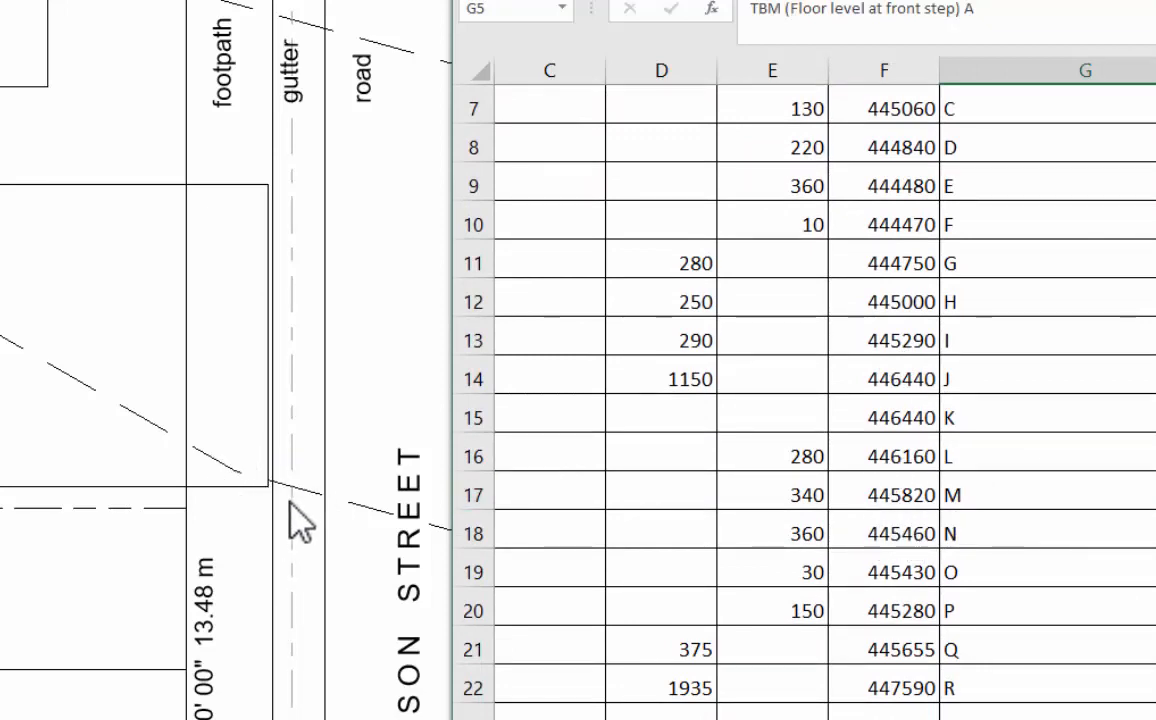
mouse_move(970, 460)
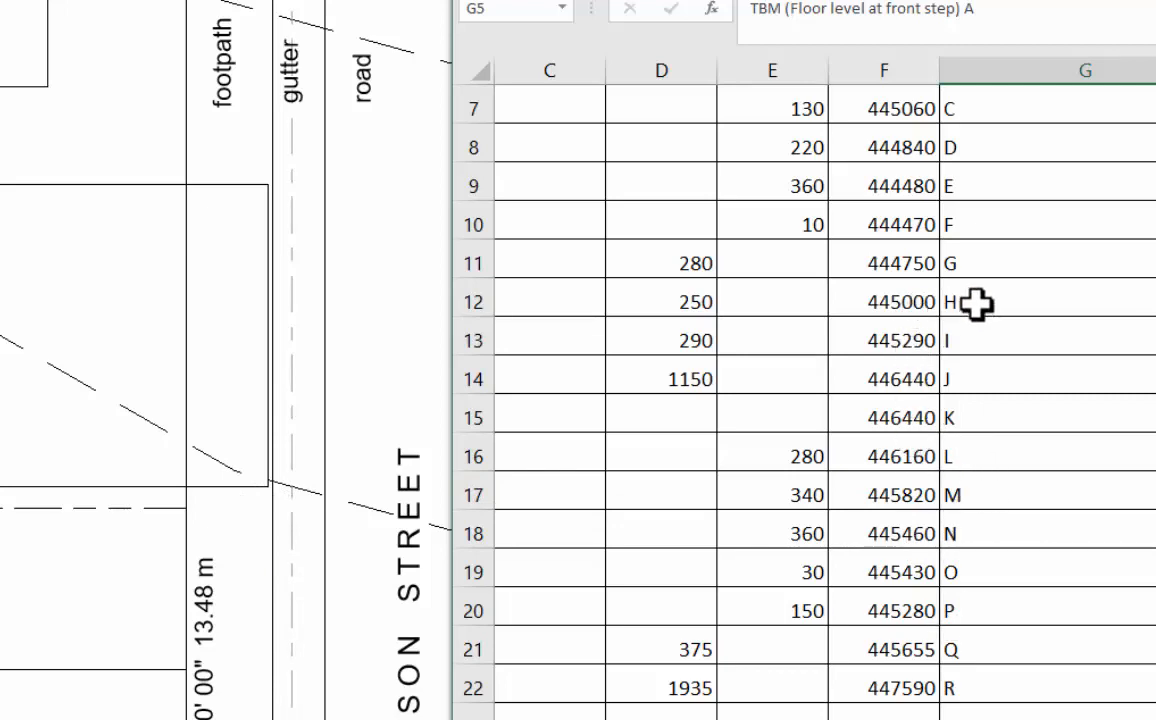
left_click(883, 301)
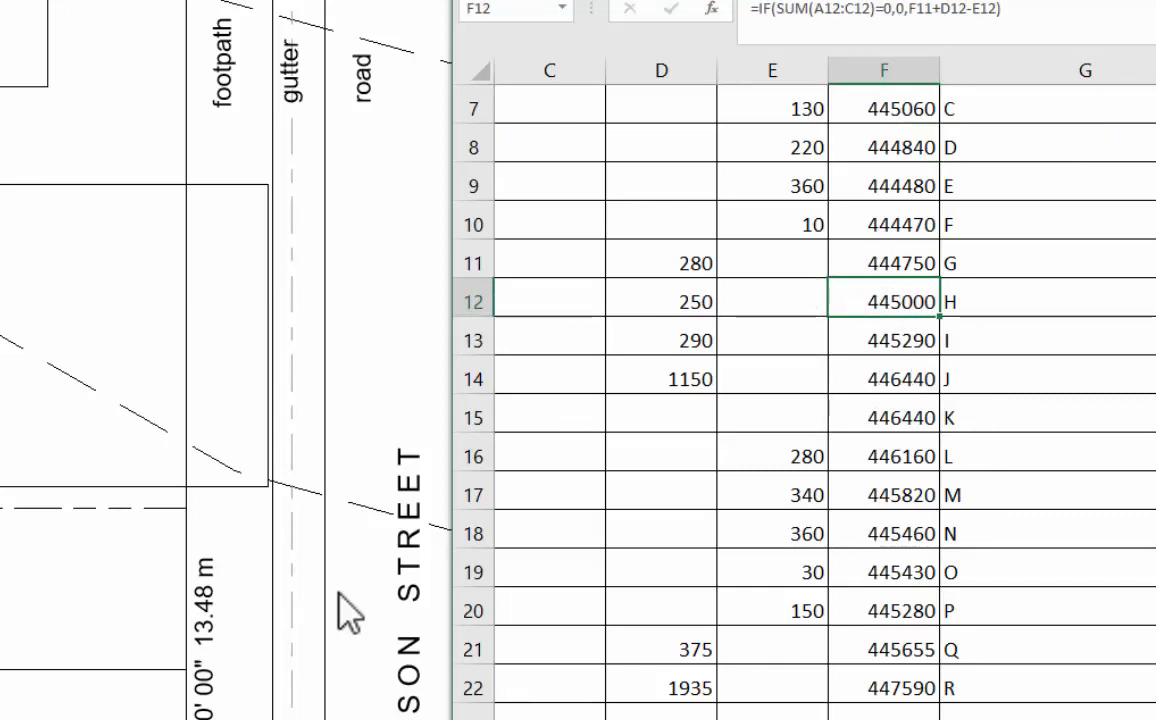
mouse_move(90, 415)
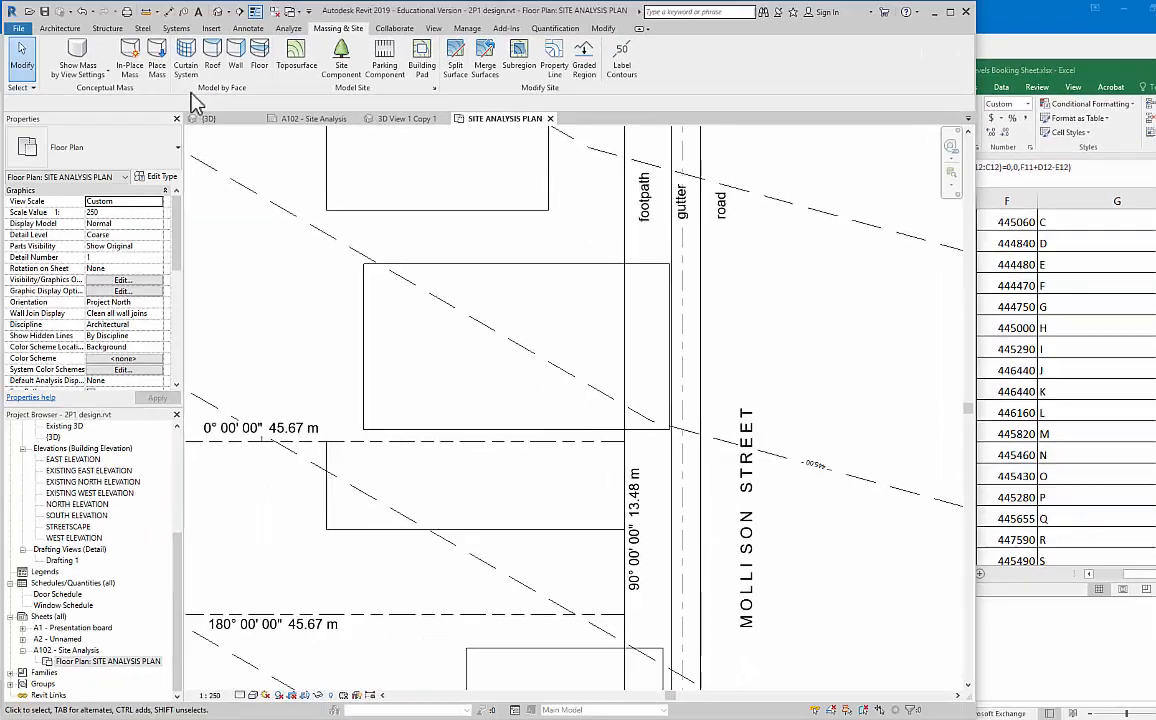
mouse_move(570, 378)
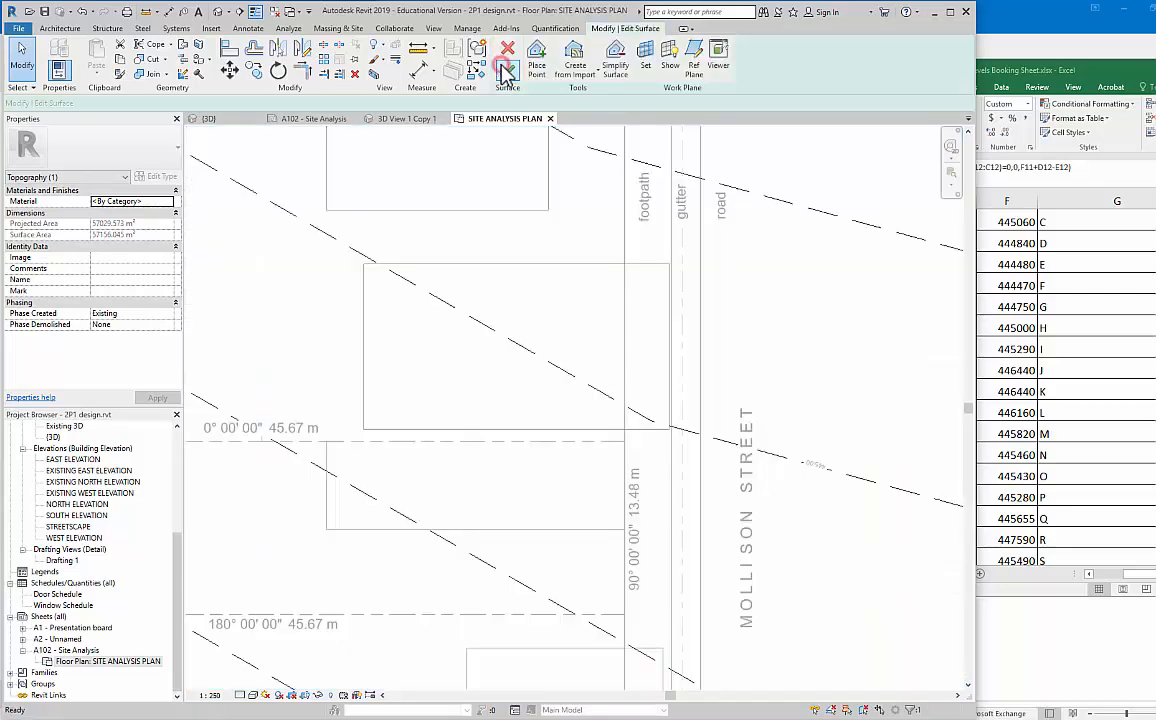
Add a new toposurface point with an absolute elevation of 445000.
left_click(537, 60)
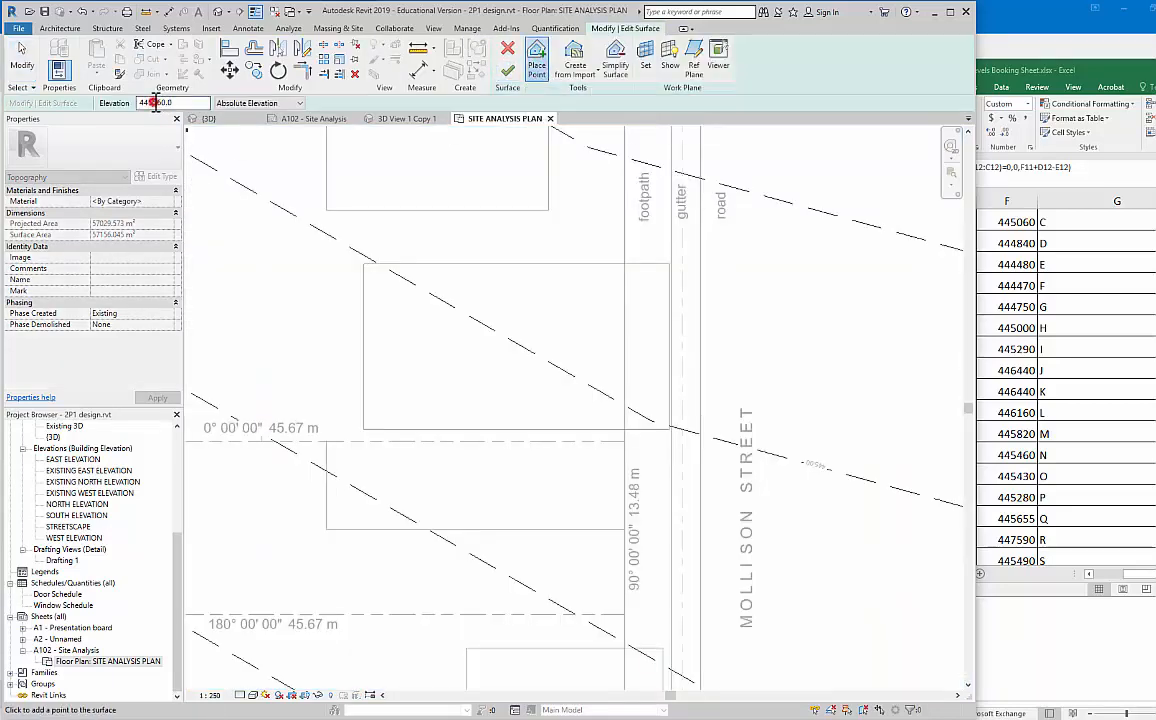
left_click(172, 103)
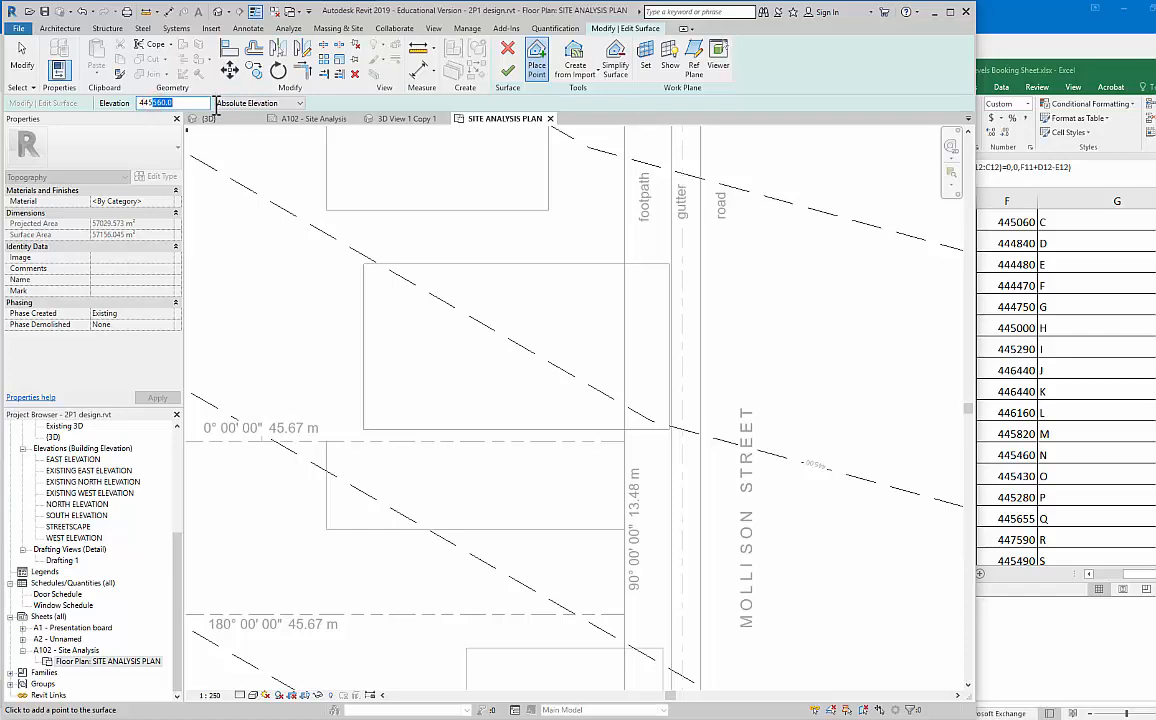
type("445000")
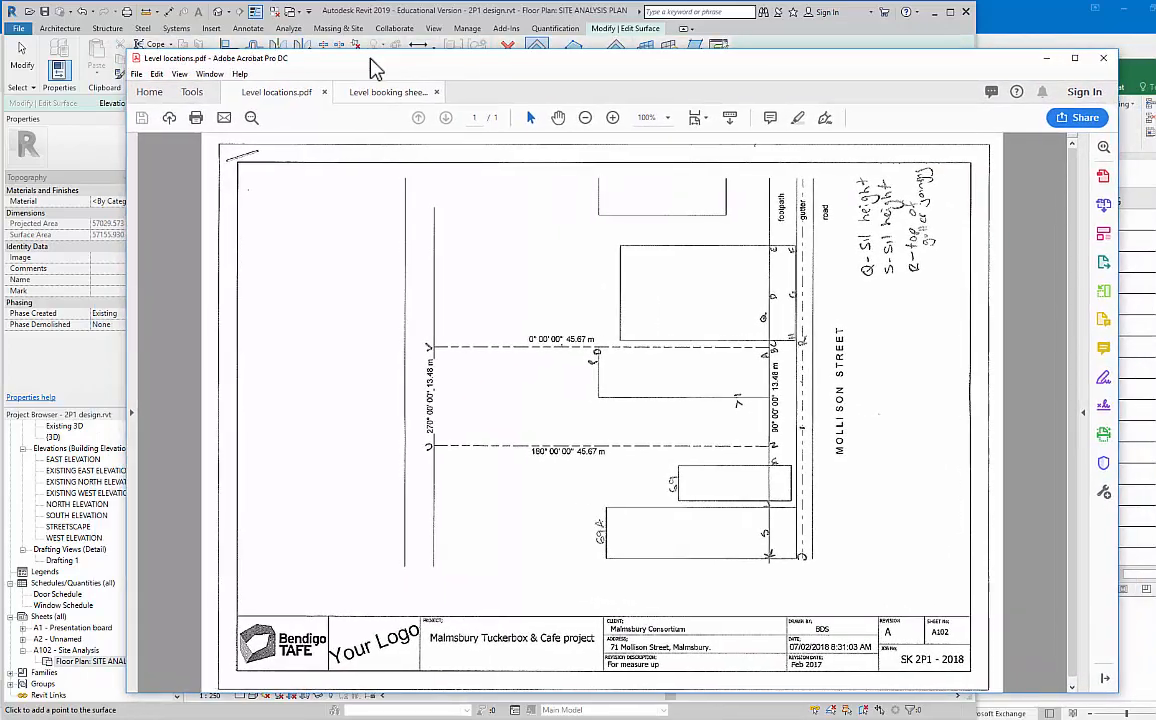
left_click(388, 92)
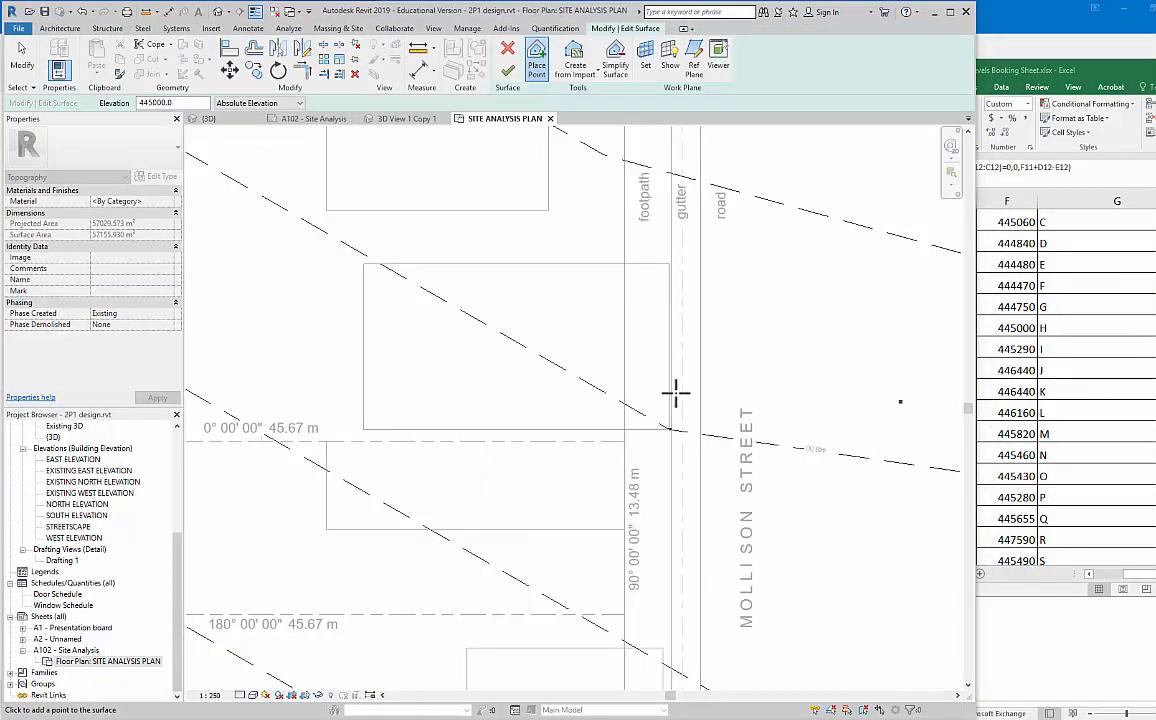
mouse_move(1050, 515)
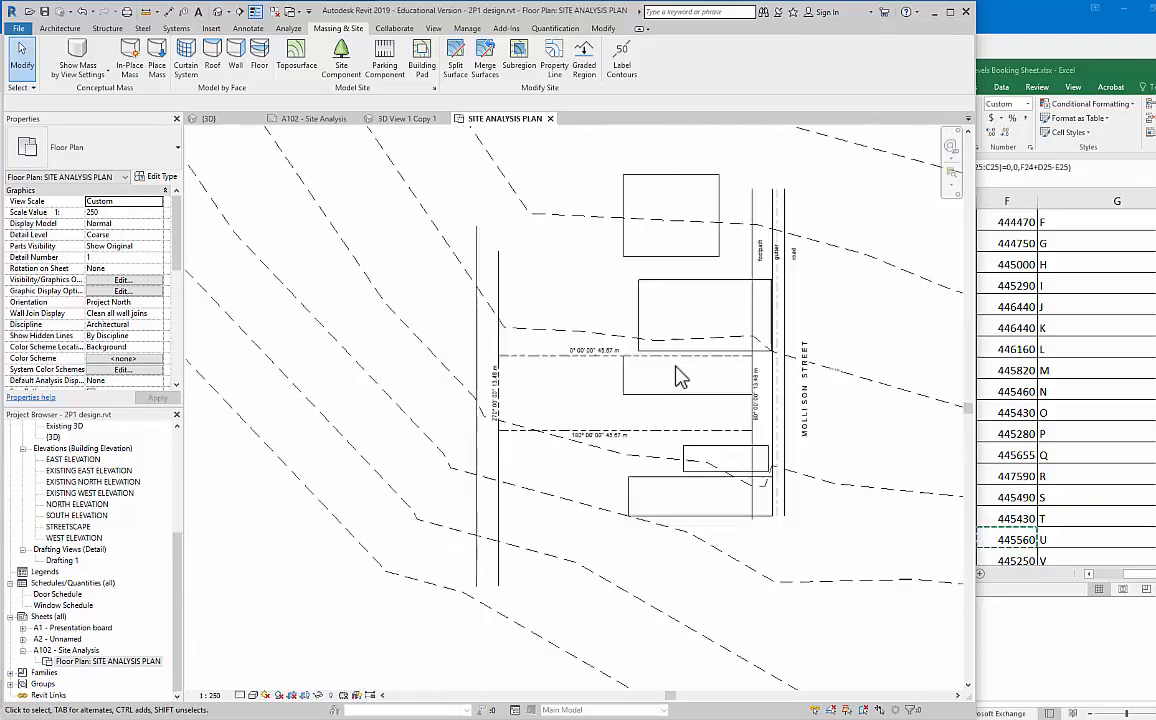
Draw a contour label line across the contours near Mollison Street.
left_click_drag(680, 375, 517, 435)
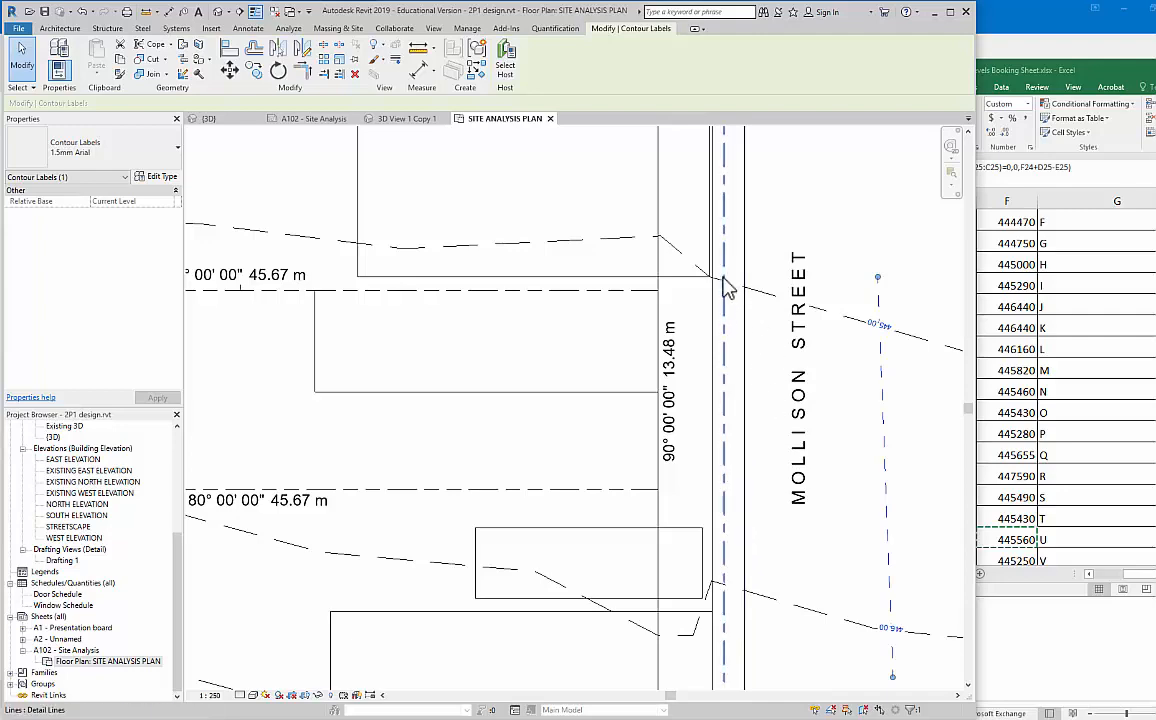
left_click(724, 326)
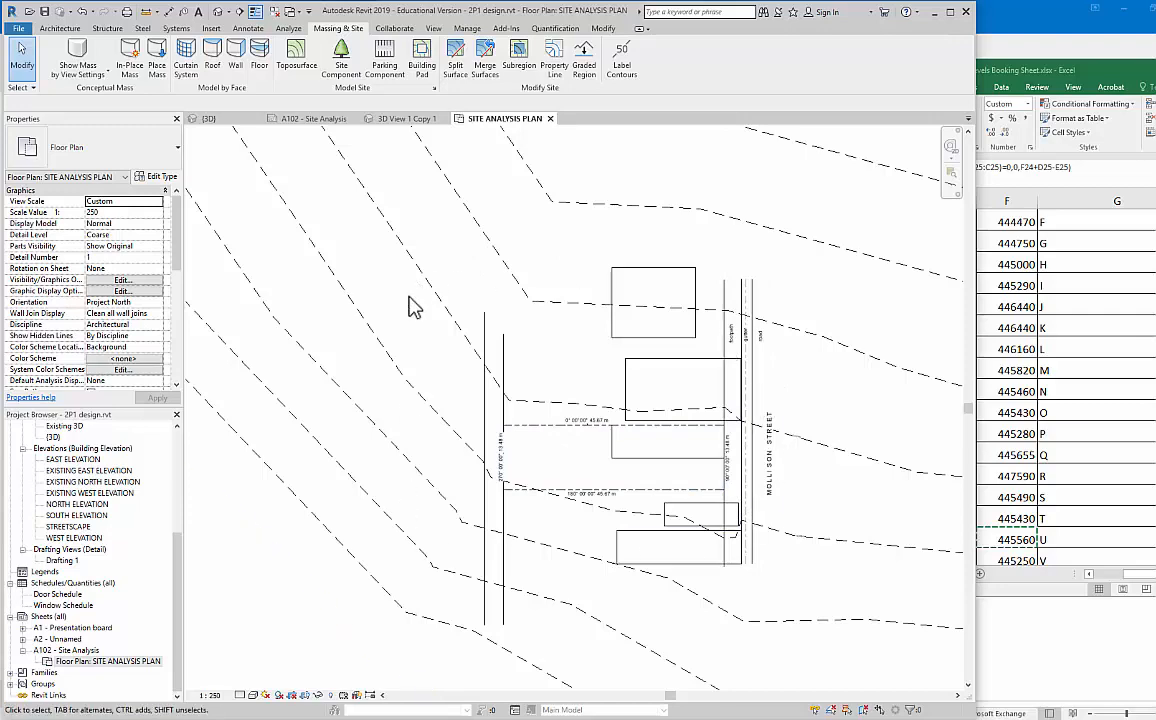
mouse_move(560, 585)
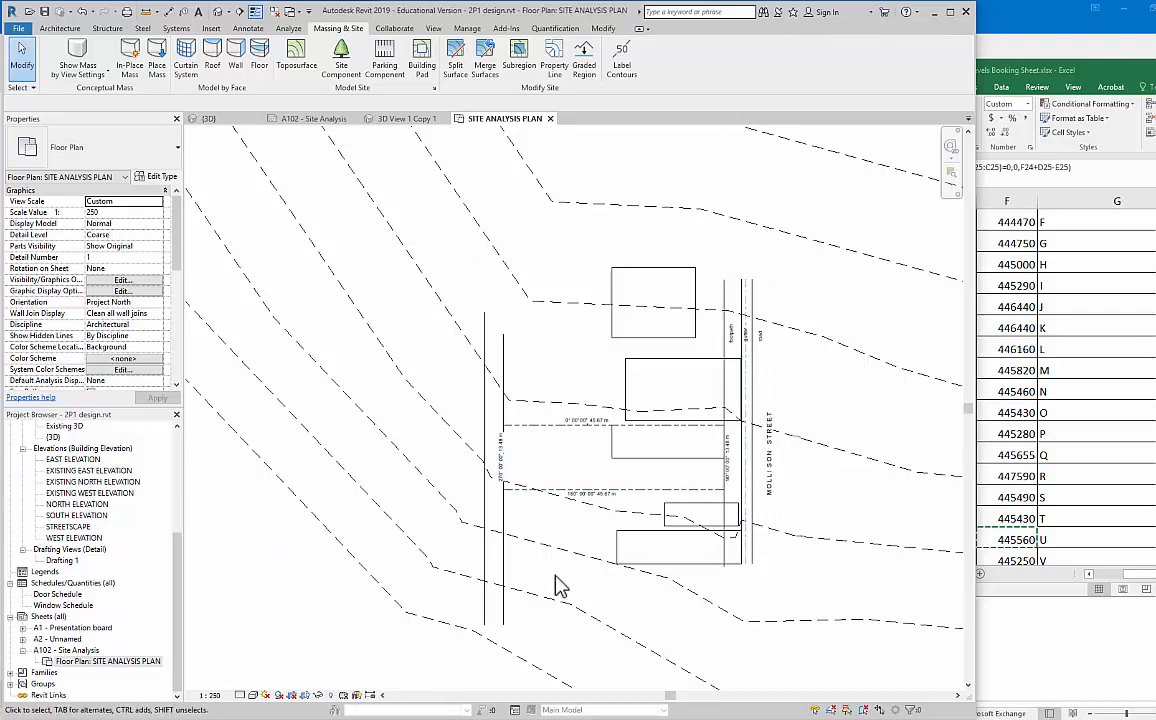
mouse_move(560, 587)
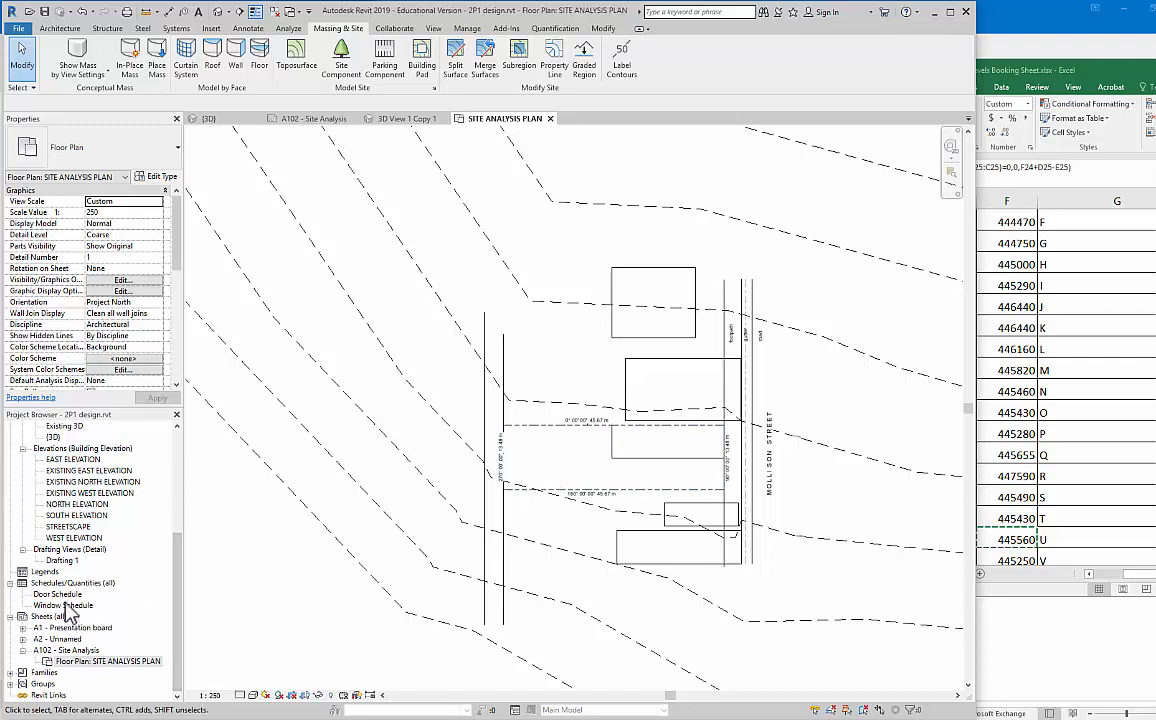
Open the EAST ELEVATION and EXISTING NORTH ELEVATION views from the Project Browser.
left_click(72, 459)
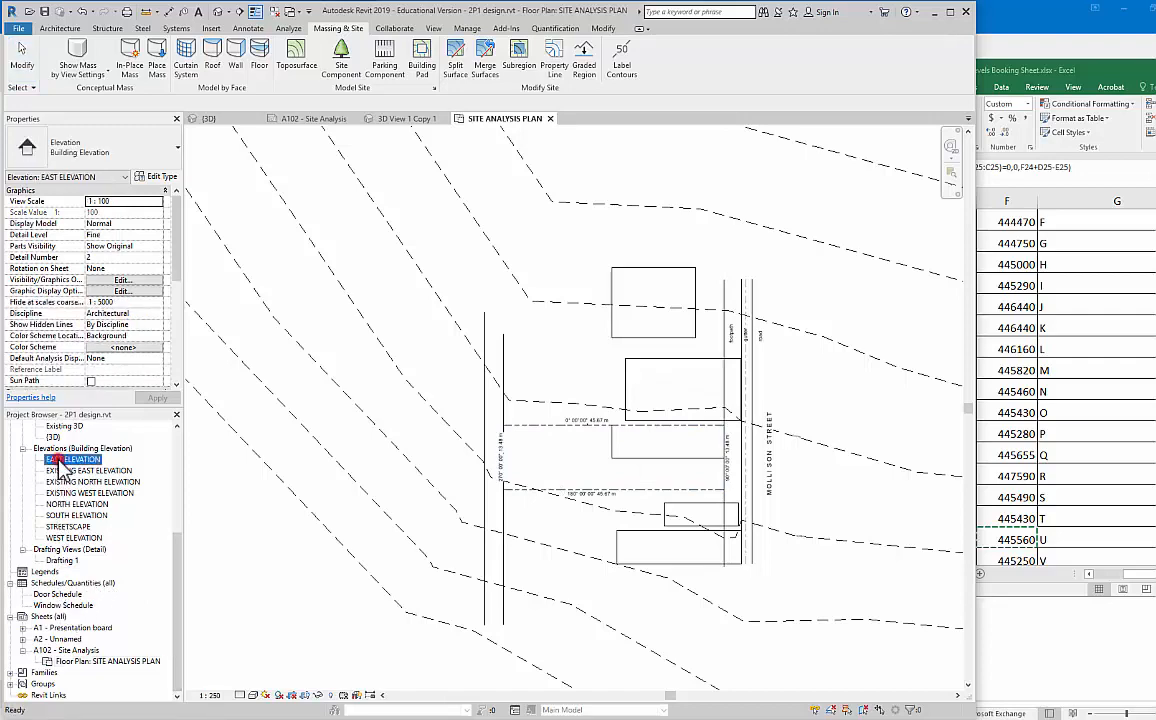
double_click(73, 459)
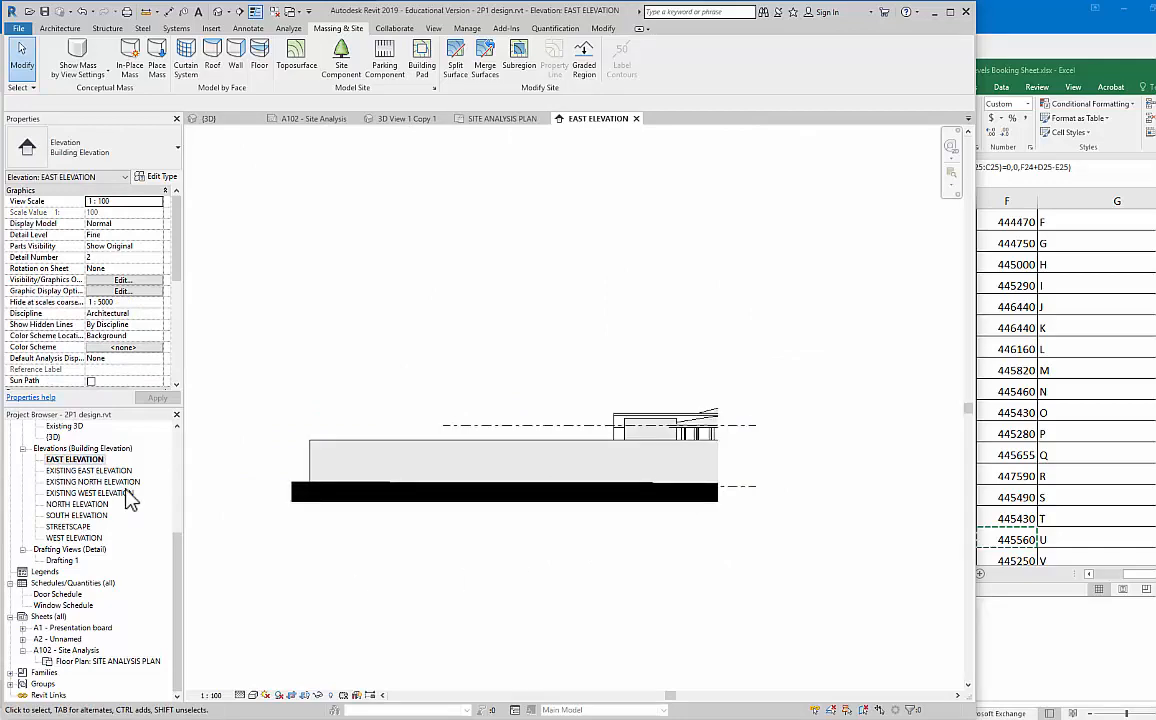
left_click(88, 470)
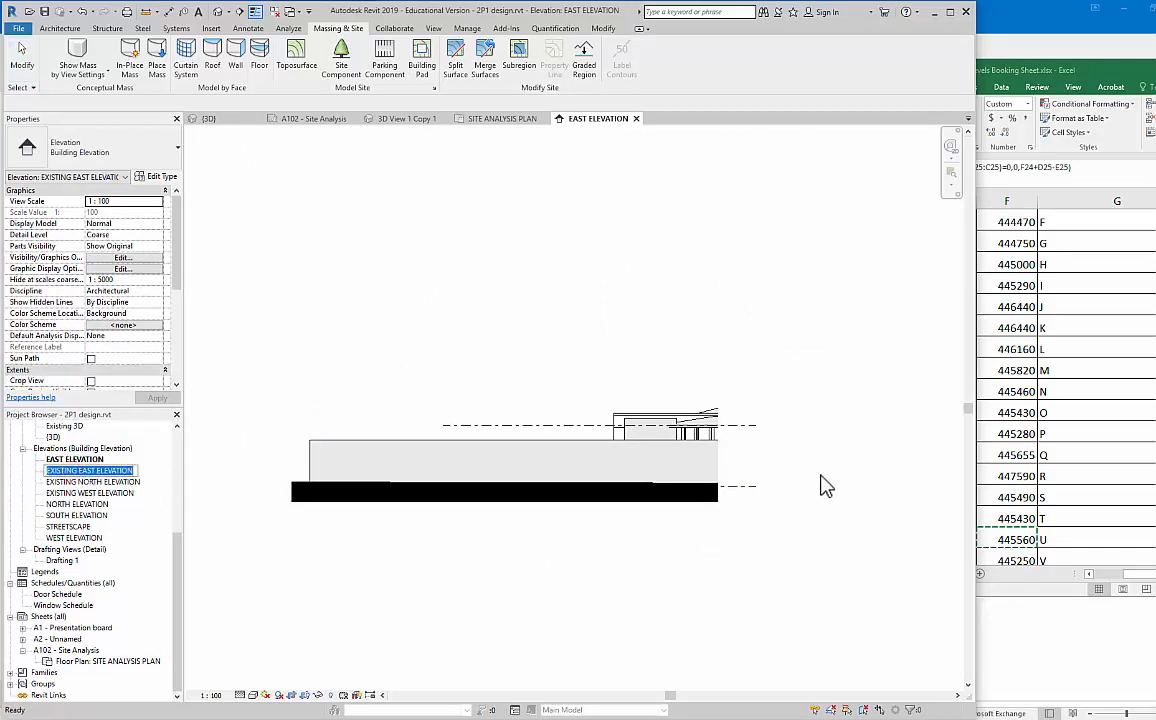
double_click(93, 481)
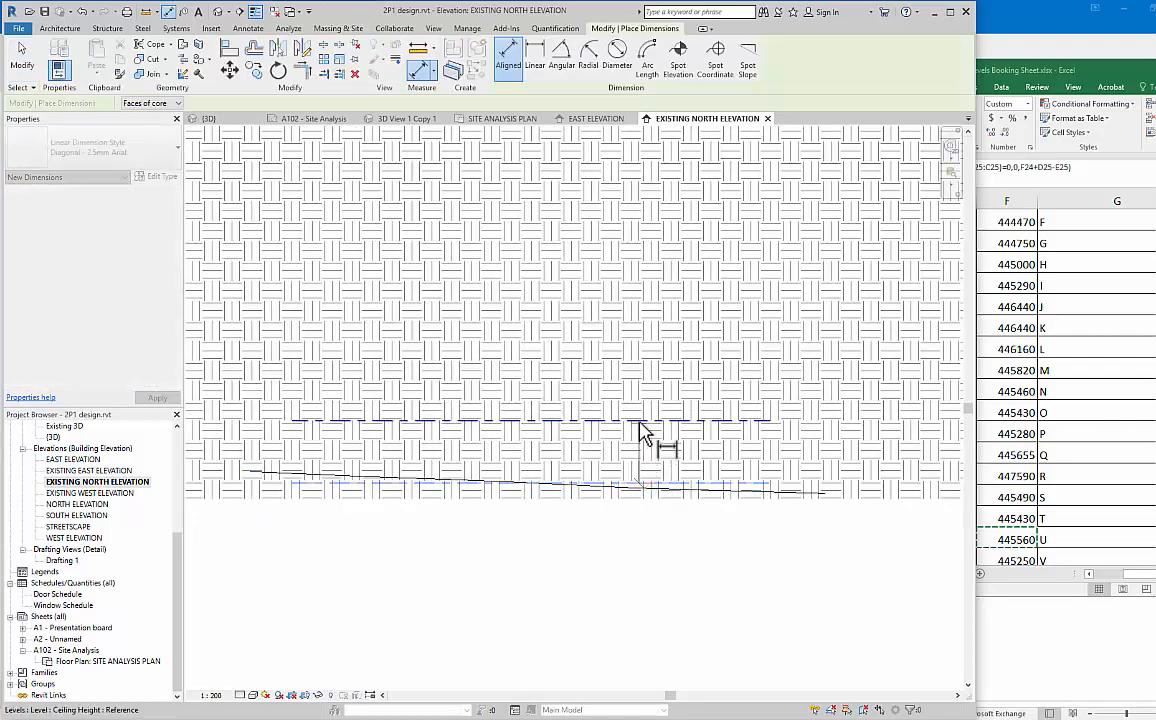
Dimension the height between the two levels and edit the PROPOSED FLOOR PLAN level elevation.
left_click(676, 437)
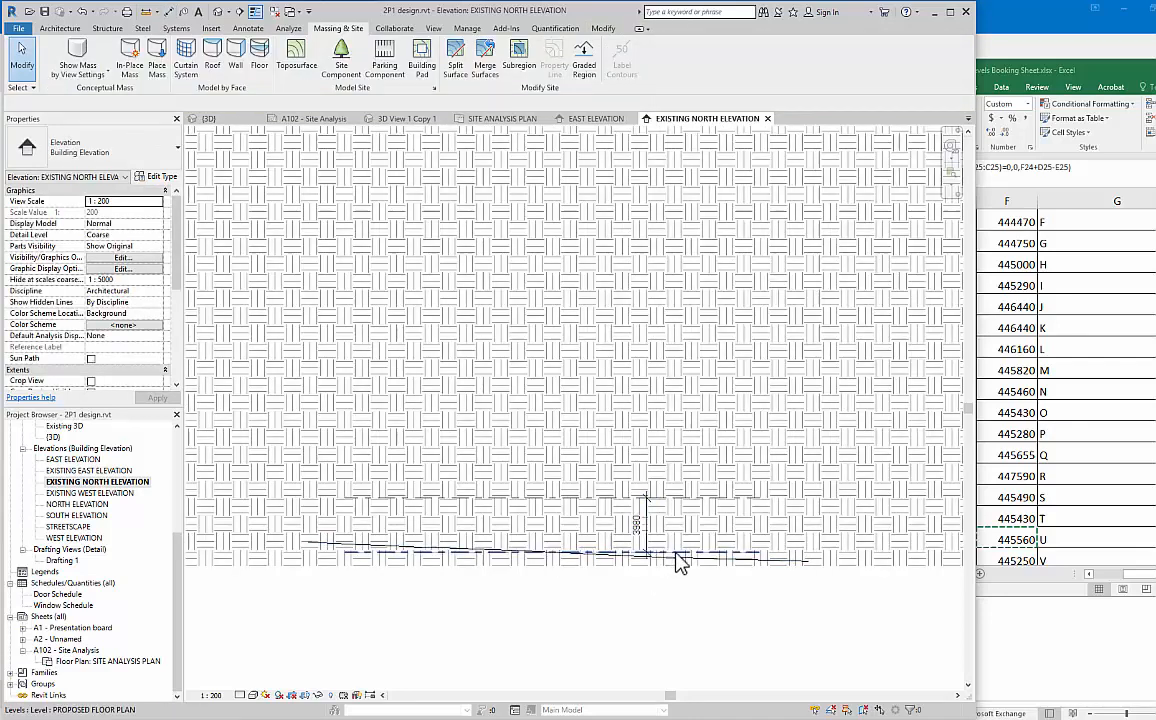
left_click(650, 550)
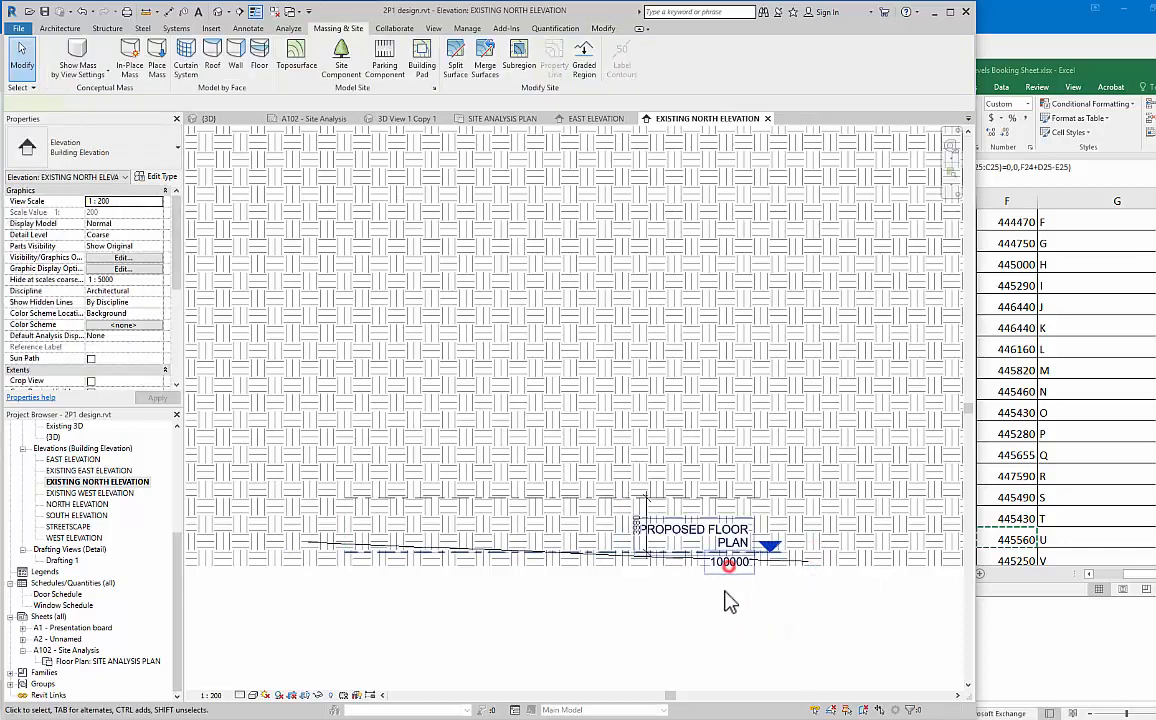
left_click(730, 562)
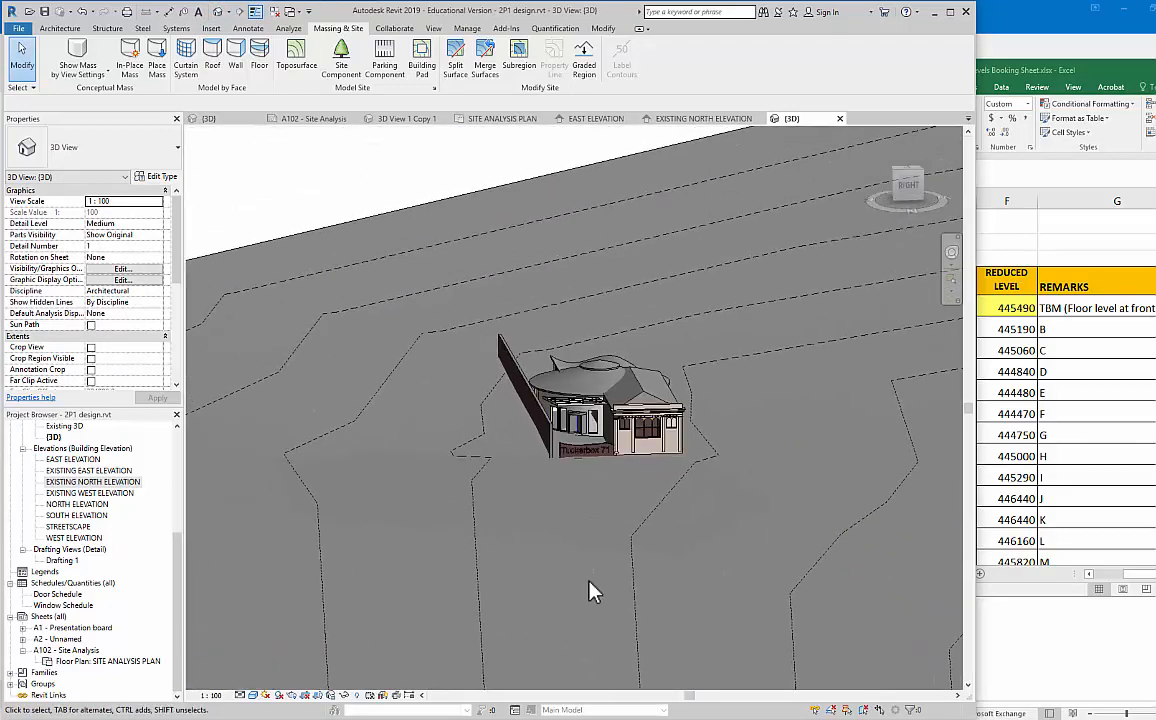
Set the 3D view's Phase to Existing and orbit to inspect the existing building.
left_click_drag(595, 590, 672, 567)
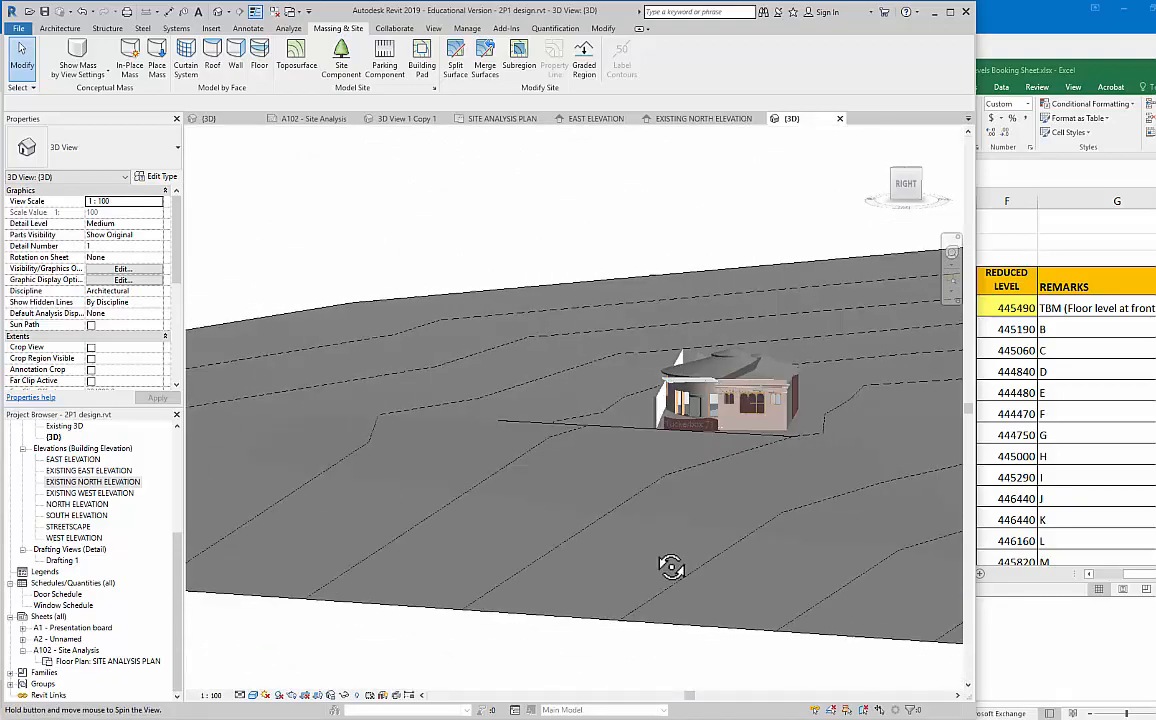
left_click_drag(670, 567, 660, 583)
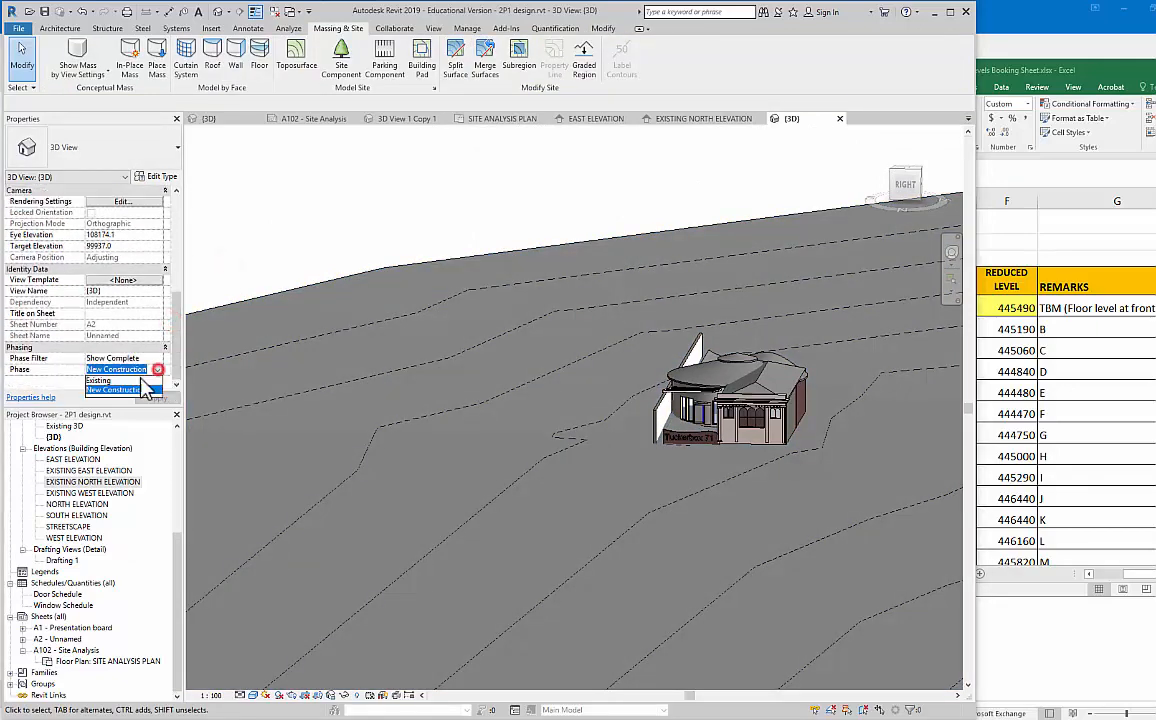
left_click(98, 380)
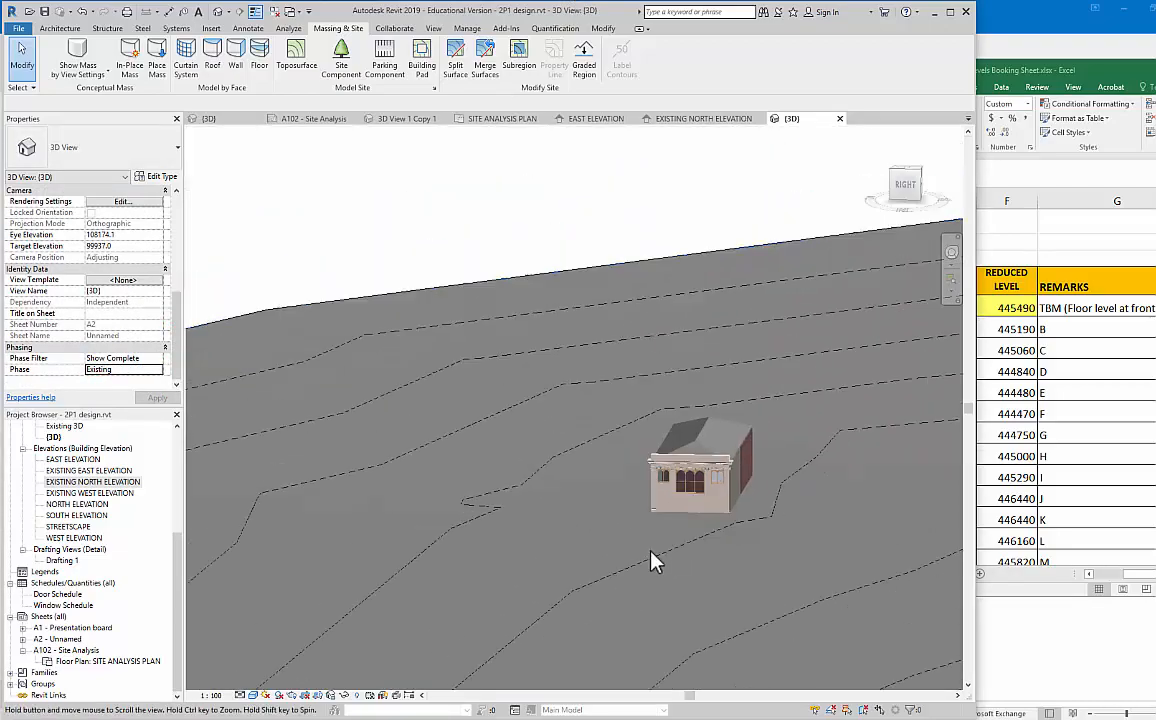
left_click_drag(655, 560, 822, 575)
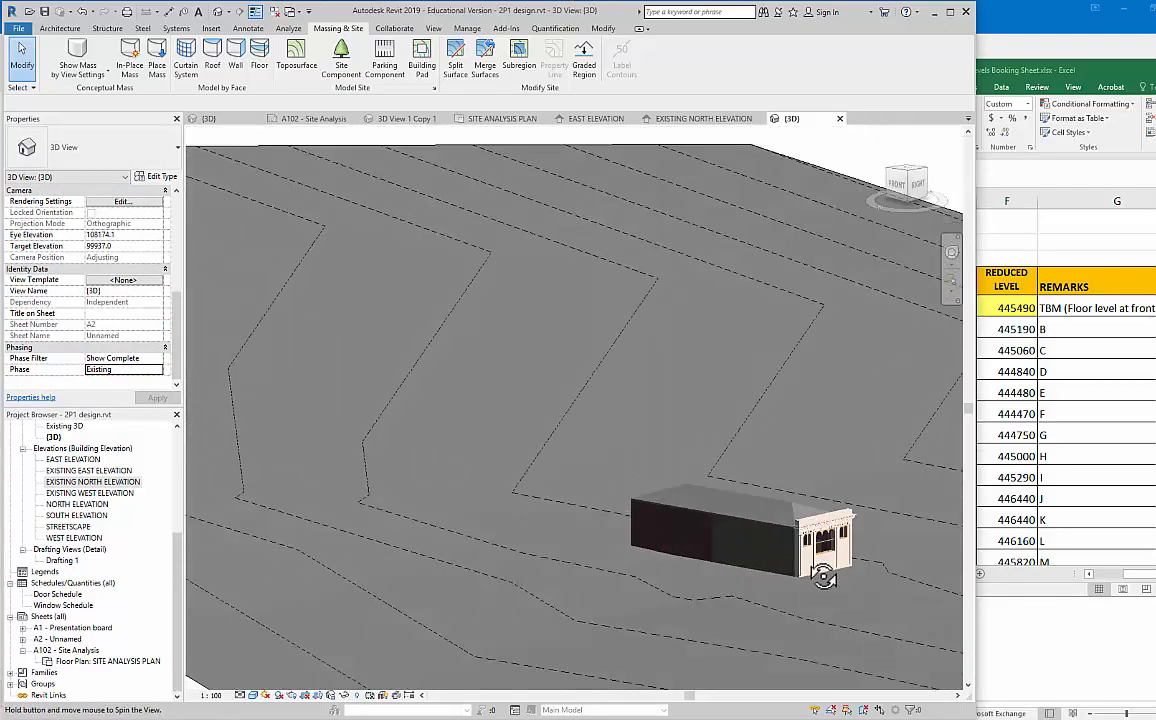
left_click_drag(825, 575, 818, 442)
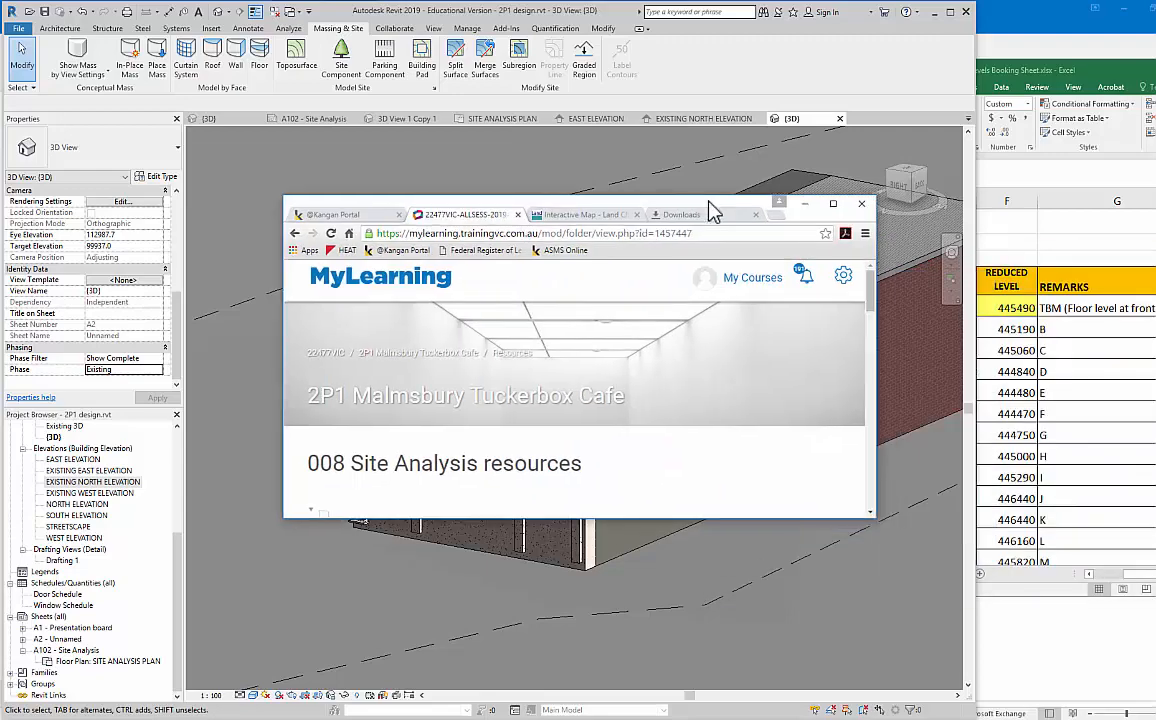
Maximize MyLearning and open the course's 008 Site Analysis resources folder.
left_click(833, 204)
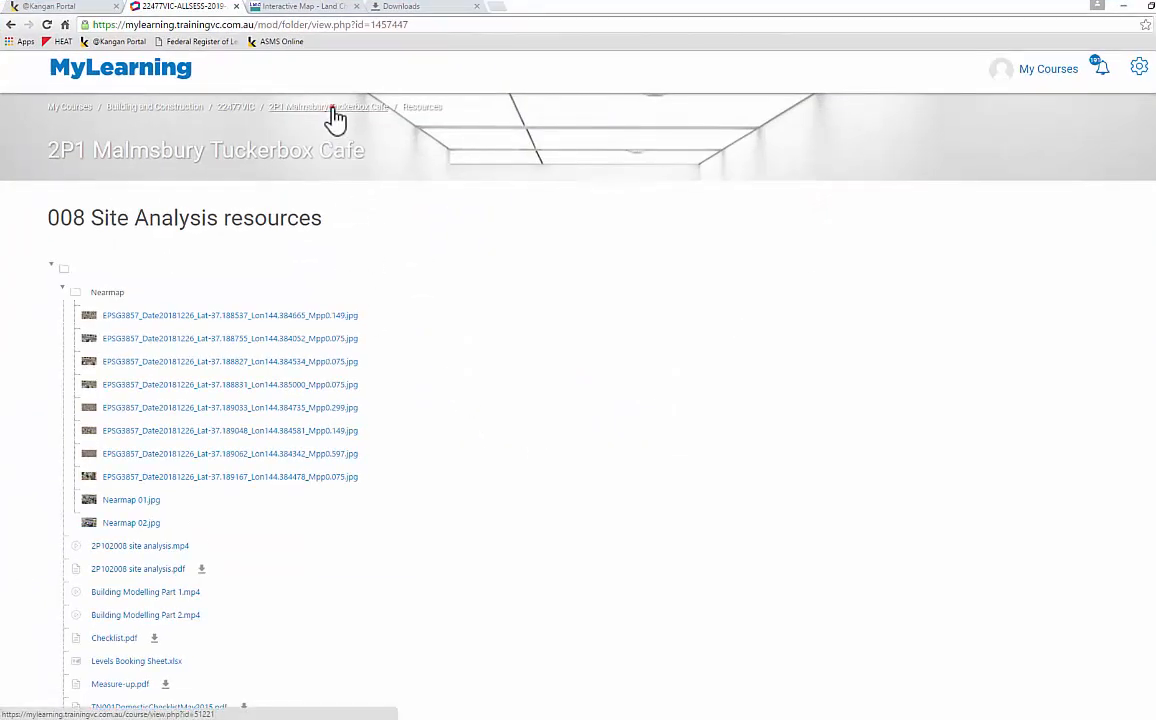
left_click(325, 107)
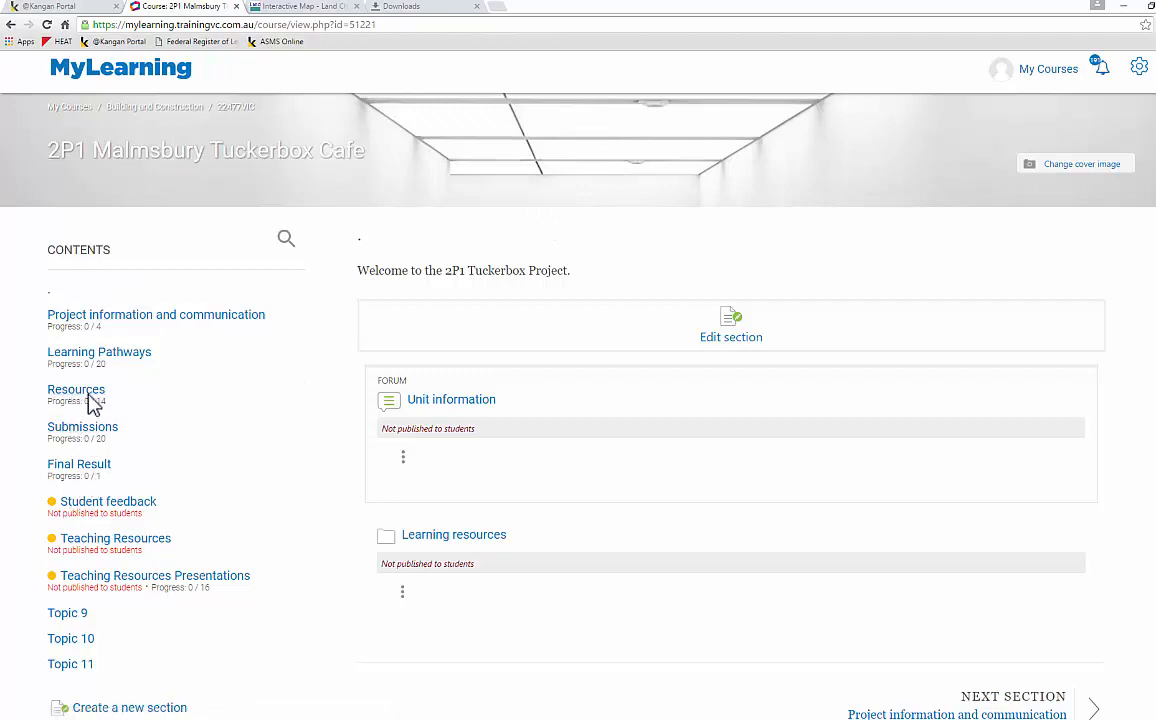
left_click(76, 389)
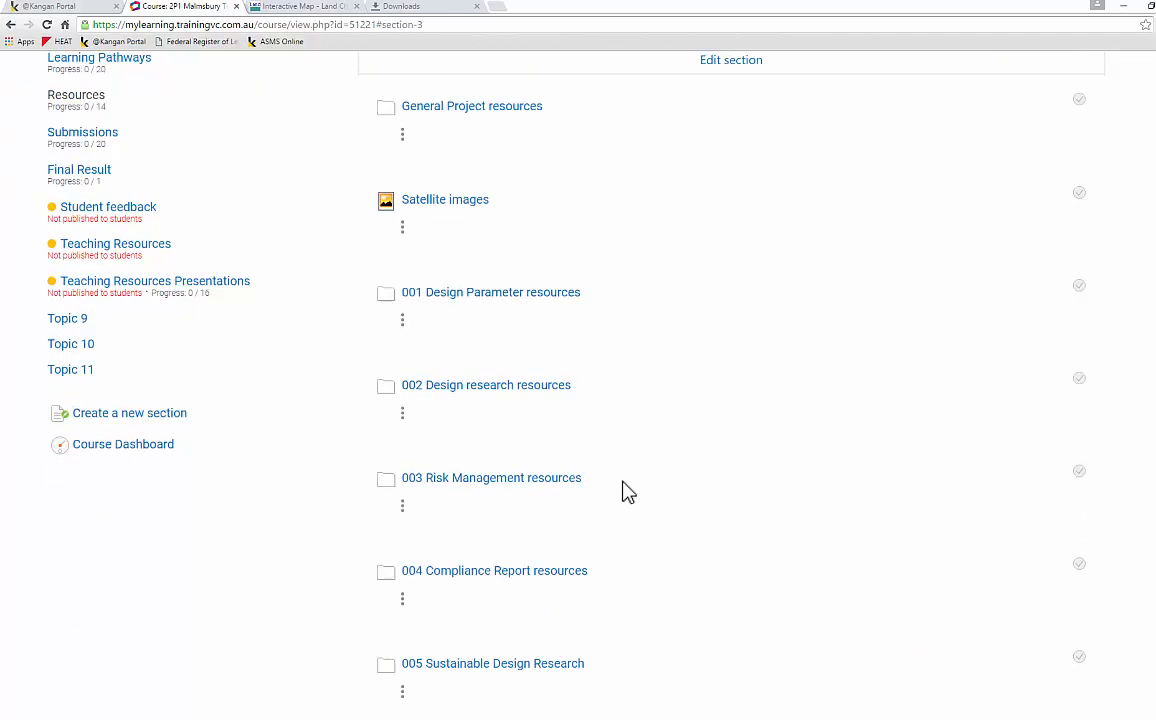
scroll("down", 3)
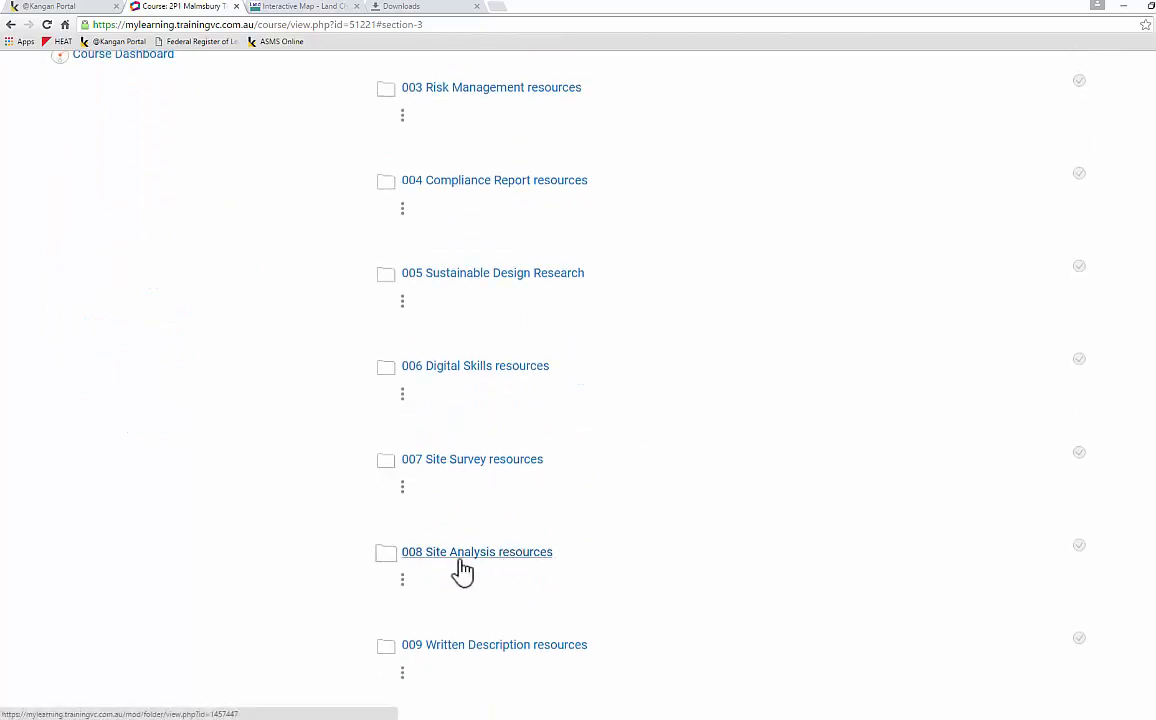
left_click(477, 551)
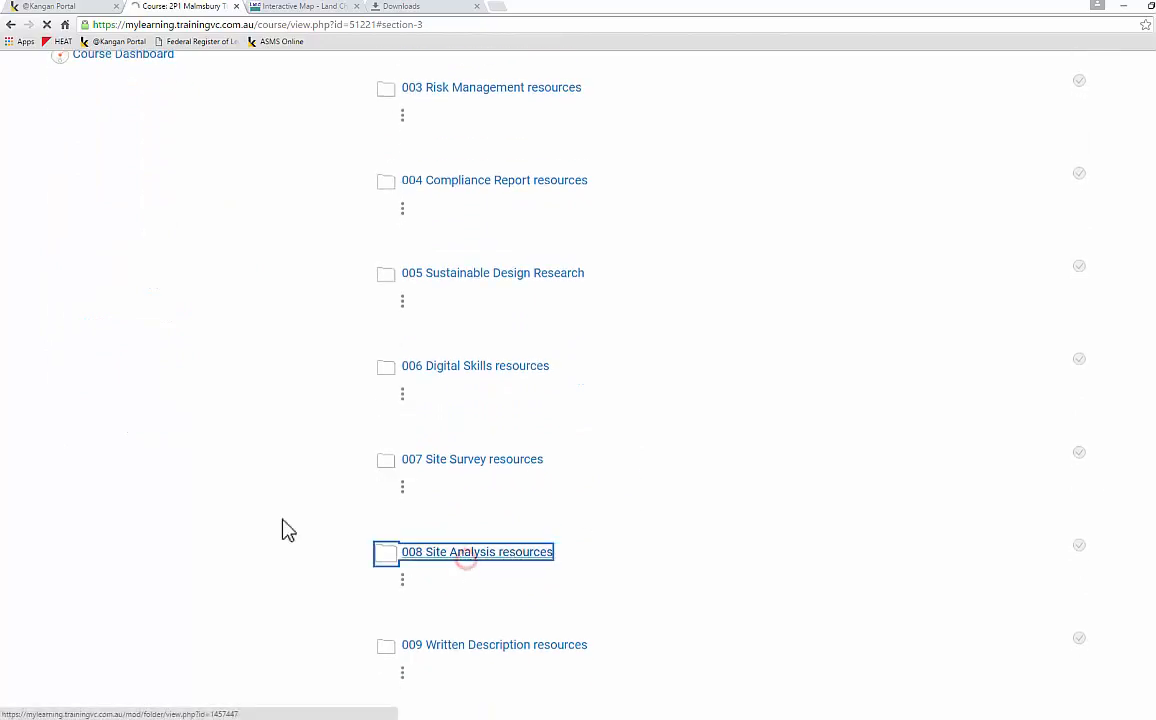
left_click(476, 551)
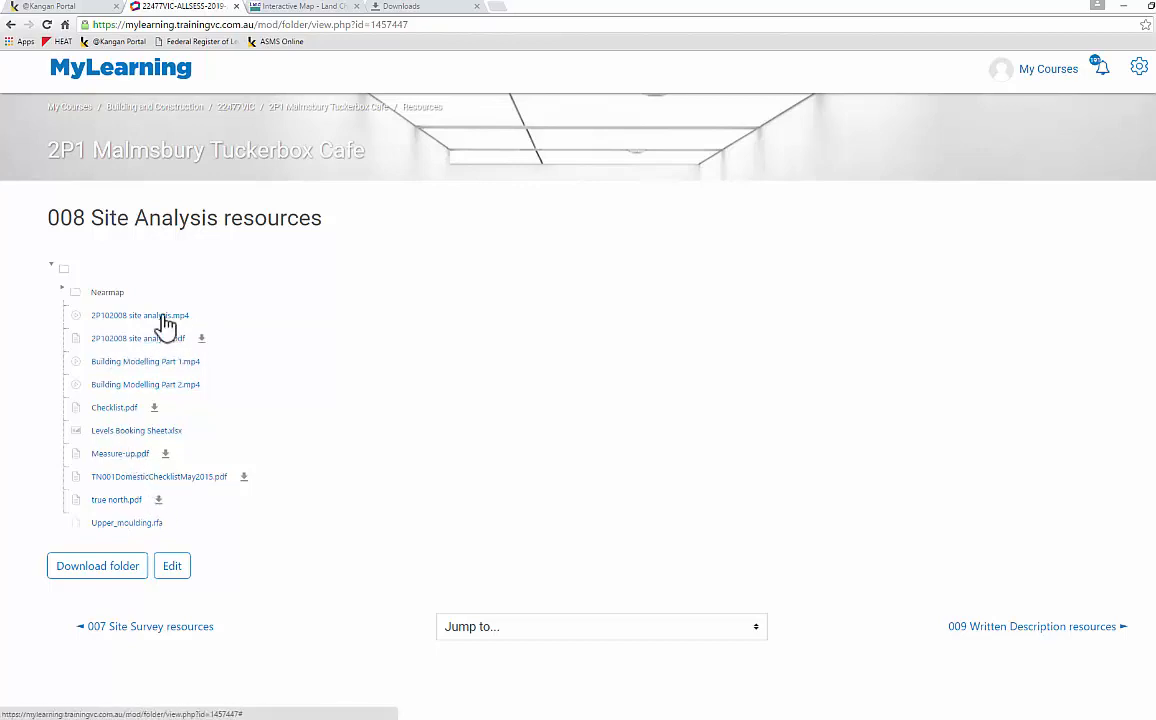
Download the site analysis video and Building Modelling Parts 1 and 2.
left_click(140, 315)
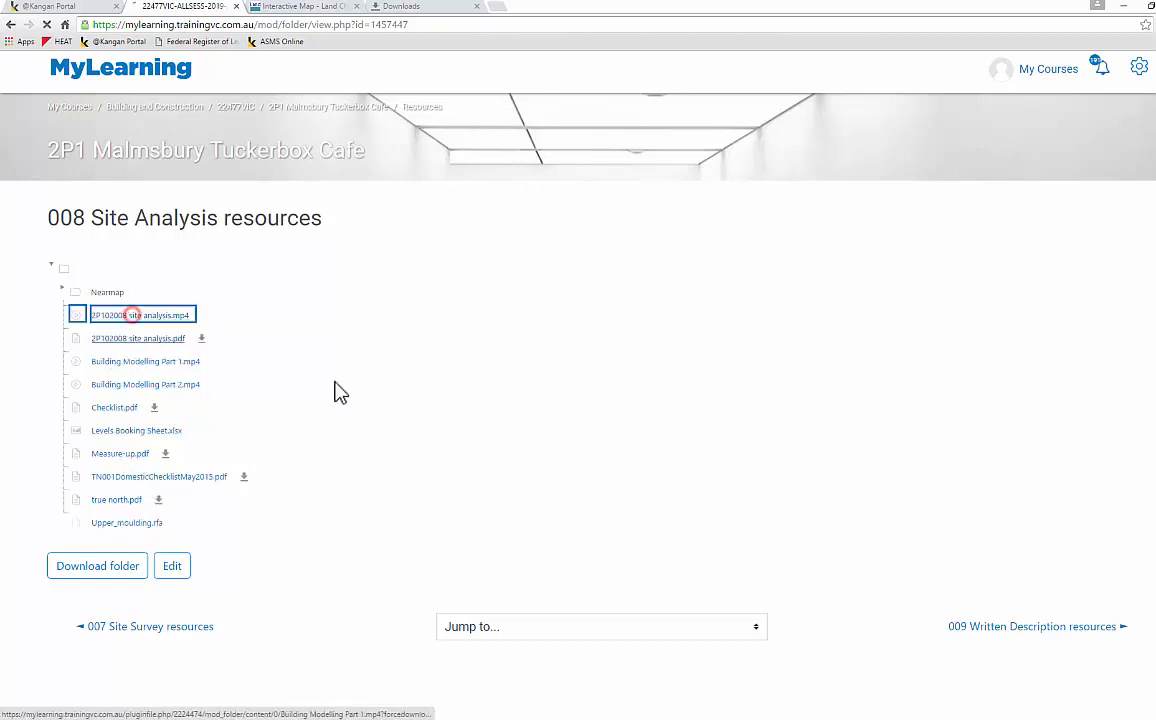
left_click(140, 314)
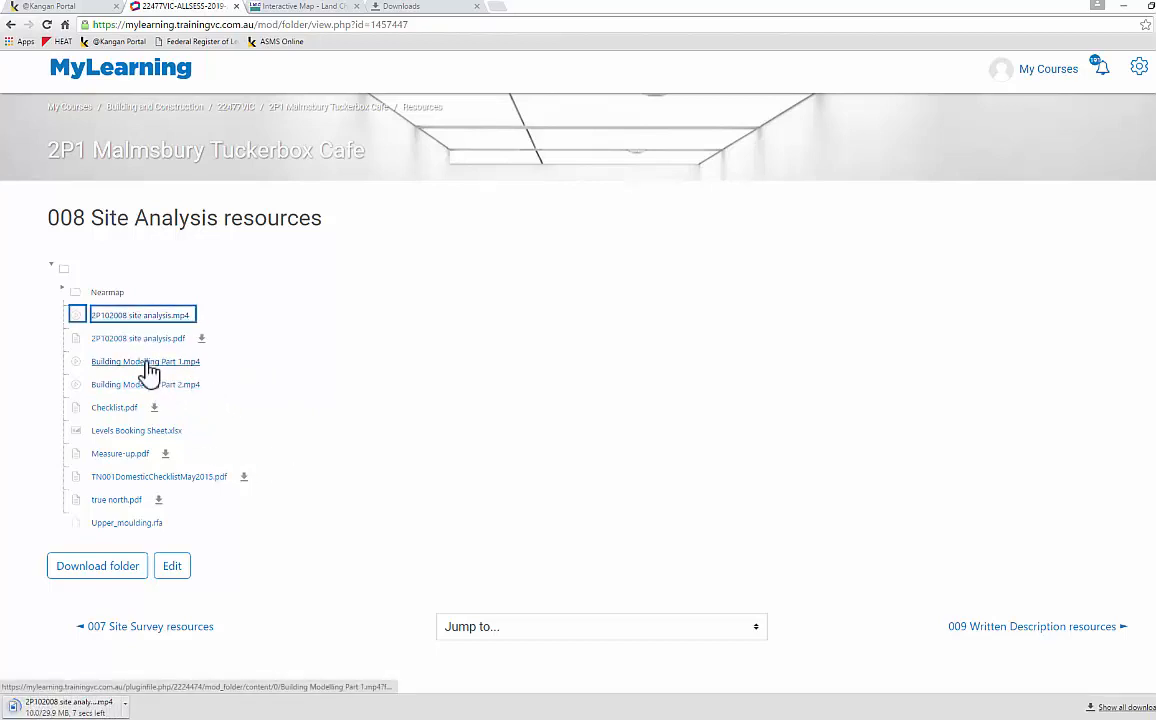
left_click(145, 384)
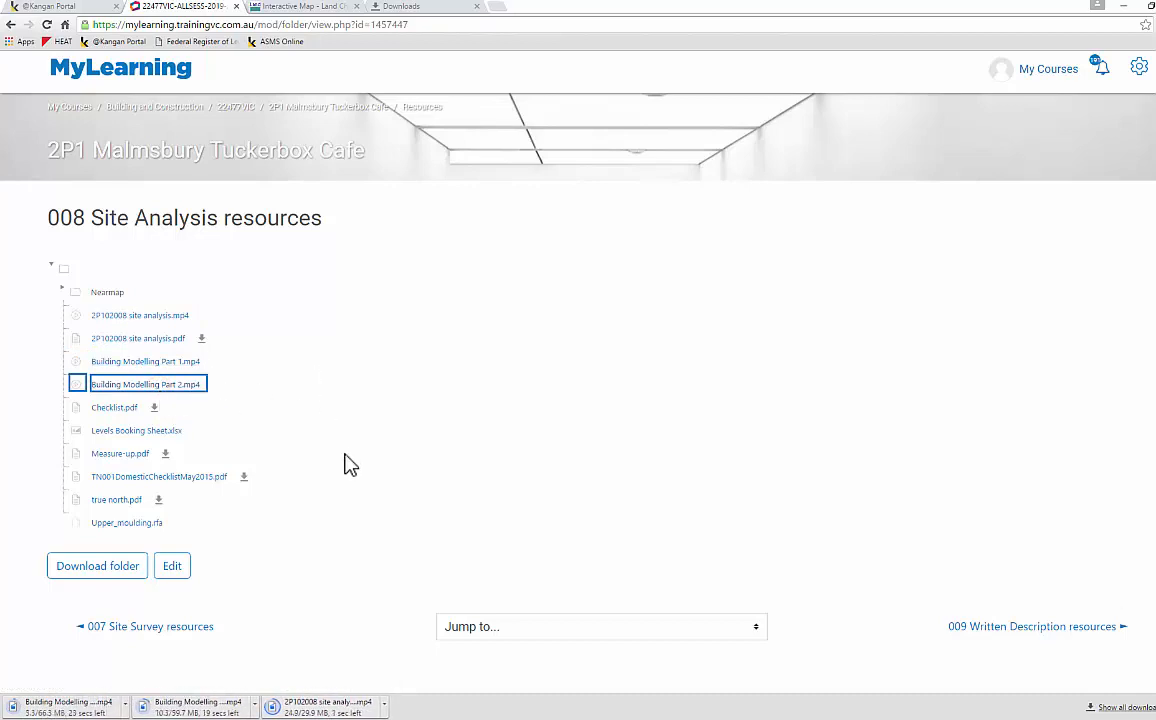
mouse_move(319, 476)
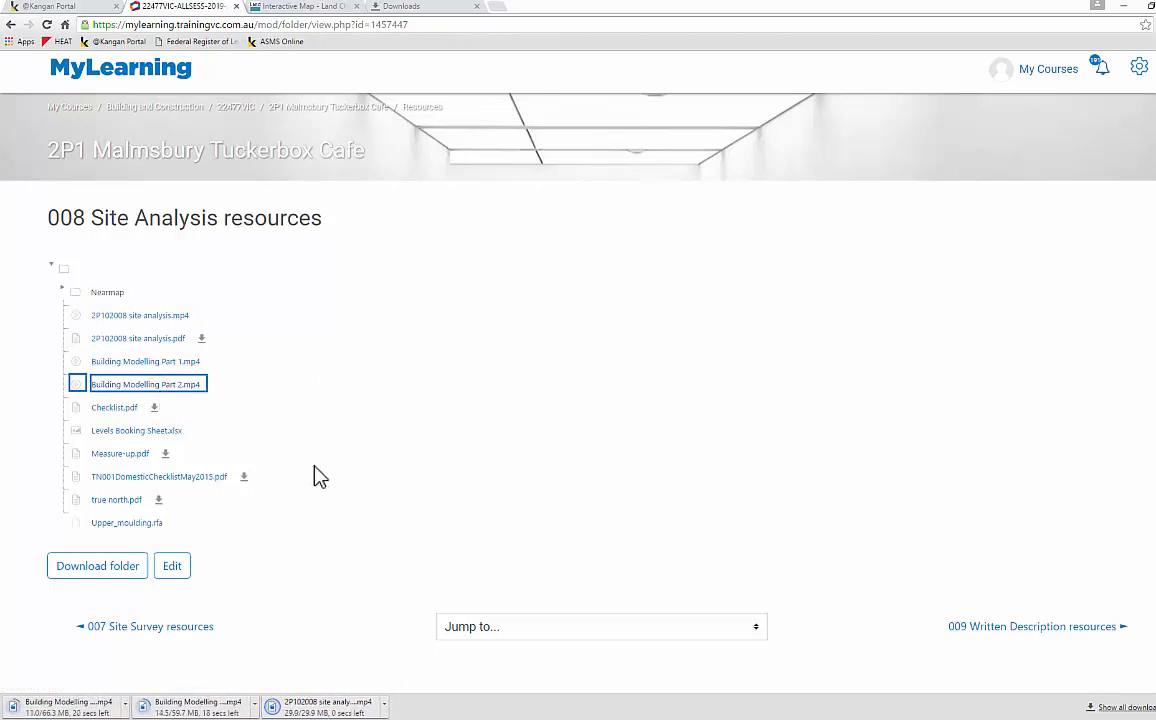